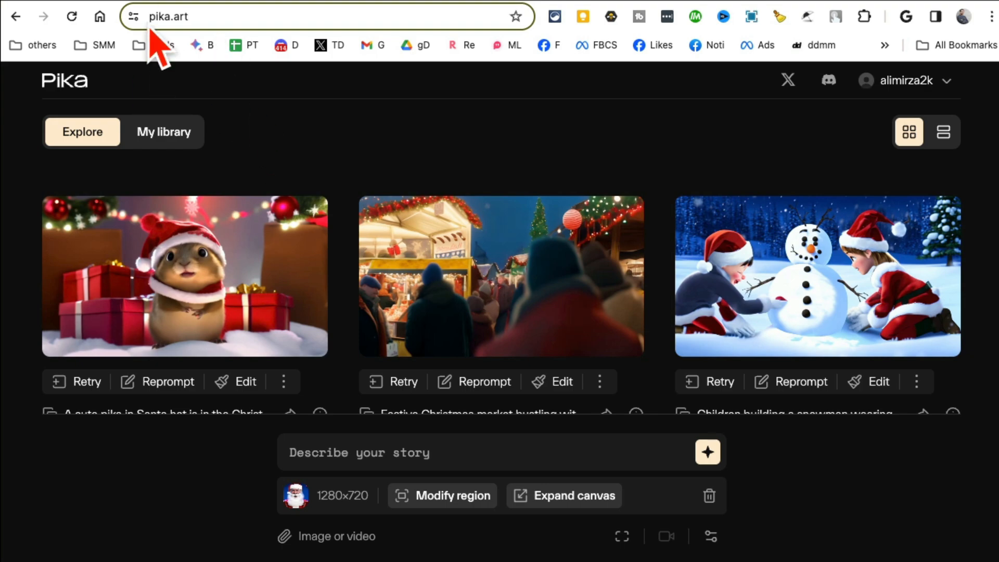
Browse community videos, preview the mouse clip, then open My library.
scroll(down, 3)
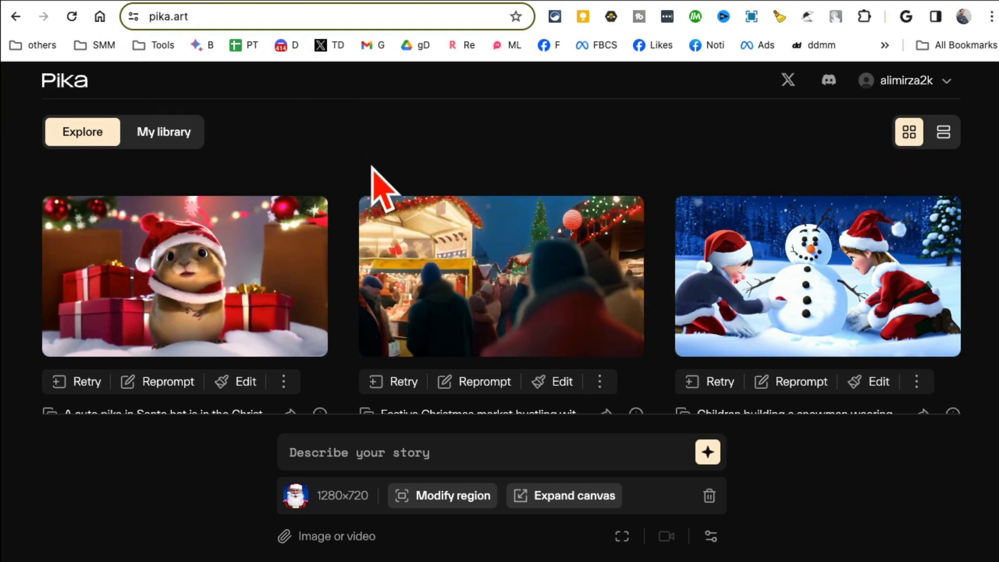
scroll(down, 3)
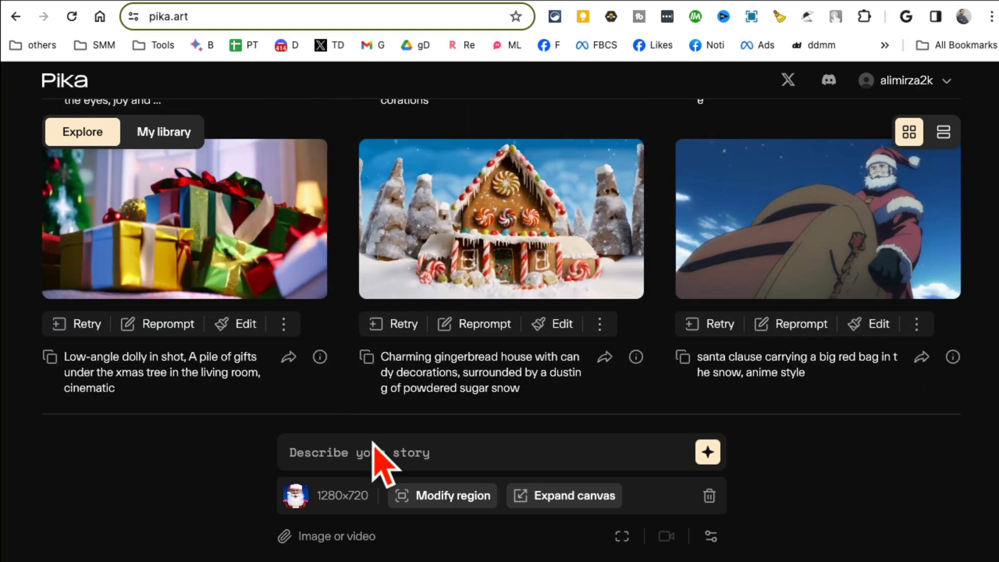
mouse_move(482, 356)
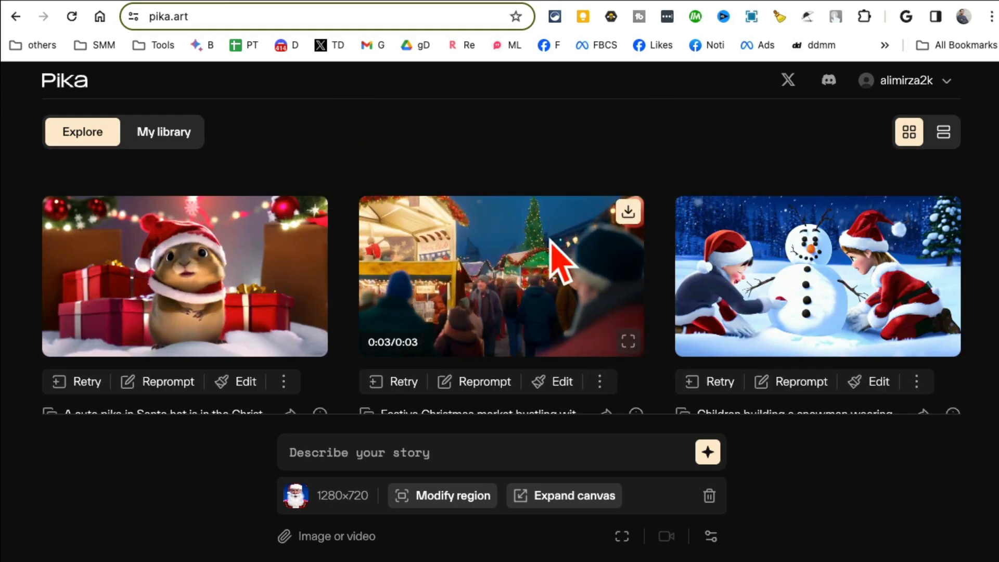
mouse_move(333, 166)
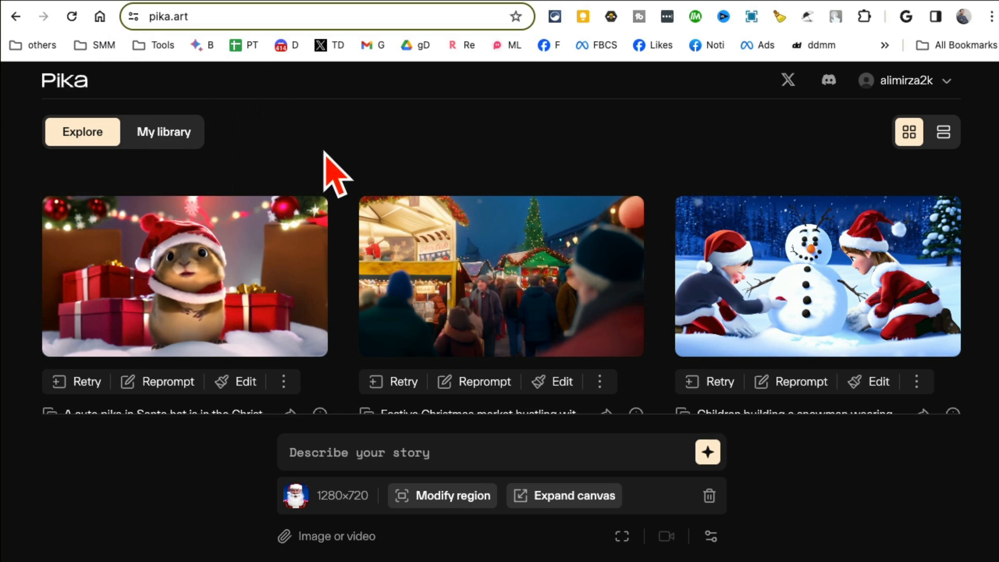
mouse_move(135, 41)
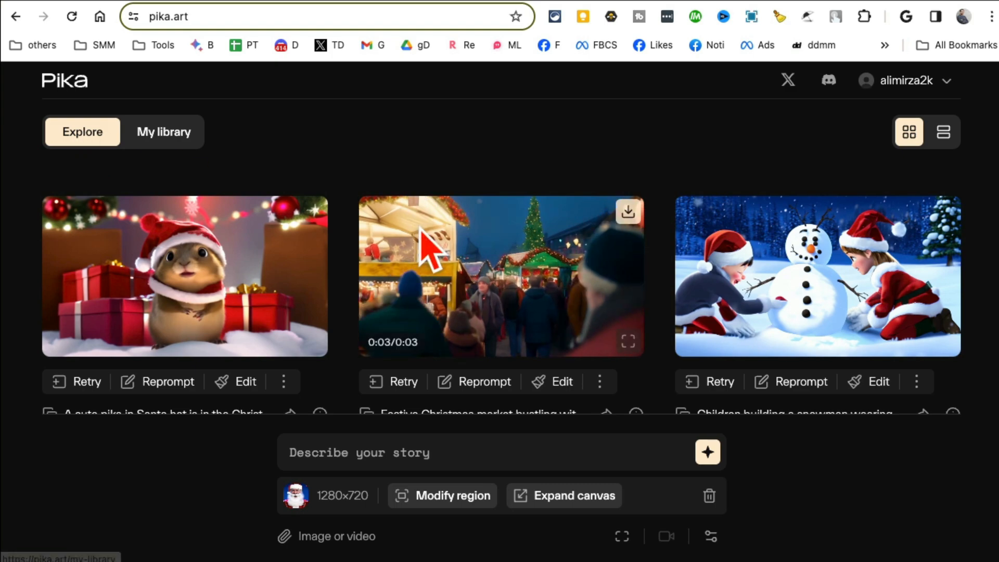
scroll(down, 3)
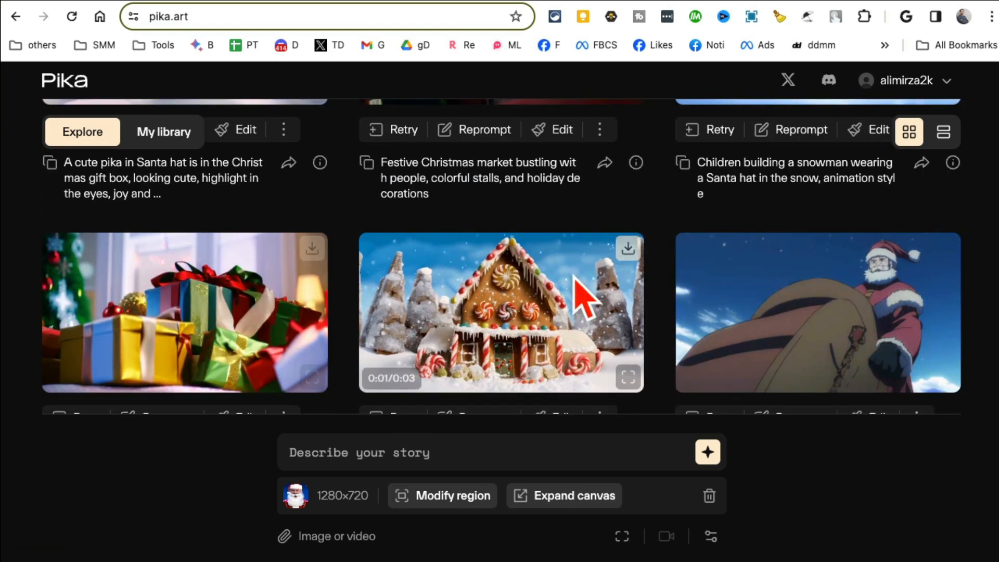
scroll(down, 3)
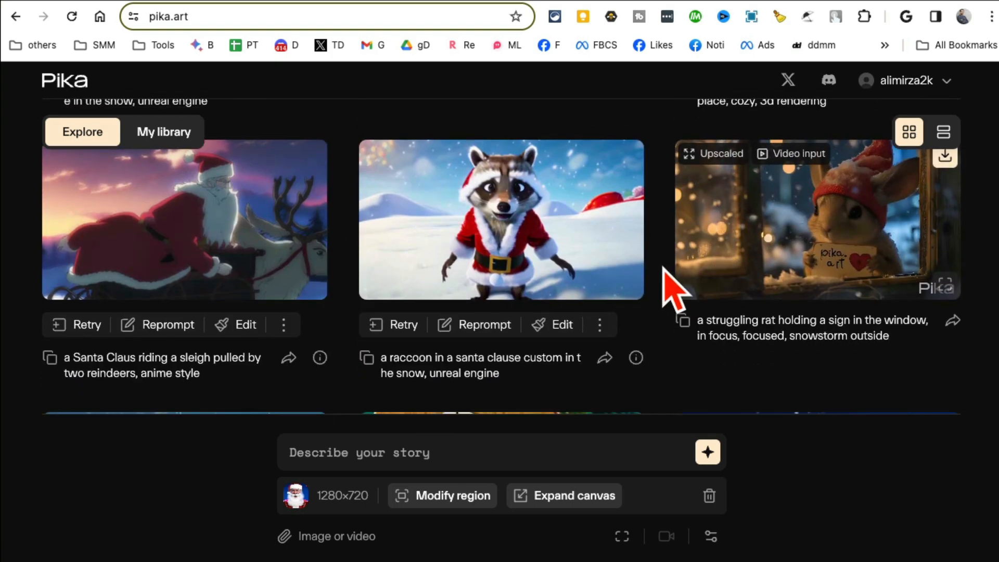
click(803, 219)
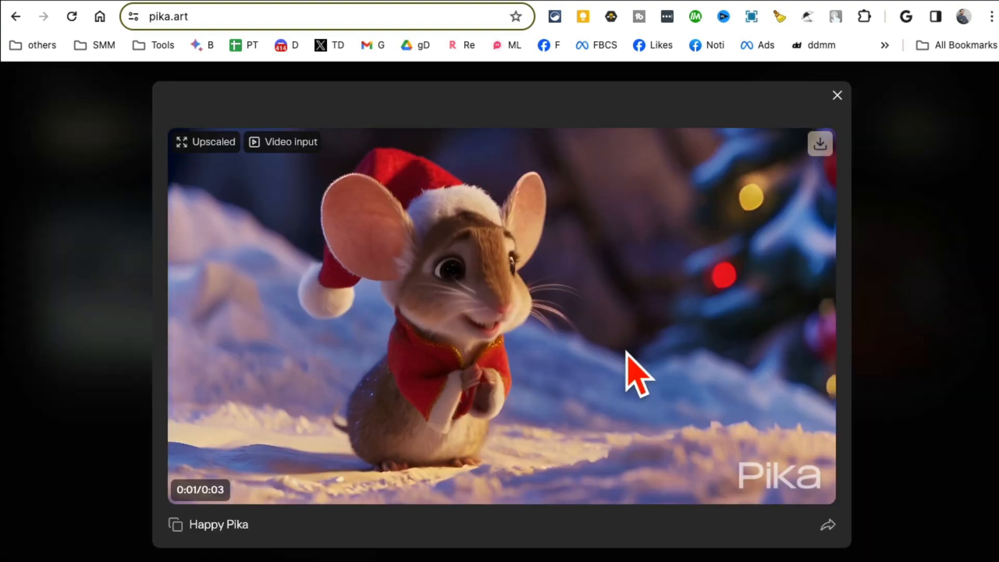
click(838, 95)
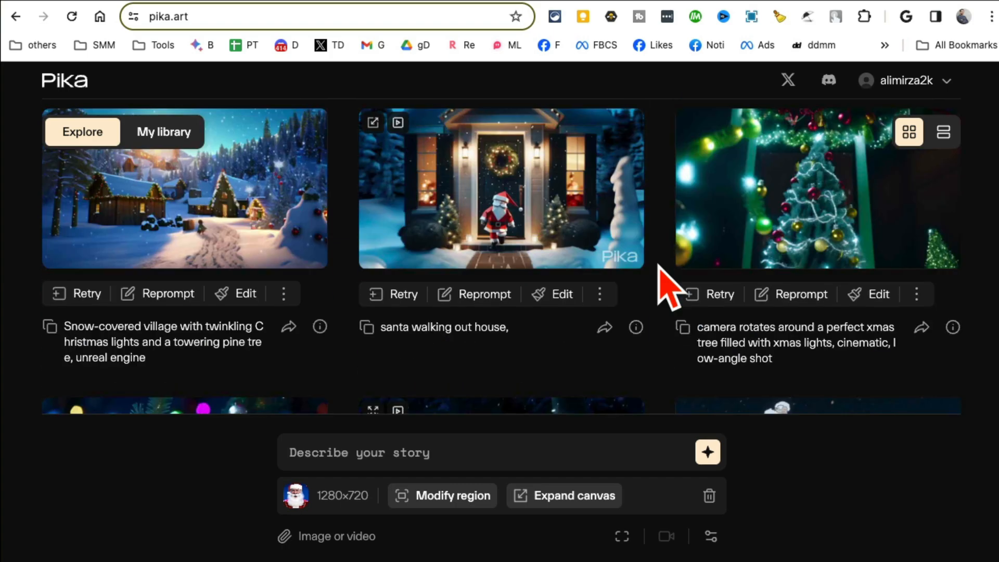
click(163, 132)
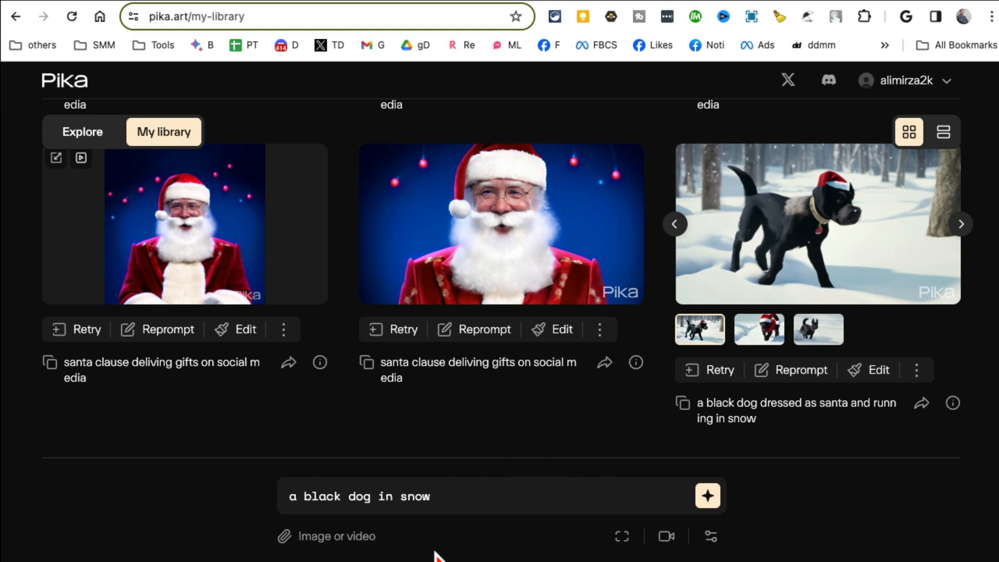
mouse_move(453, 481)
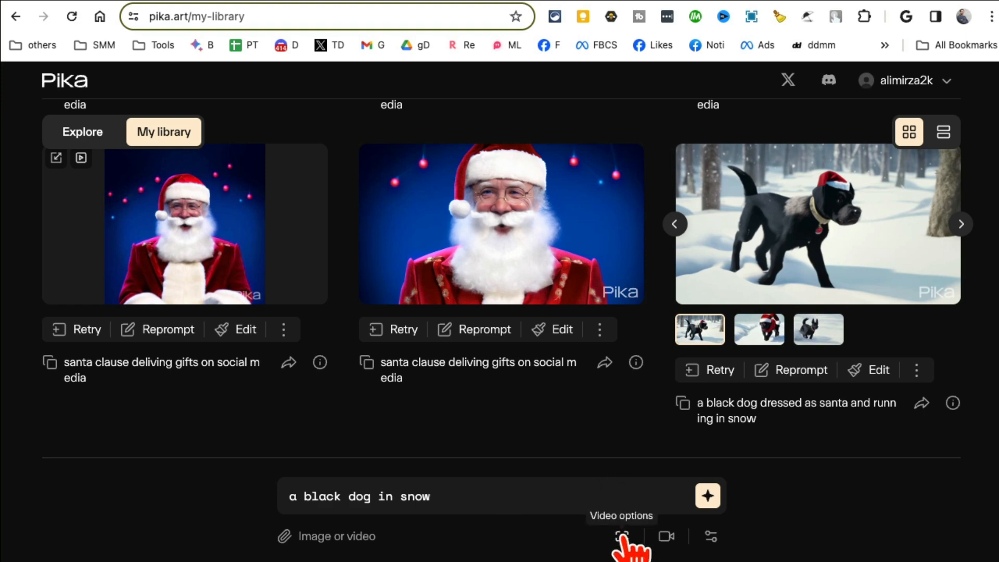
Review the 16:9 aspect ratio and rightward camera pan settings for the black dog prompt.
click(622, 536)
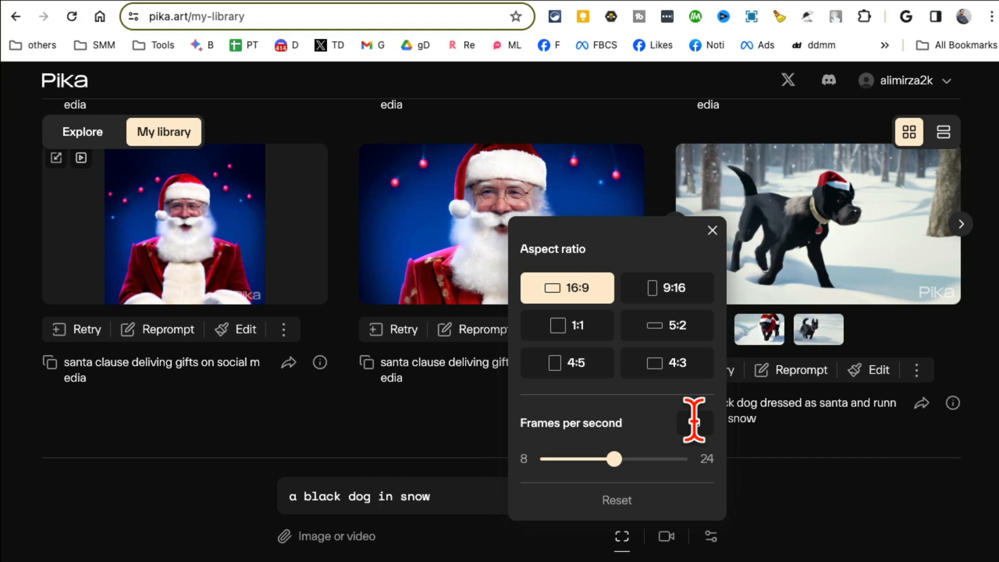
click(711, 230)
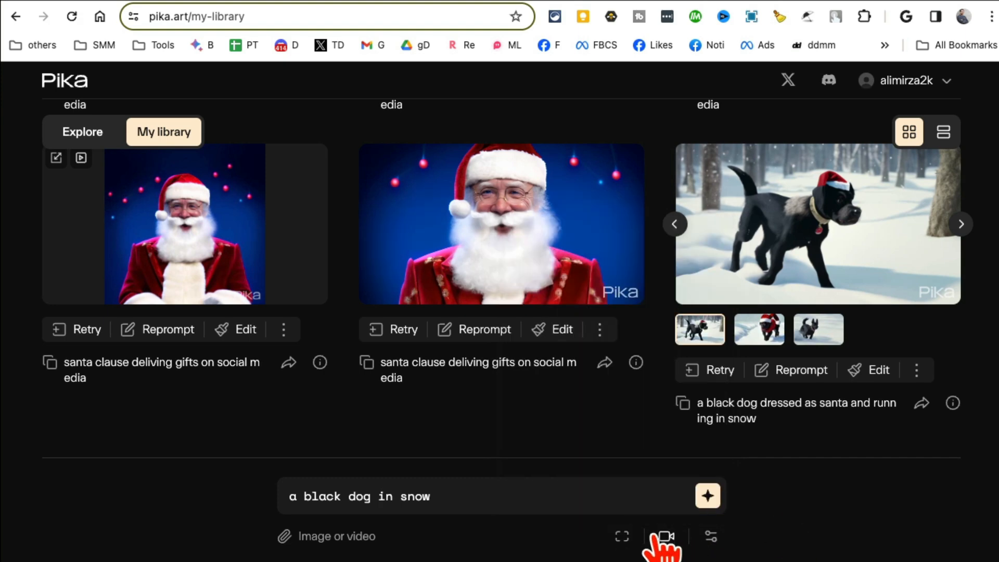
click(667, 536)
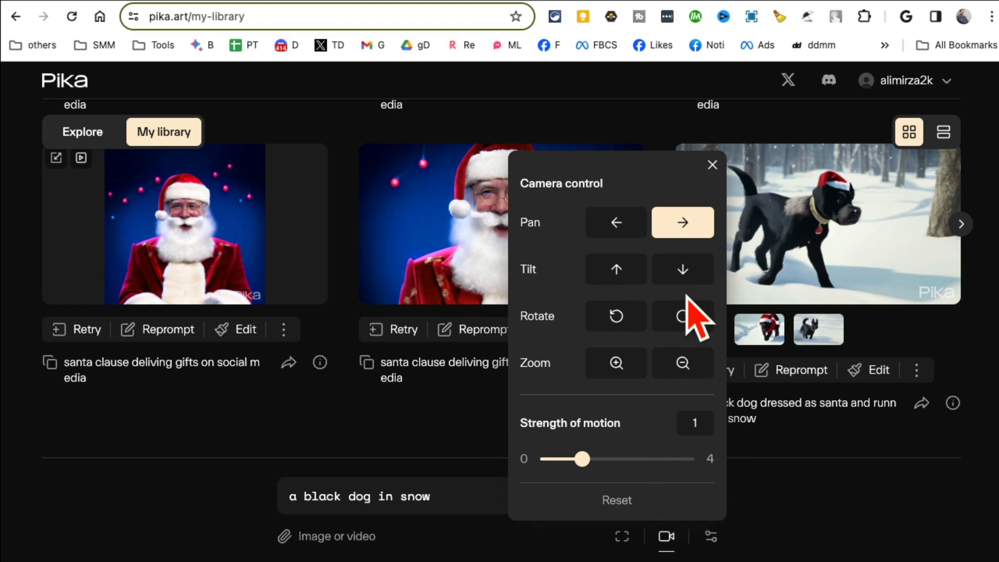
click(712, 165)
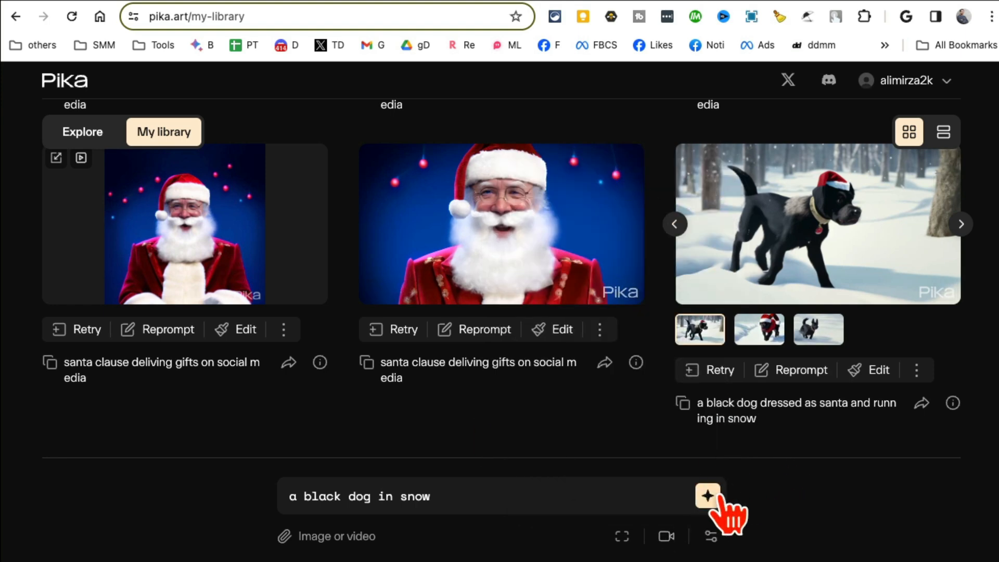
click(817, 223)
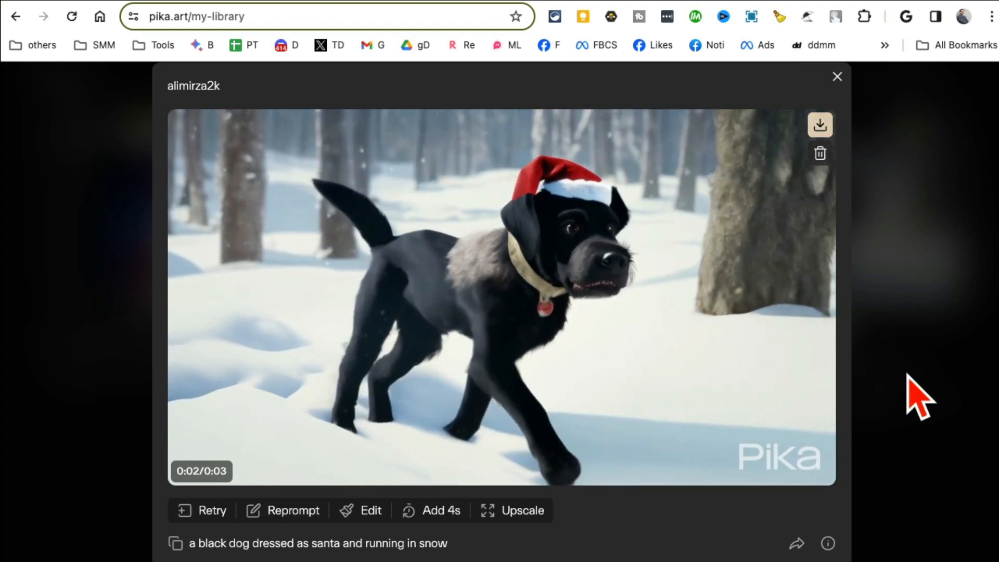
click(837, 76)
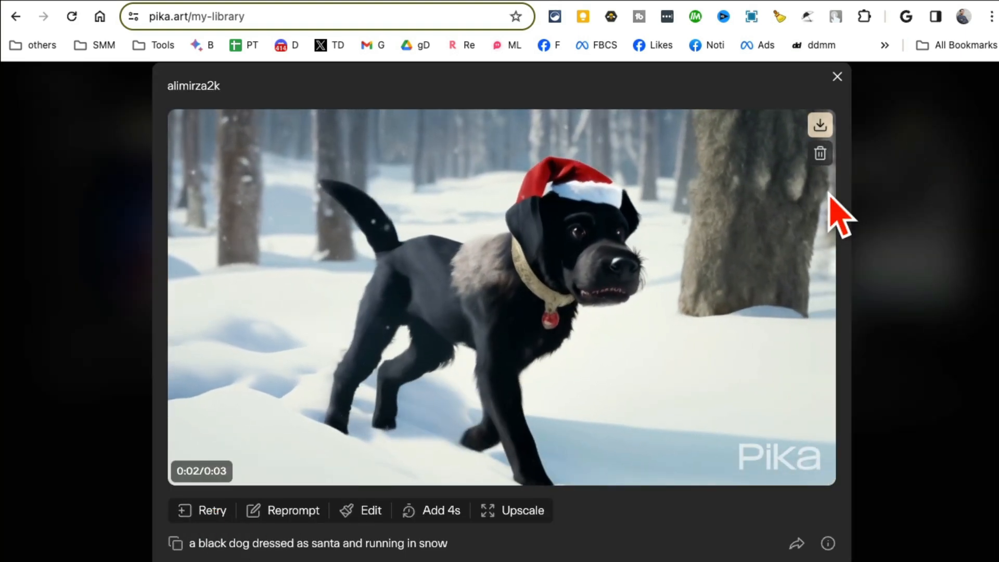
click(837, 76)
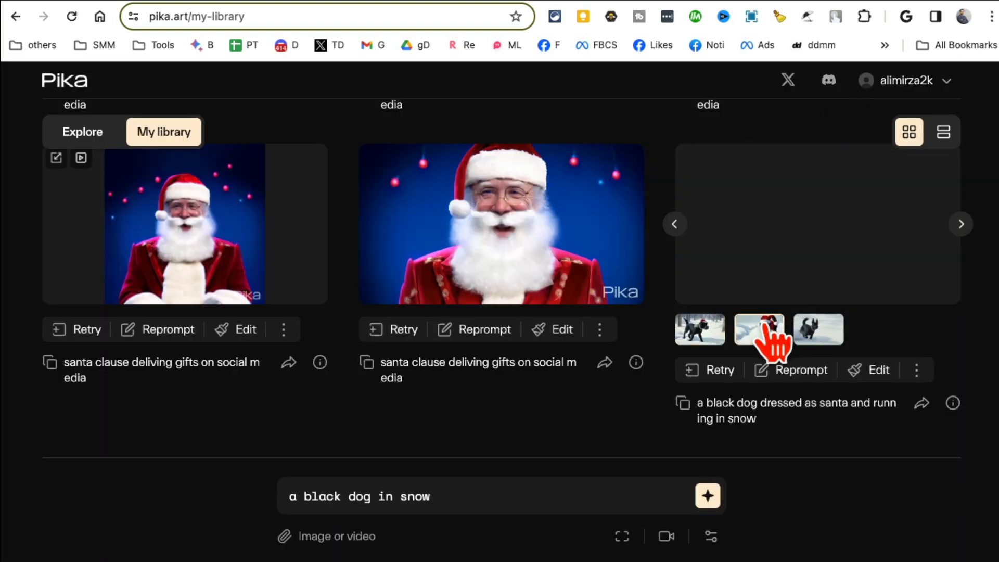
click(759, 330)
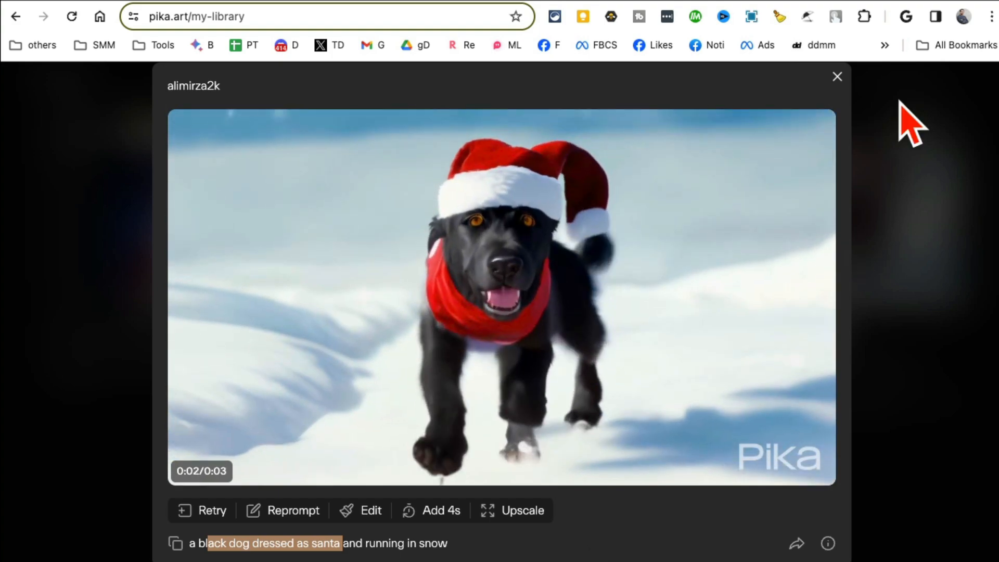
click(837, 76)
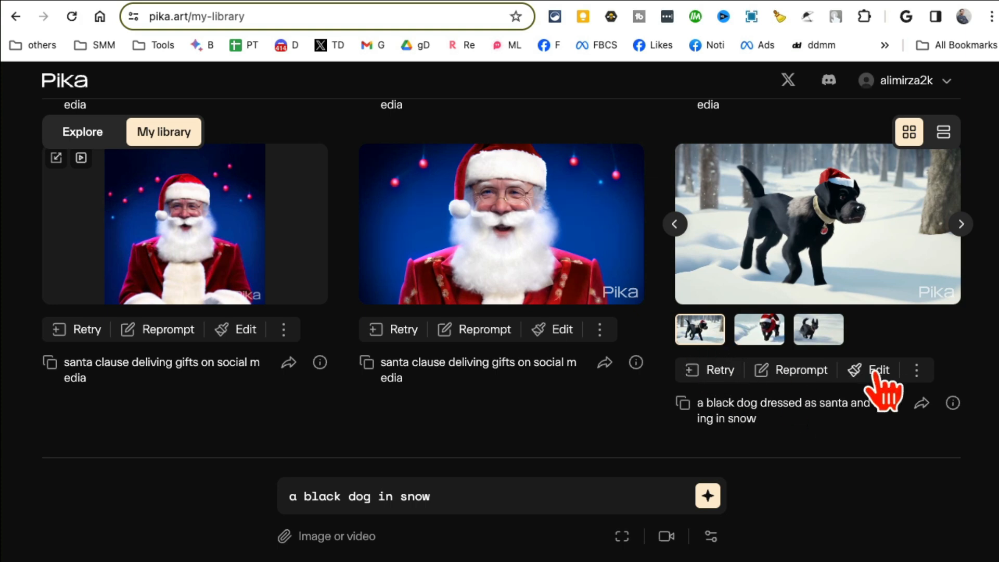
Modify the black dog video's region, replacing the dog with 'a lion'.
click(818, 224)
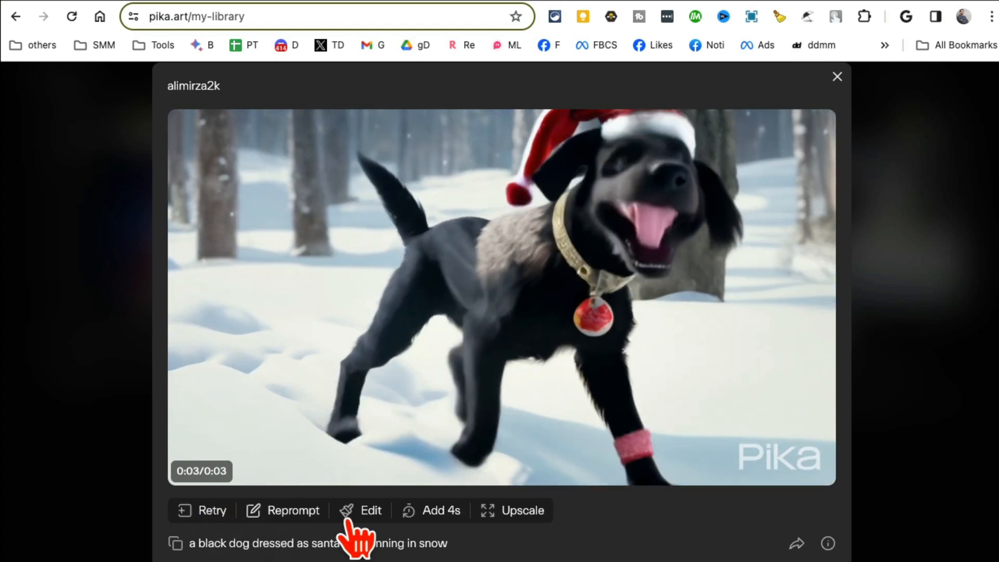
click(371, 509)
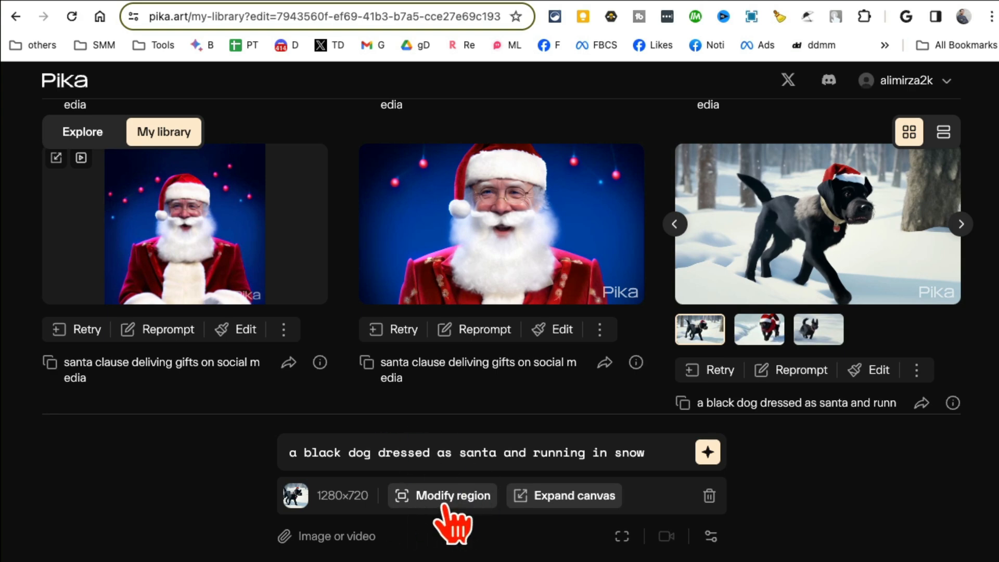
click(443, 495)
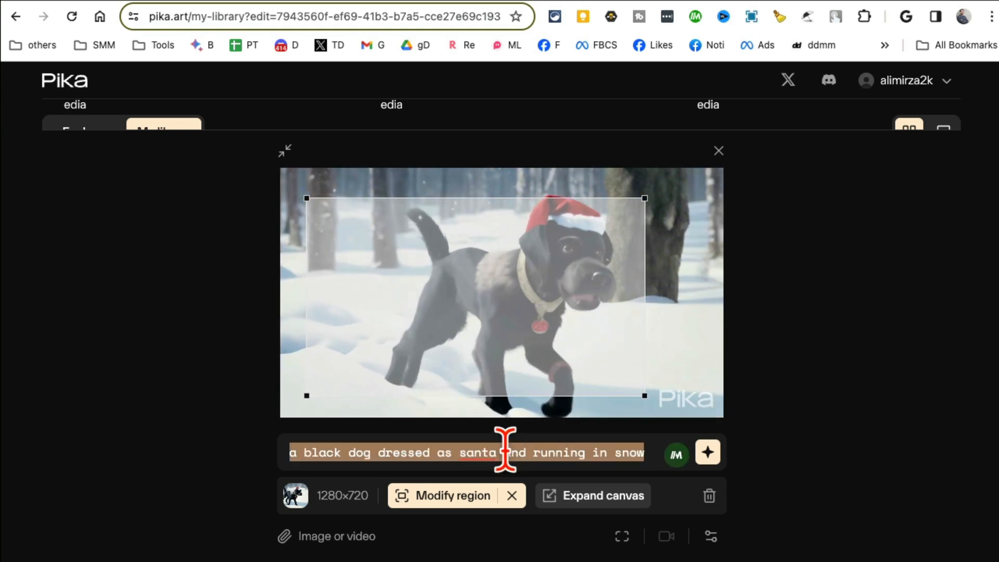
text(a lion)
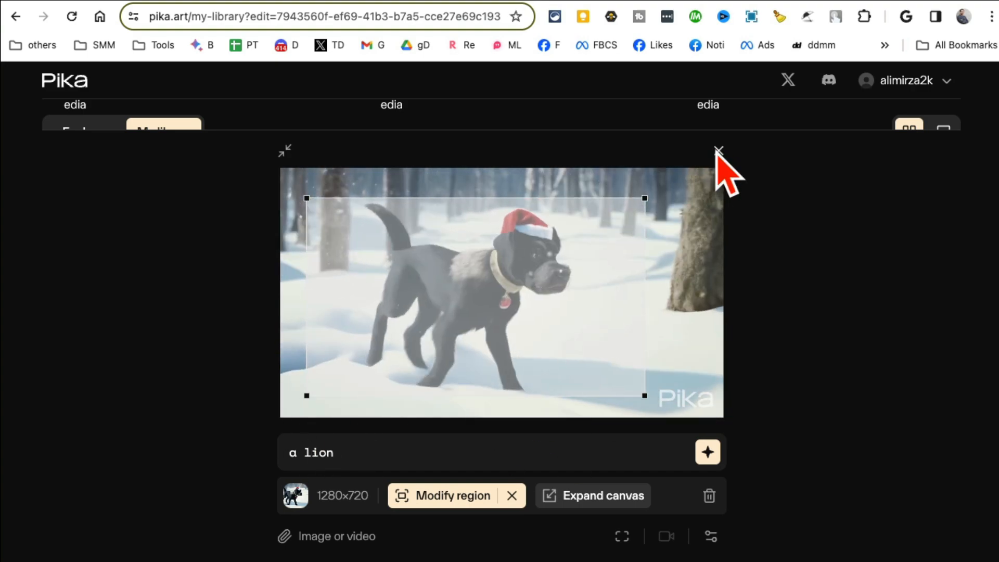
click(719, 150)
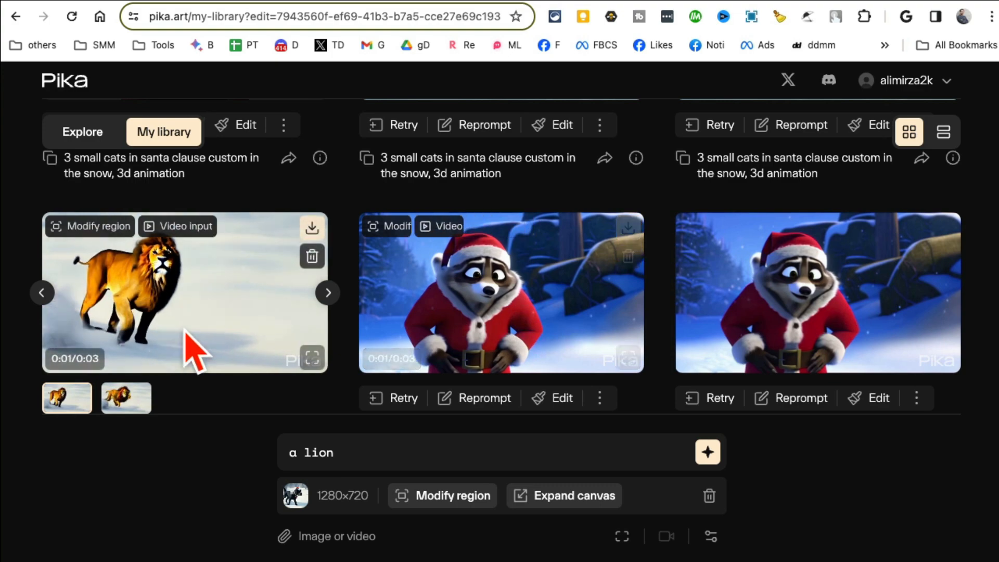
Preview the new lion clip in the library.
click(182, 298)
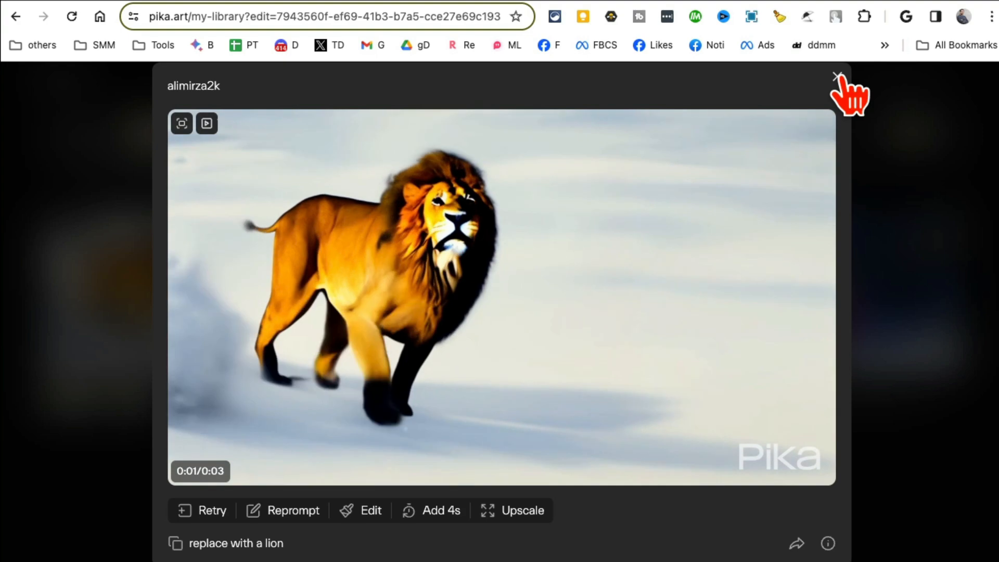
click(838, 74)
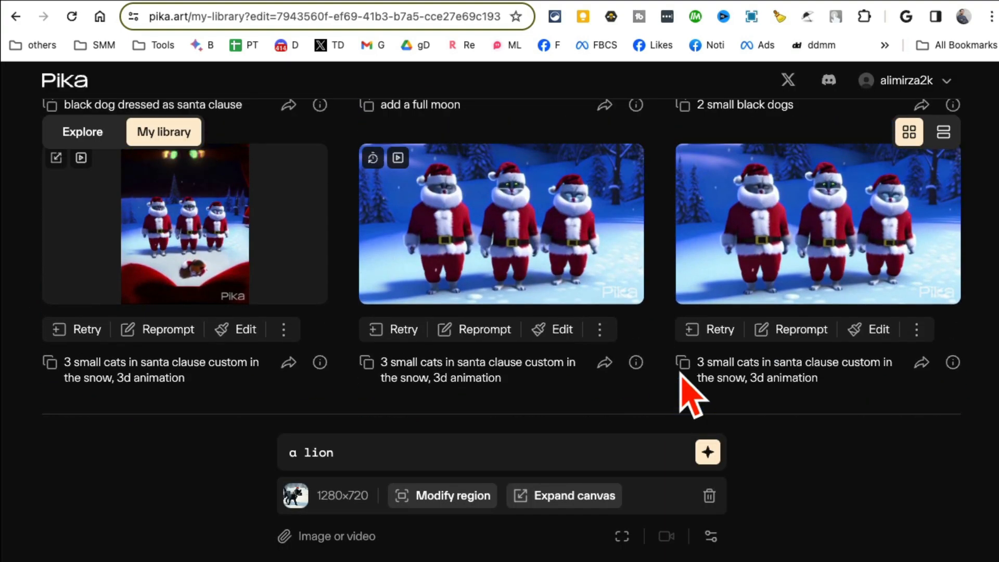
scroll(down, 3)
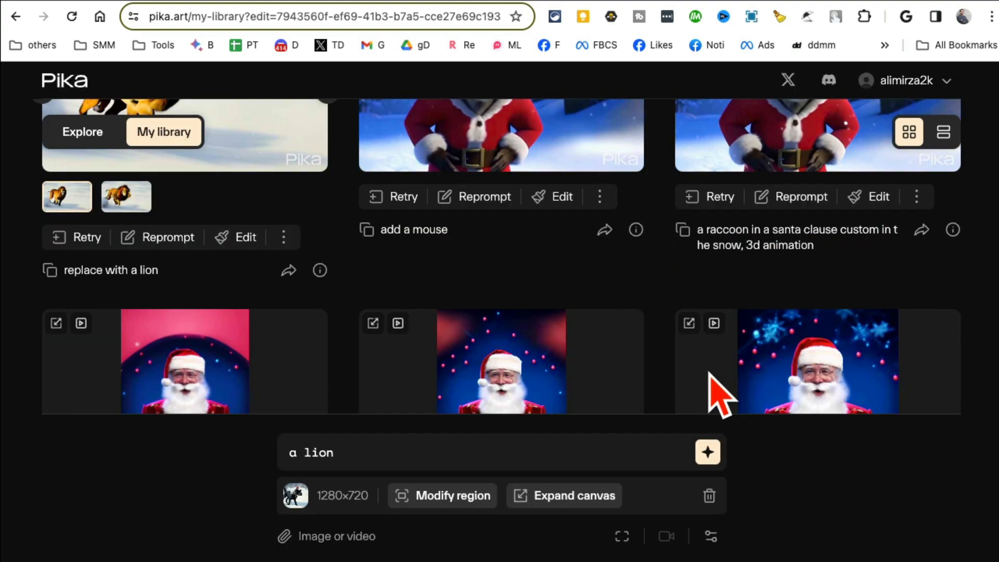
Expand the Santa video's canvas, trying 1:1 and 9:16 aspect ratios.
click(818, 361)
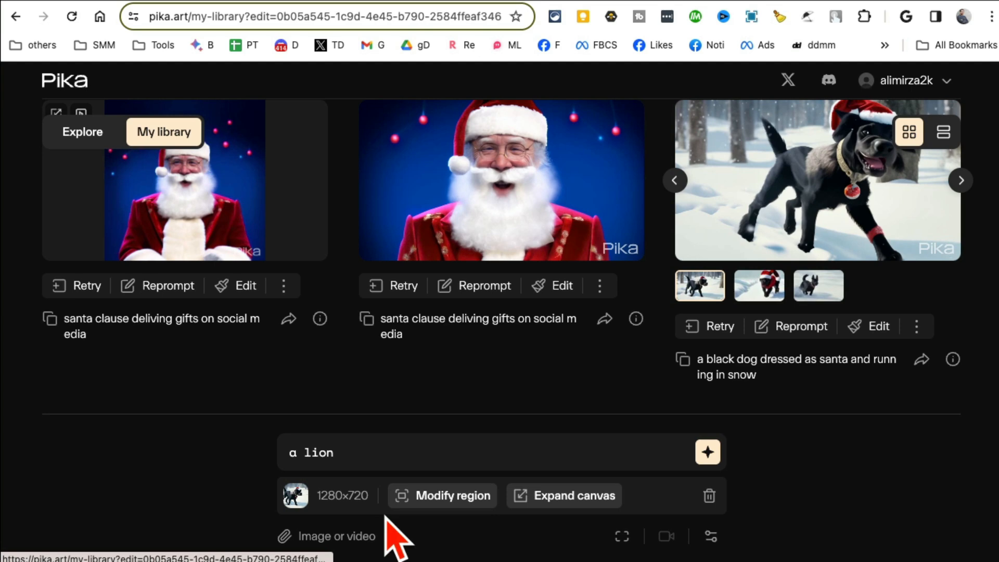
click(573, 495)
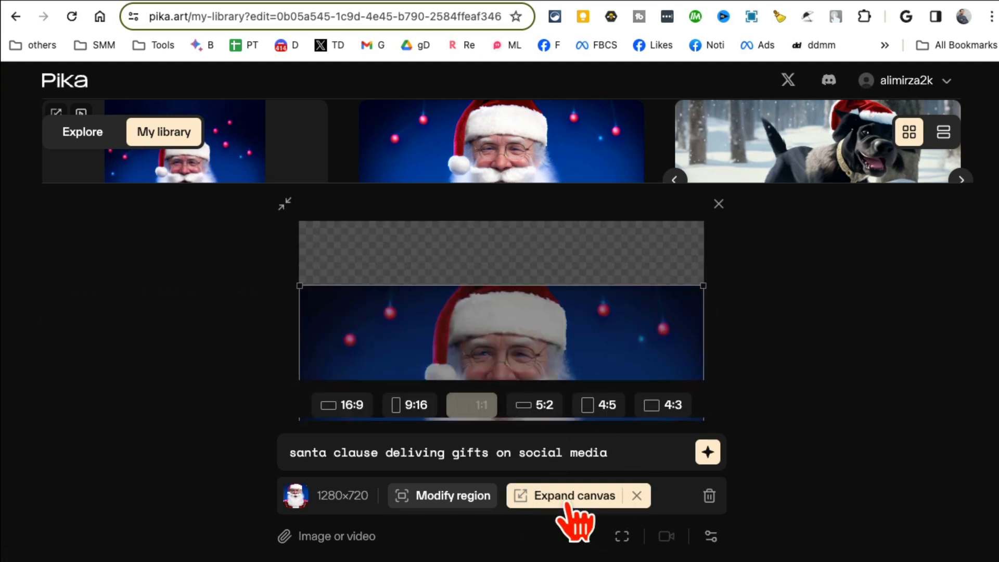
click(472, 405)
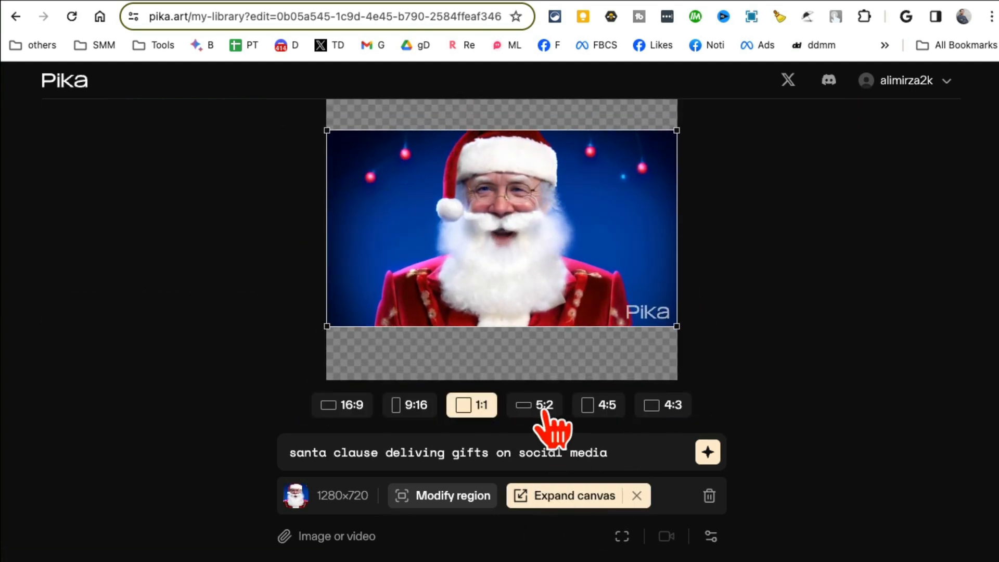
click(410, 405)
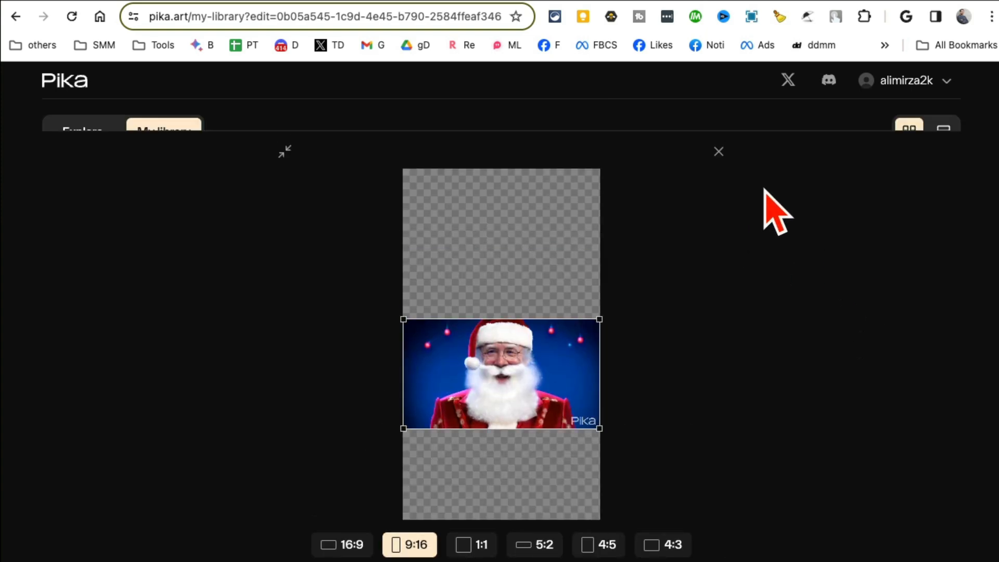
click(719, 152)
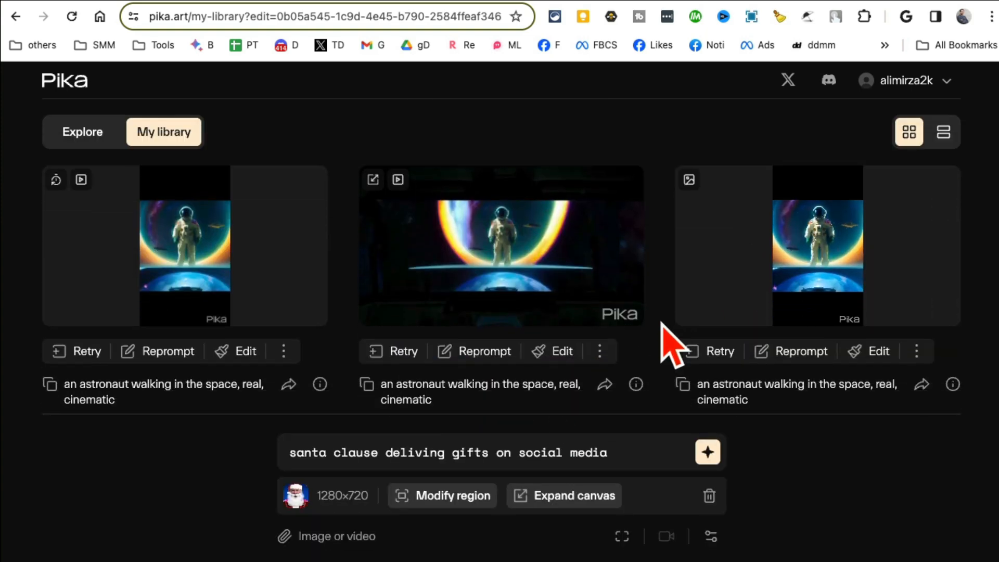
Preview a vertical Santa clip, then load the Santa video for editing.
scroll(down, 3)
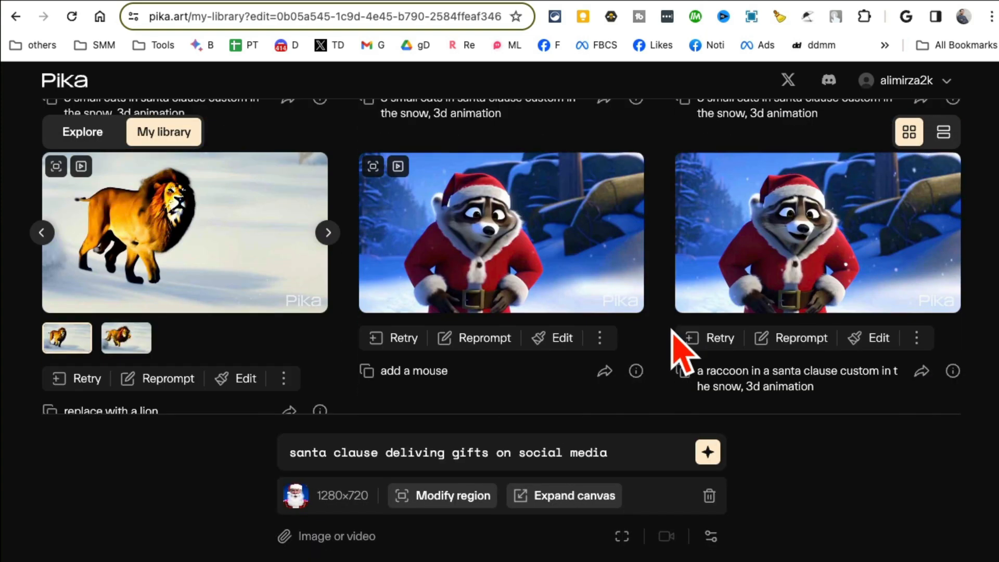
scroll(down, 3)
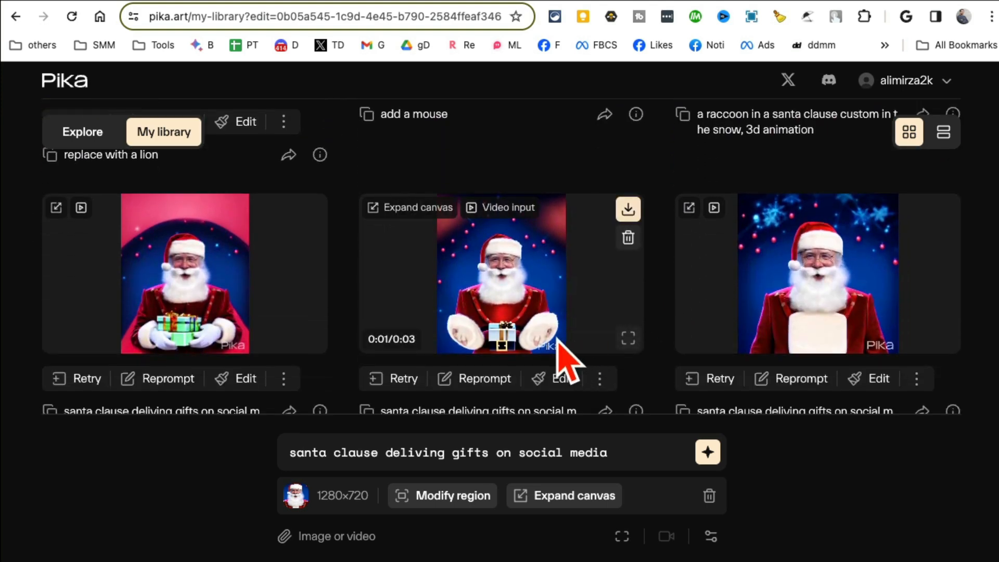
click(501, 289)
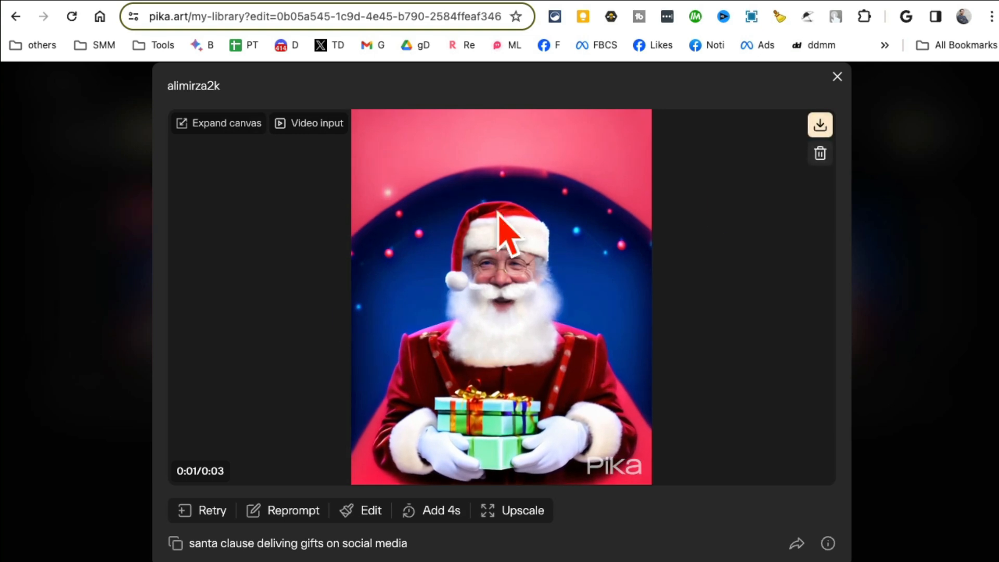
click(837, 76)
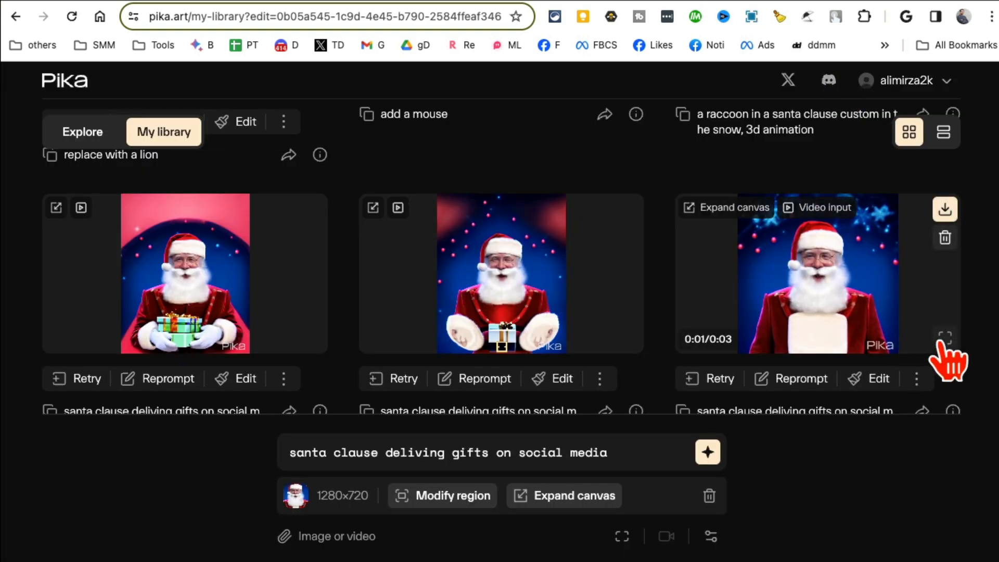
mouse_move(609, 378)
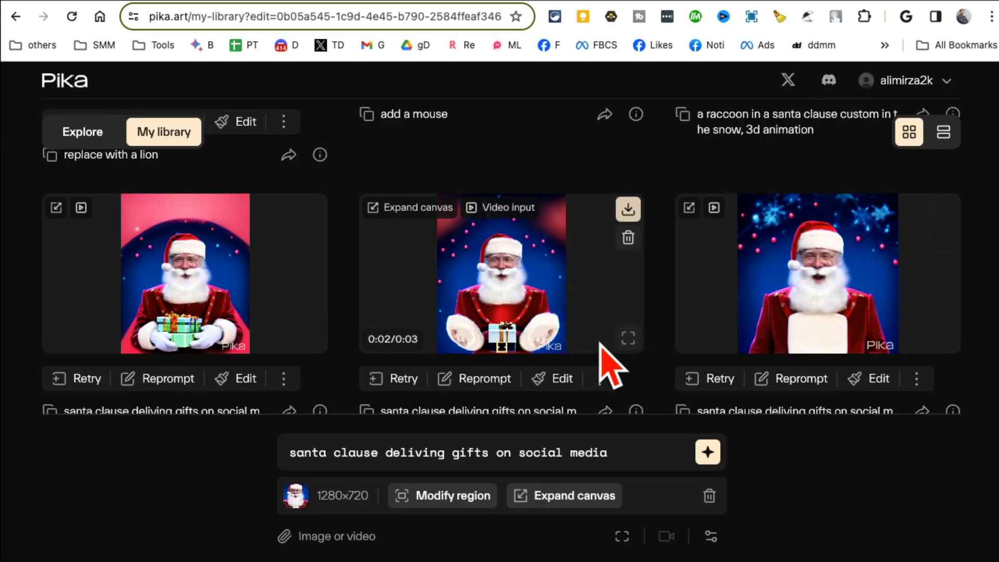
scroll(down, 3)
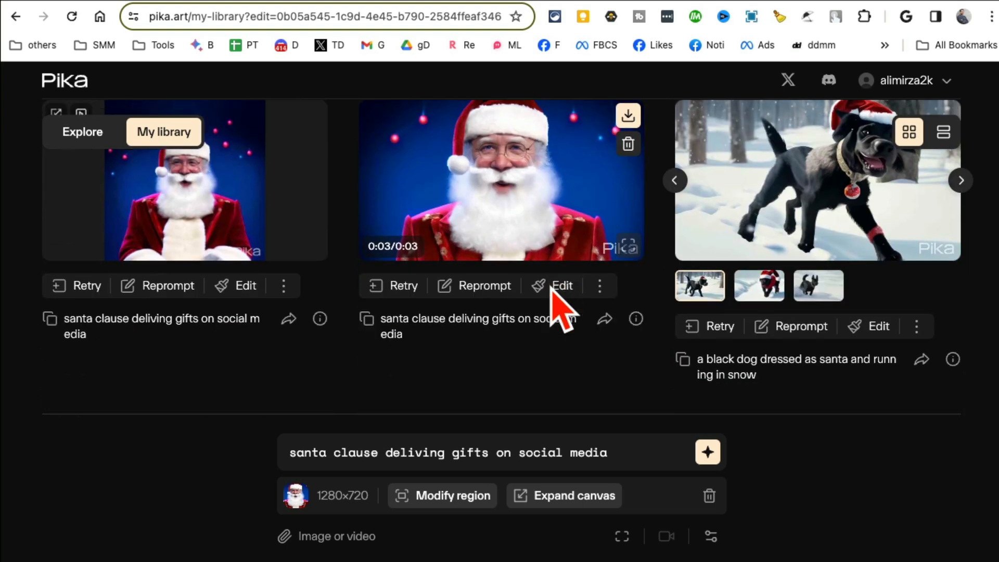
click(81, 131)
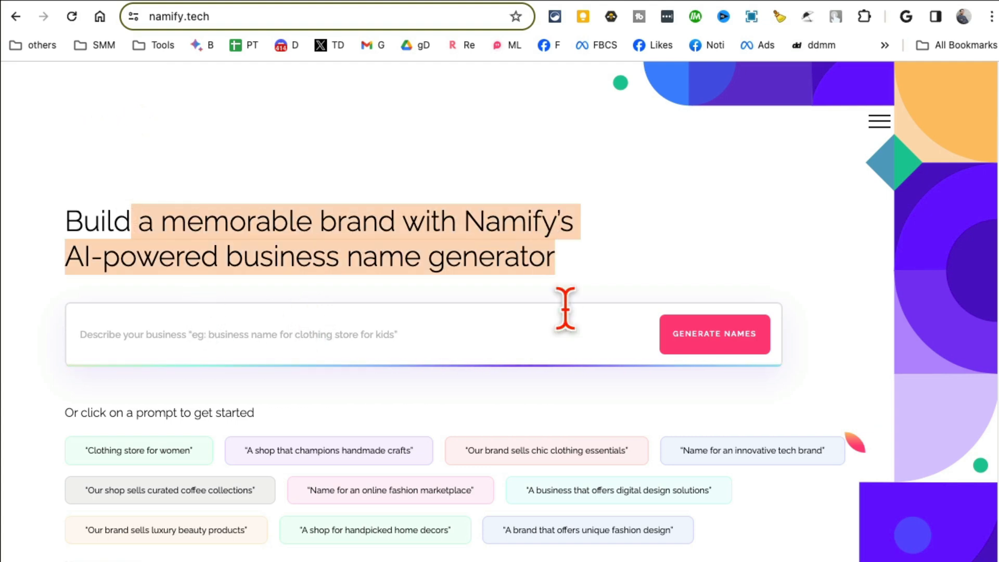
mouse_move(385, 298)
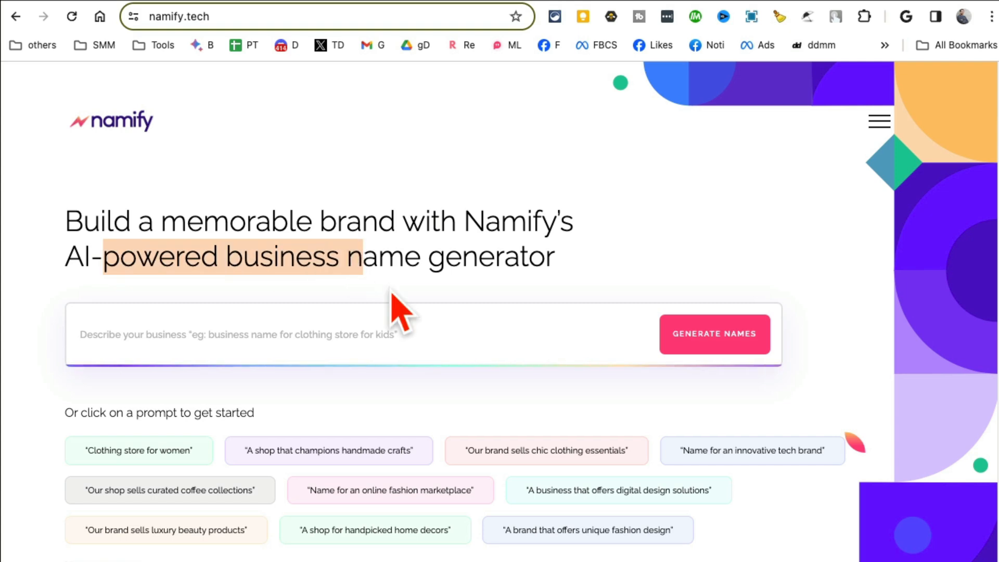
Browse fashion marketplace name ideas, check the Category list, and open Style Syndicate's details.
scroll(down, 3)
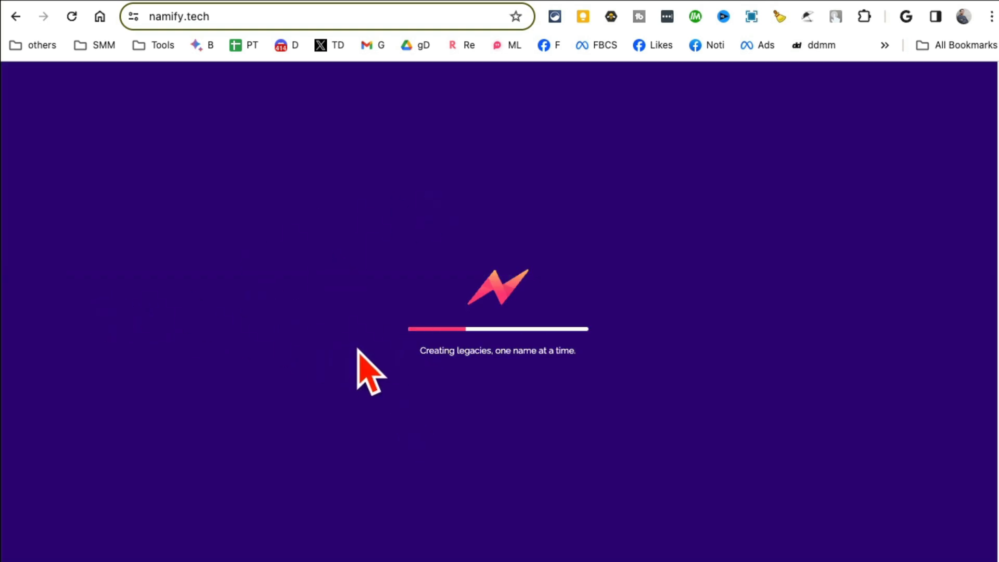
mouse_move(286, 327)
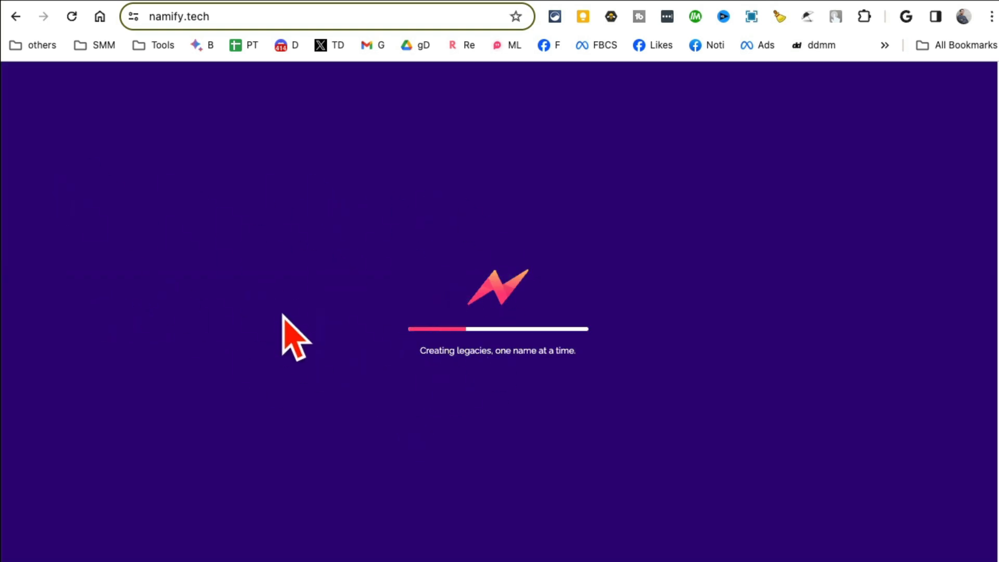
mouse_move(452, 472)
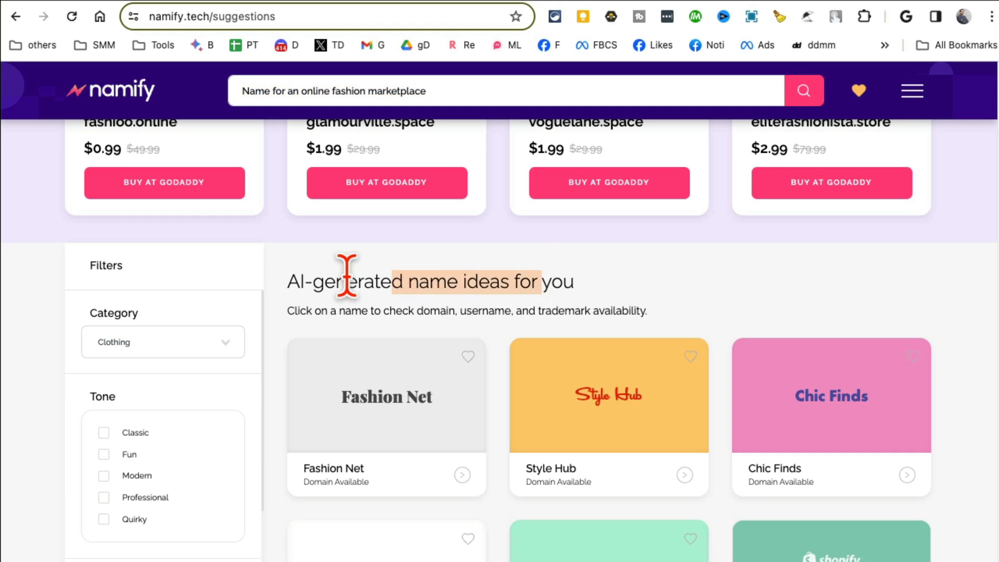
scroll(down, 3)
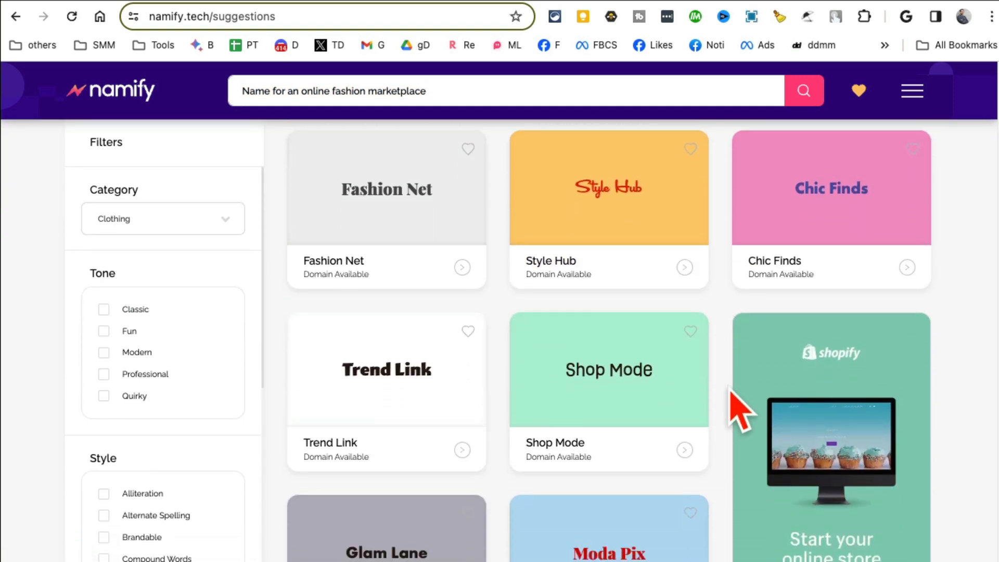
scroll(down, 3)
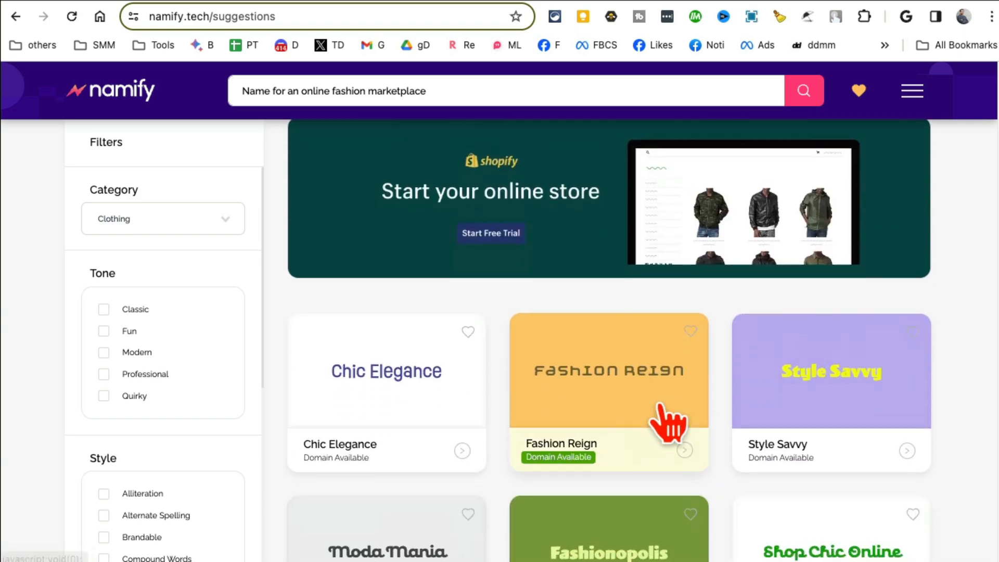
scroll(down, 3)
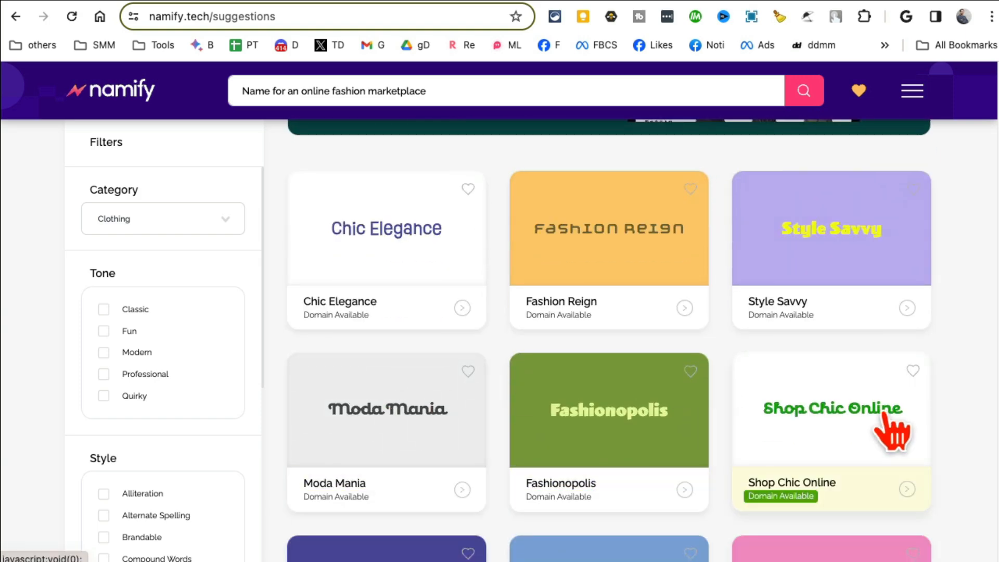
scroll(down, 3)
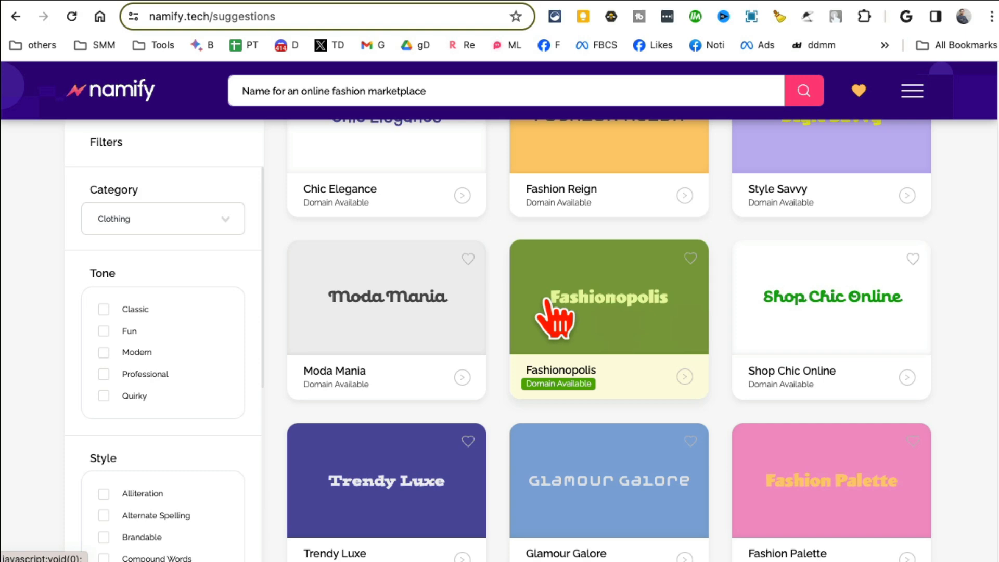
click(163, 219)
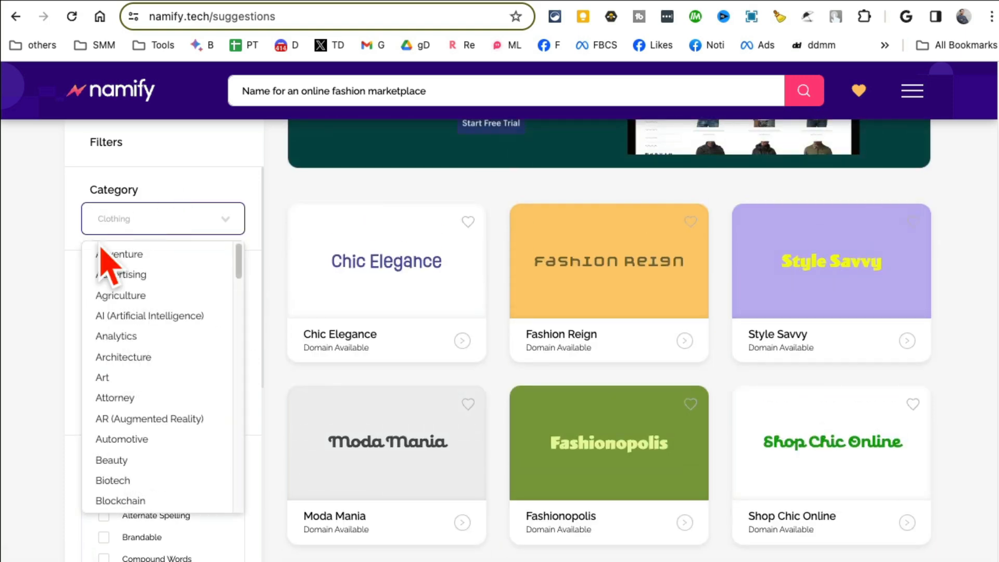
click(163, 218)
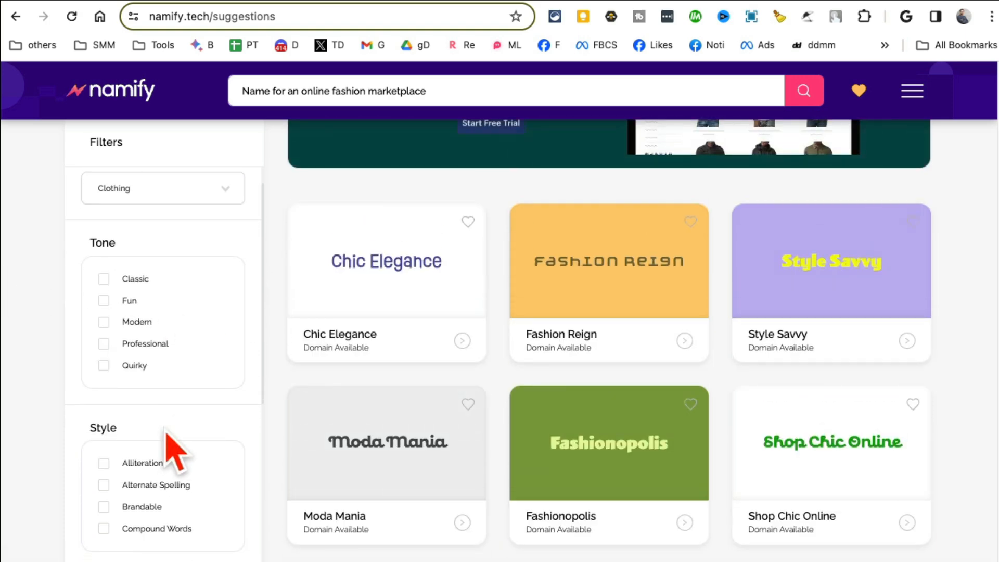
scroll(down, 3)
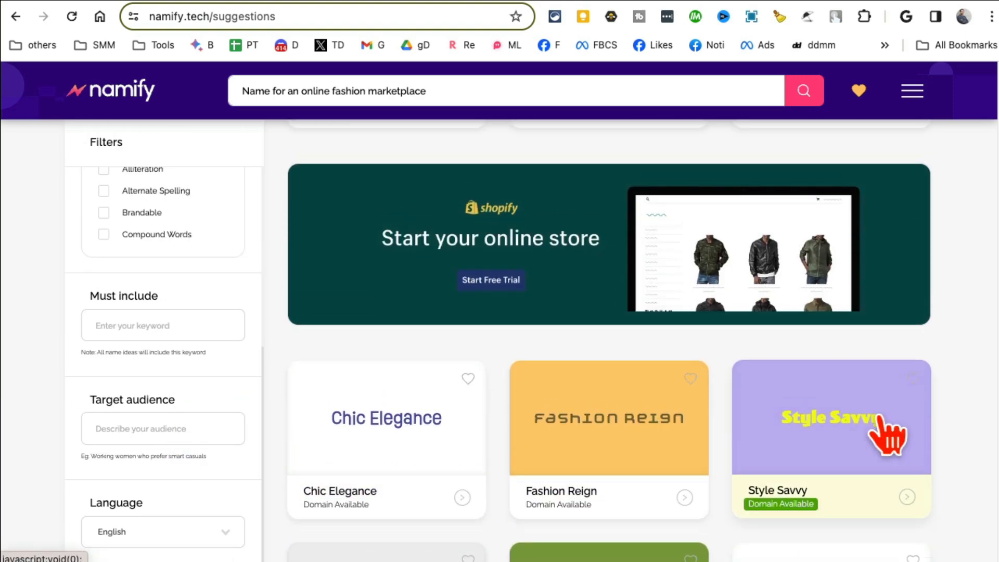
scroll(down, 3)
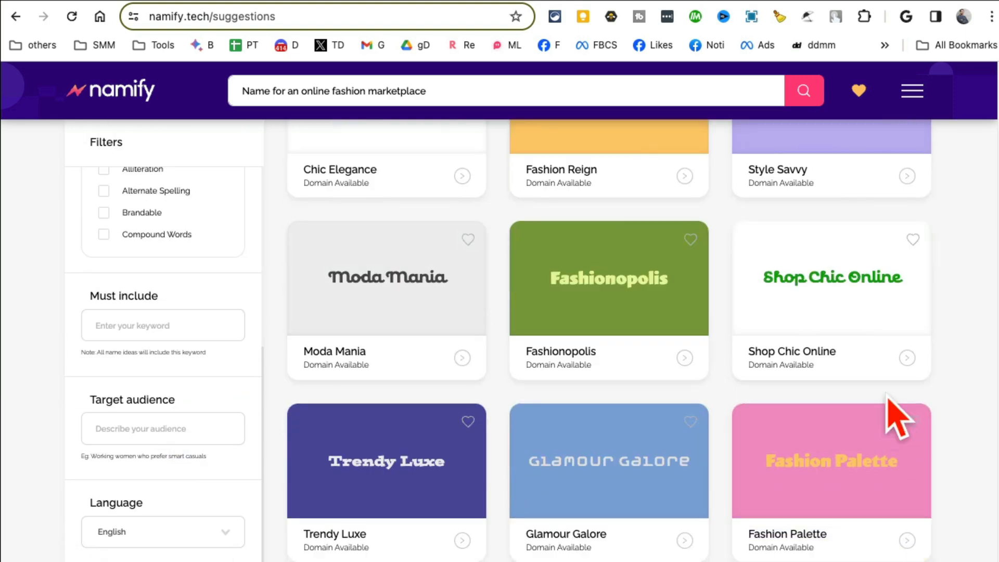
scroll(down, 3)
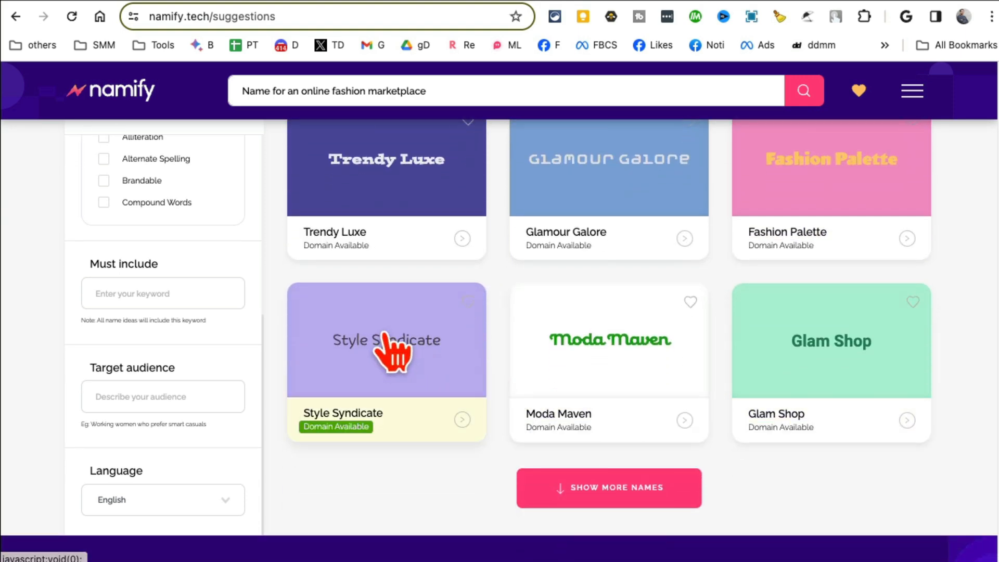
click(387, 340)
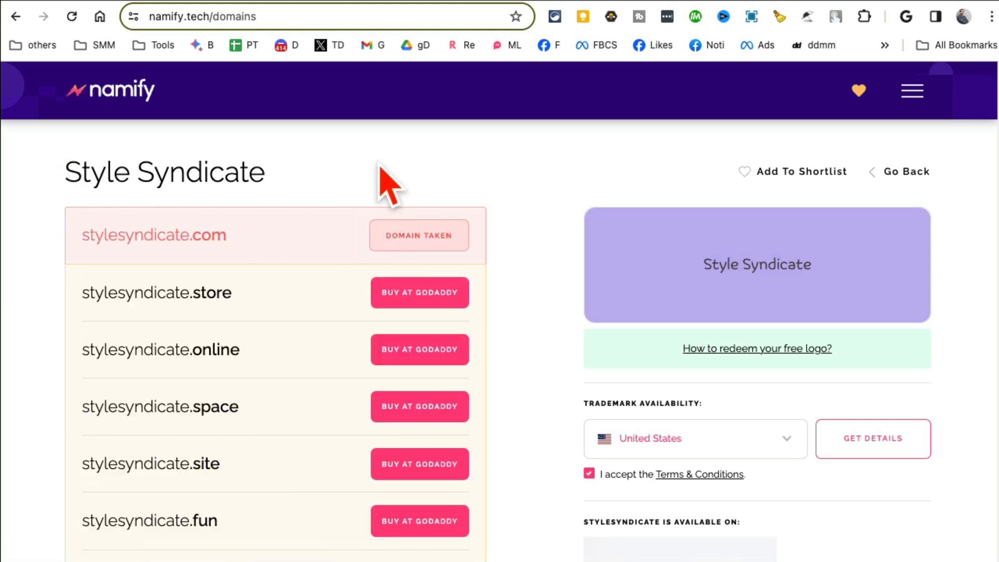
mouse_move(271, 278)
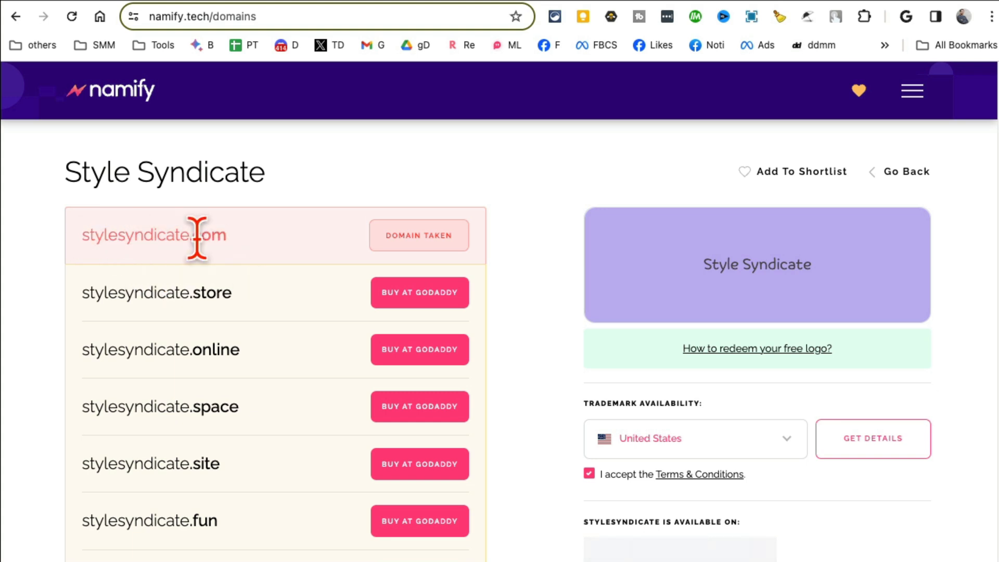
Scroll Style Syndicate's domain results, then switch to Imagine with Meta AI.
scroll(down, 3)
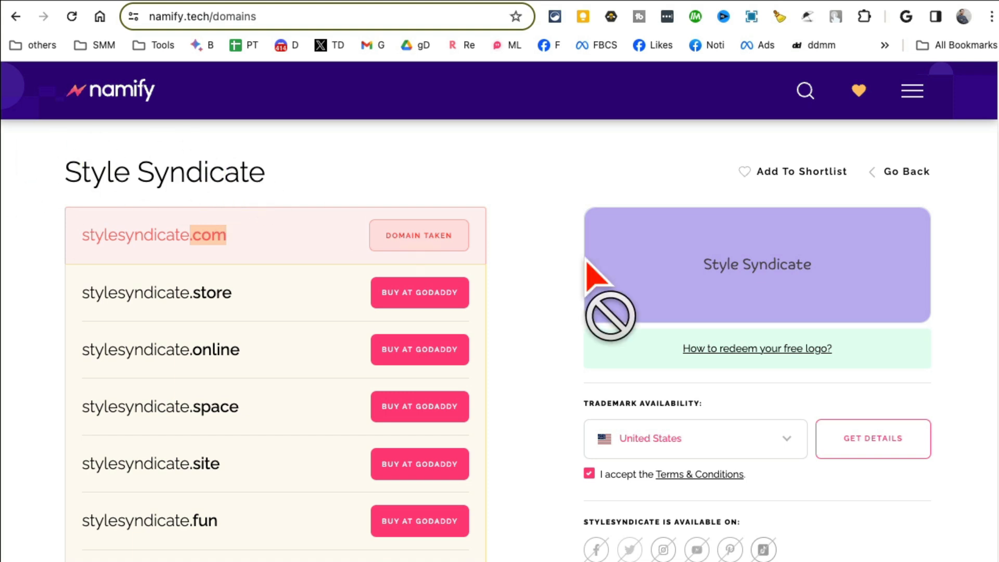
scroll(down, 3)
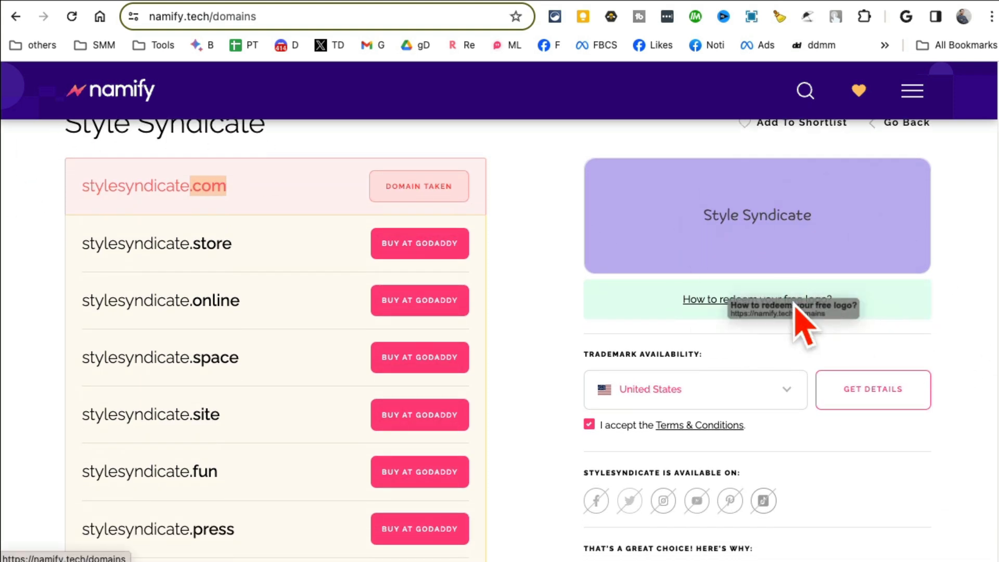
scroll(down, 3)
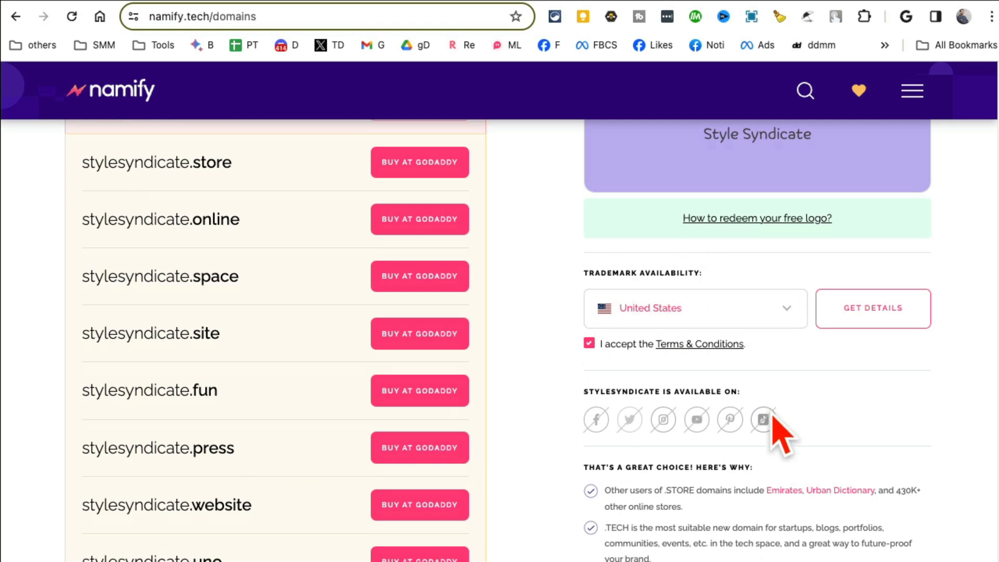
click(111, 89)
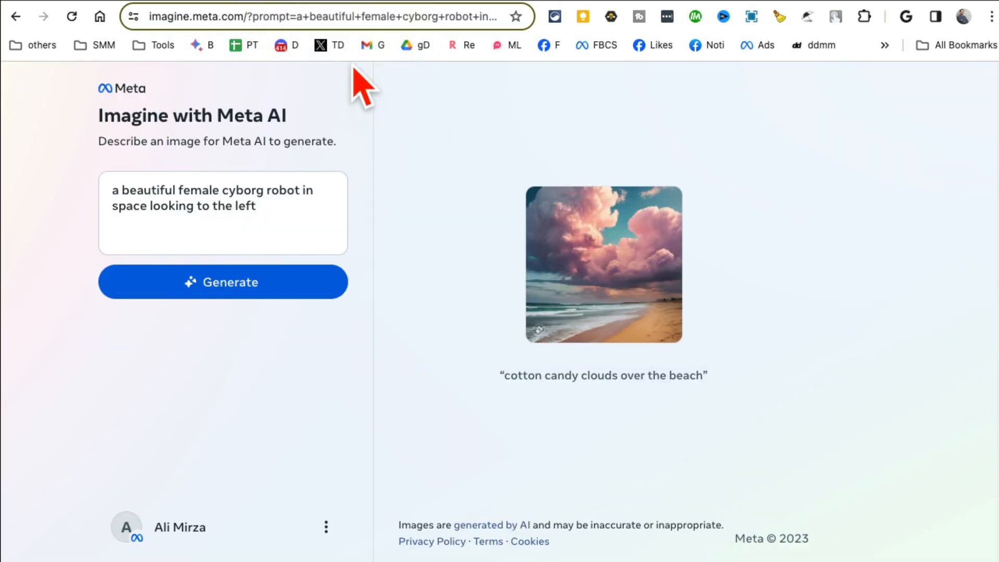
Reload Imagine with Meta AI and generate images for 'a pink dog in the space'.
click(322, 16)
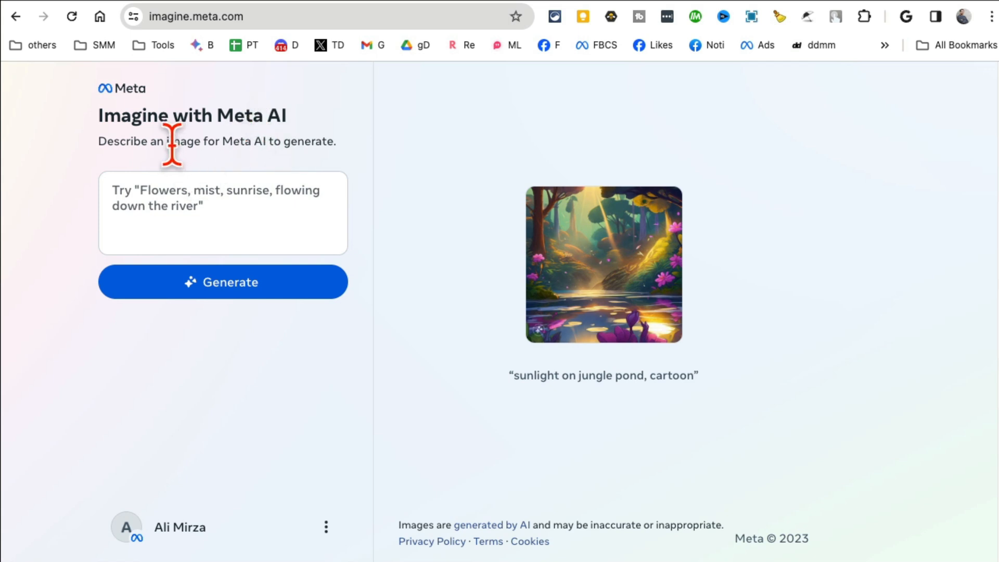
click(197, 17)
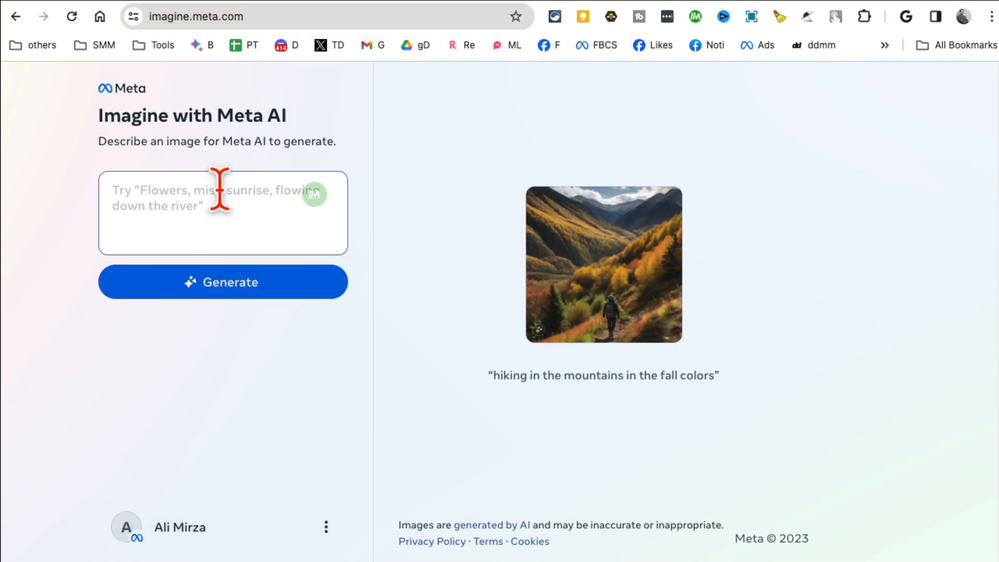
text(a pink dog)
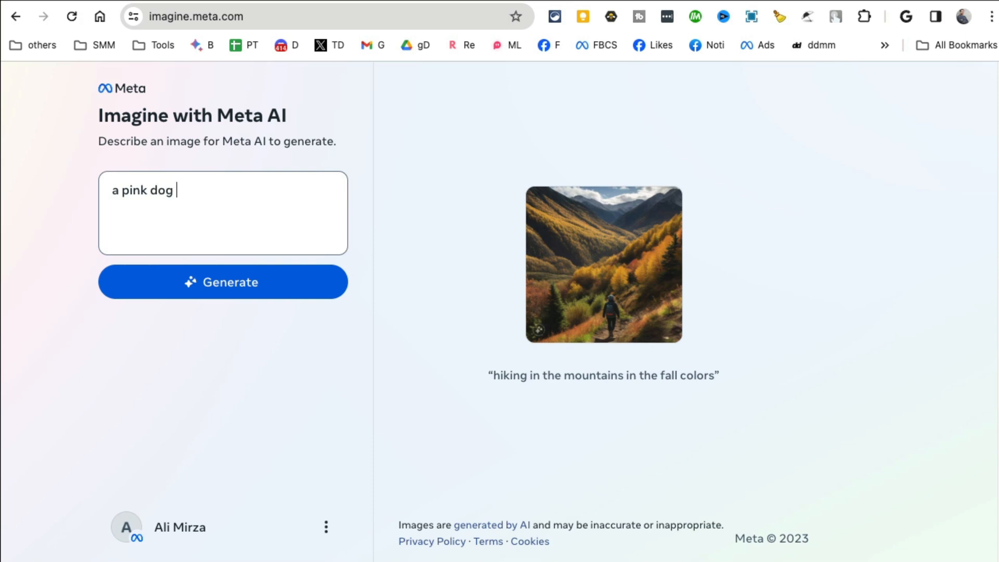
text(in the space)
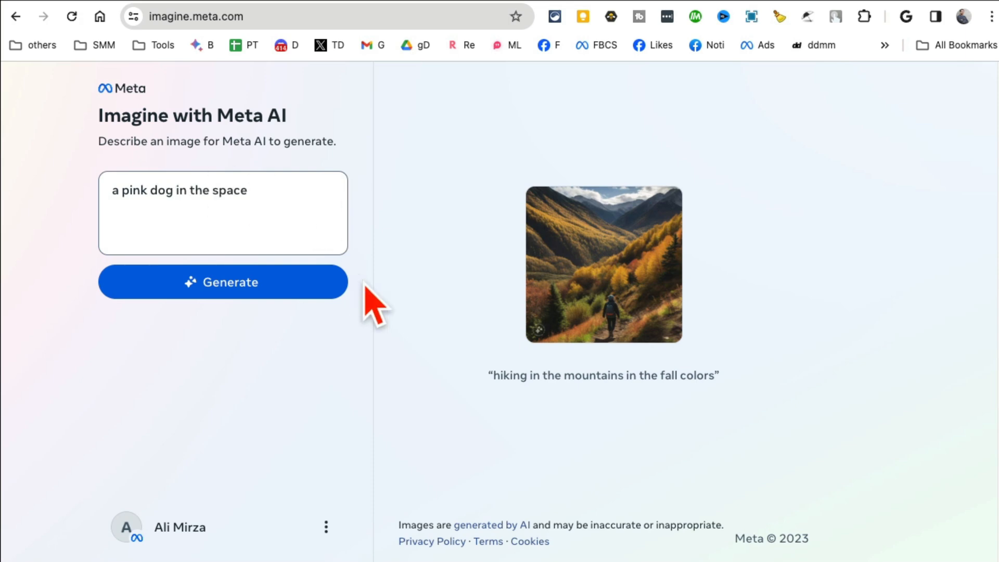
click(222, 282)
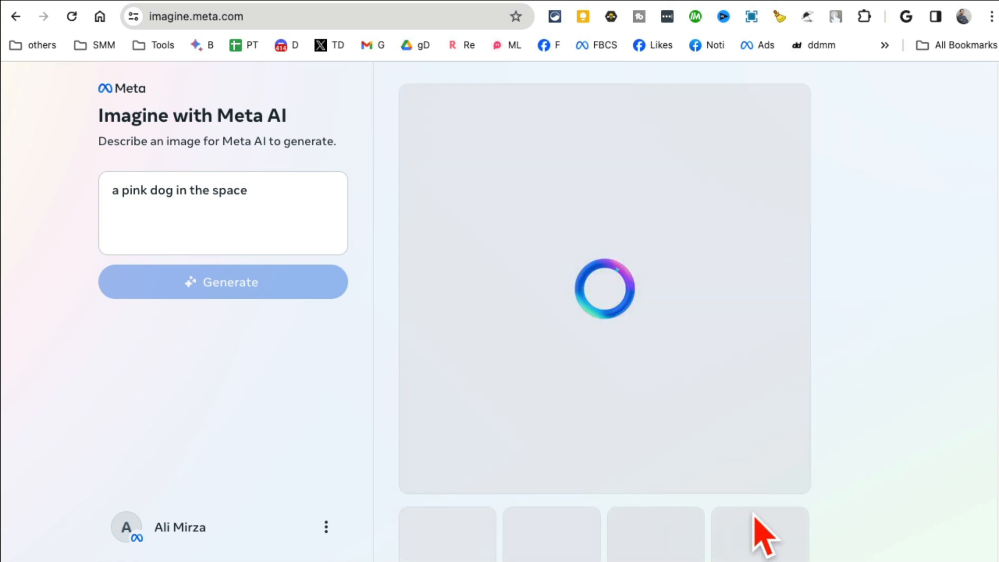
View the second, third and first pink dog variations, then open the image's options menu.
click(222, 282)
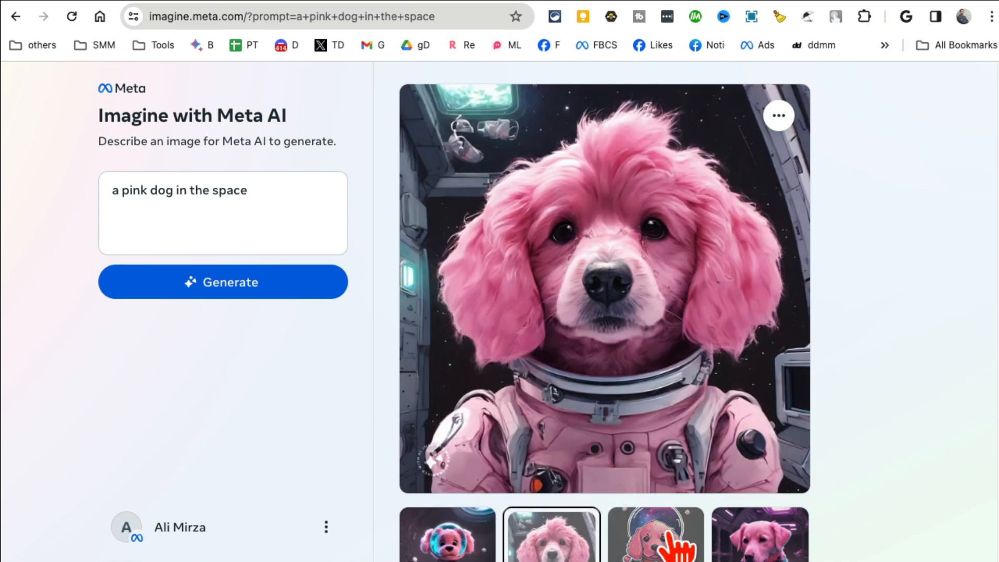
click(653, 541)
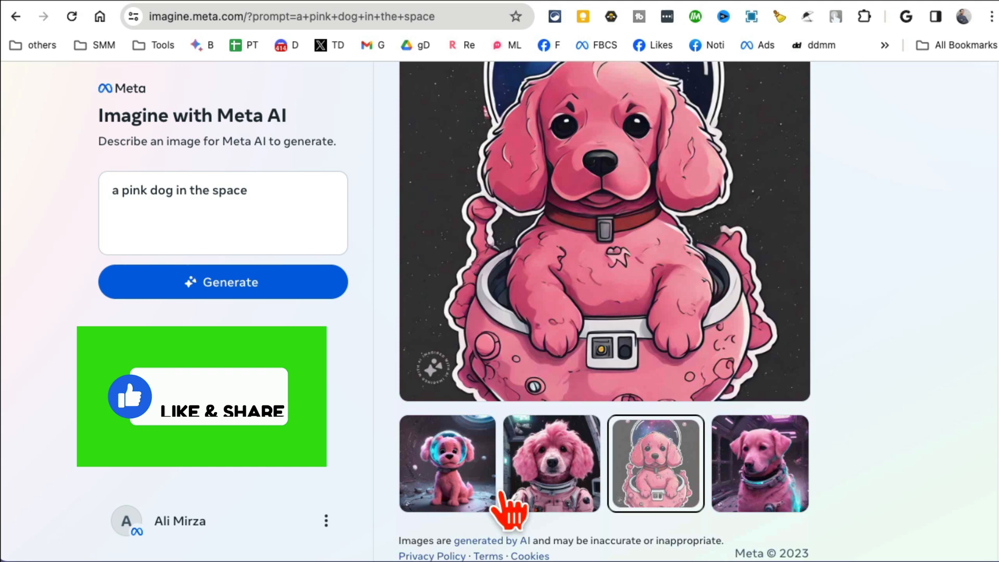
click(447, 467)
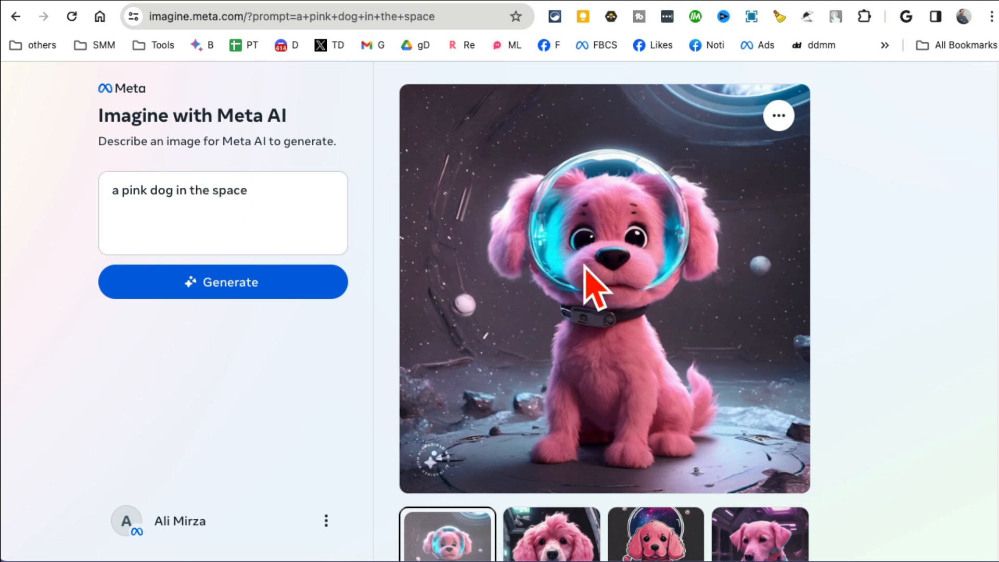
mouse_move(797, 197)
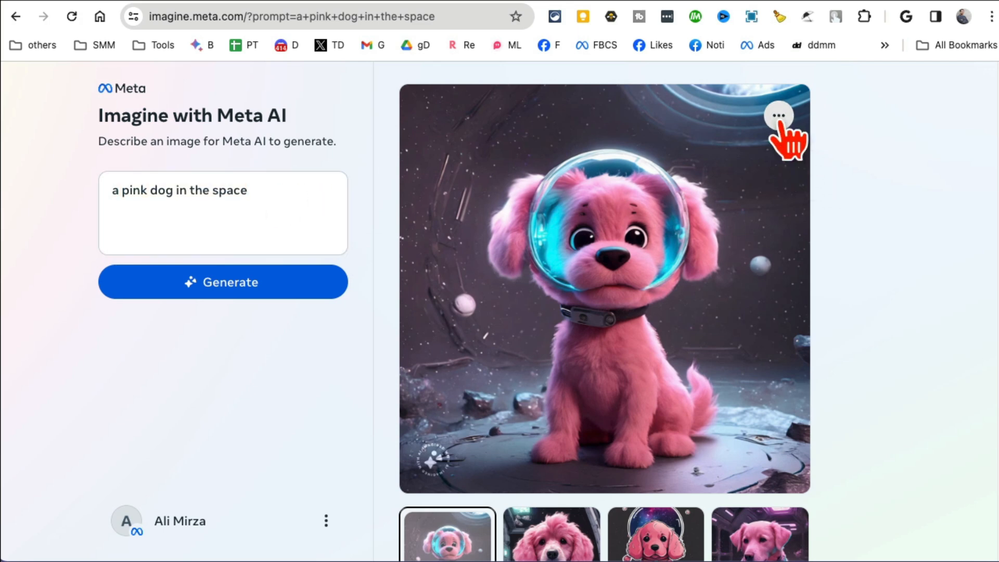
click(779, 115)
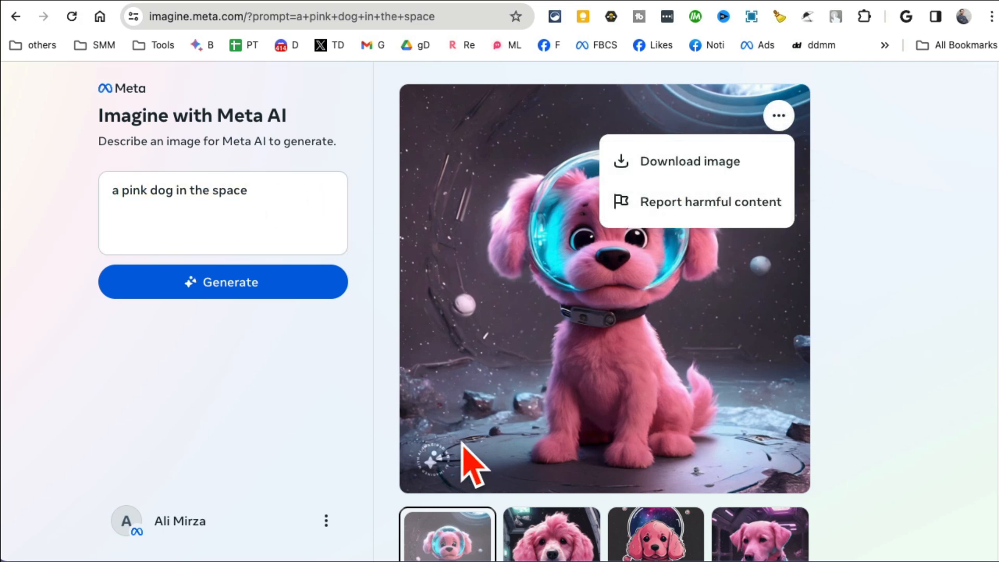
mouse_move(471, 491)
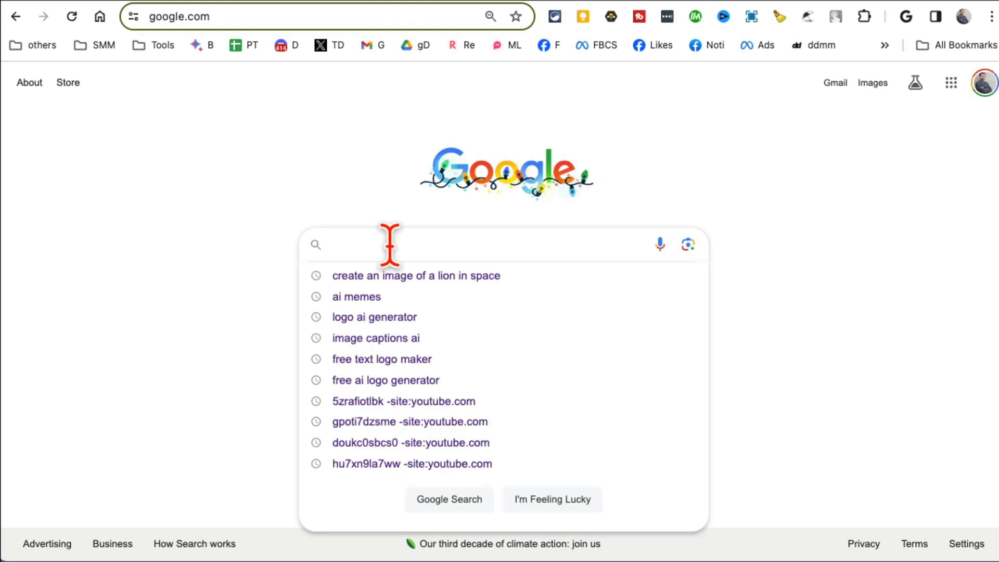
Search 'a pink dog in the space', open the first image and view its export options.
text(a pink dog in the space)
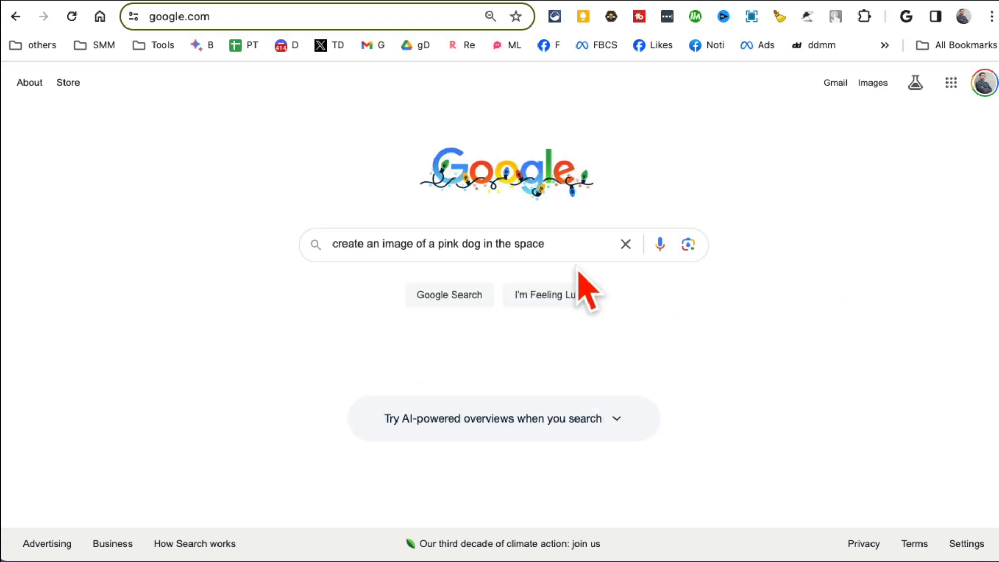
mouse_move(578, 244)
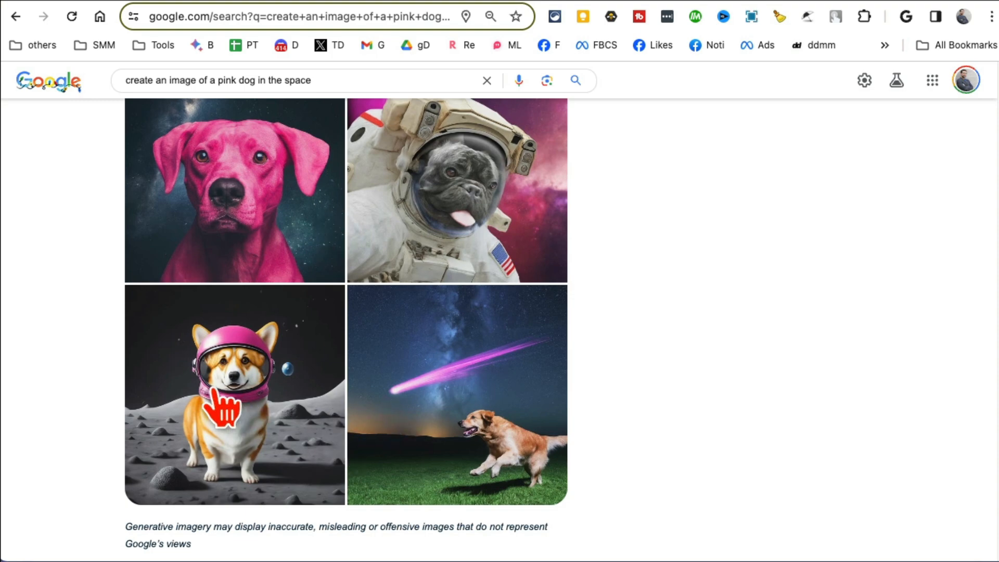
click(234, 191)
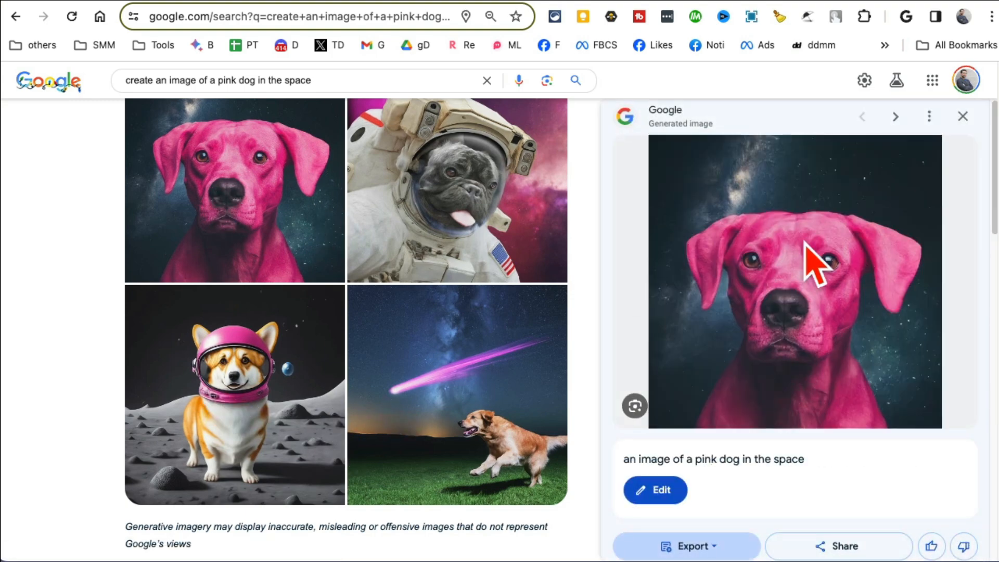
scroll(down, 3)
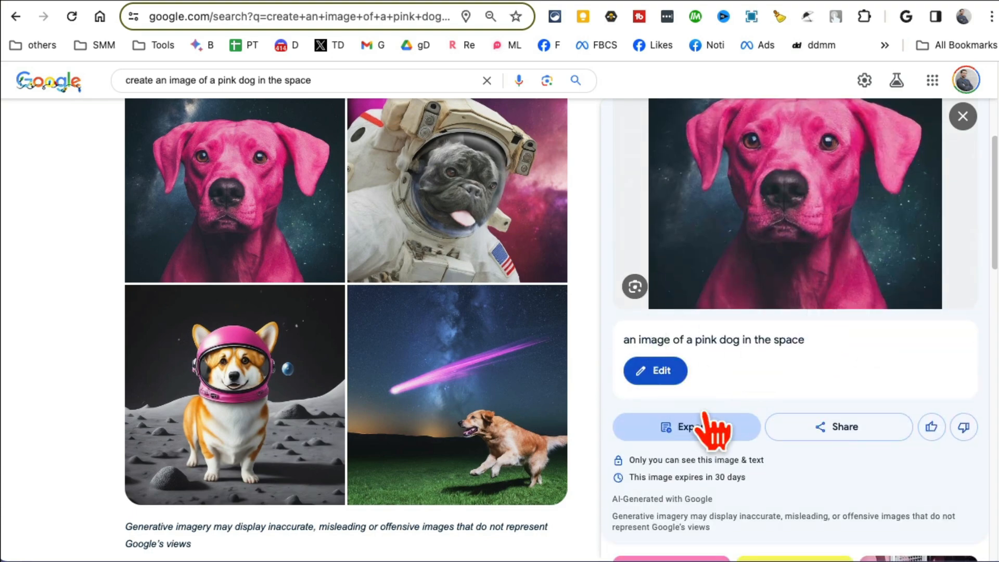
click(686, 426)
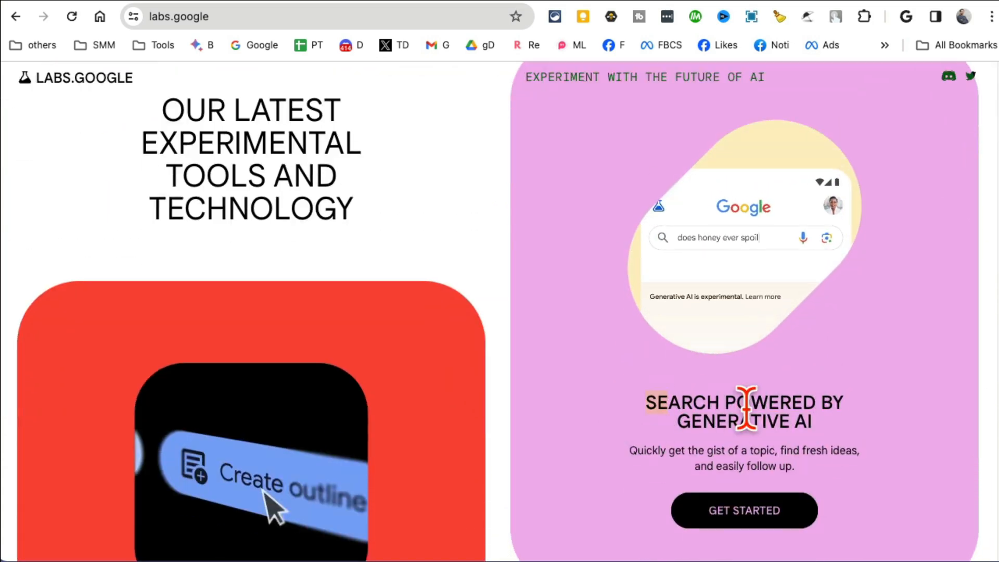
Open the Search Labs experiments, then go to copilot.microsoft.com.
click(744, 510)
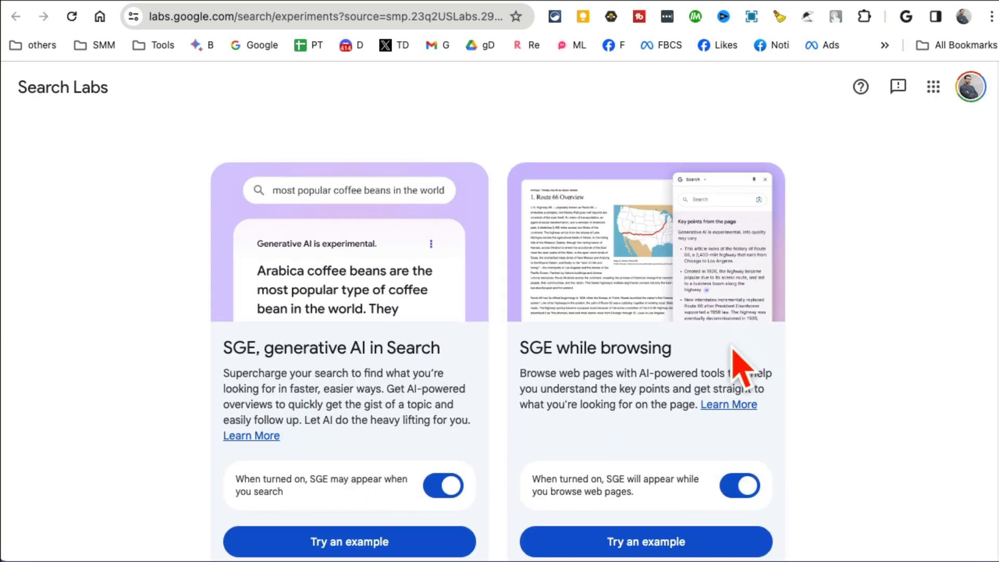
mouse_move(910, 10)
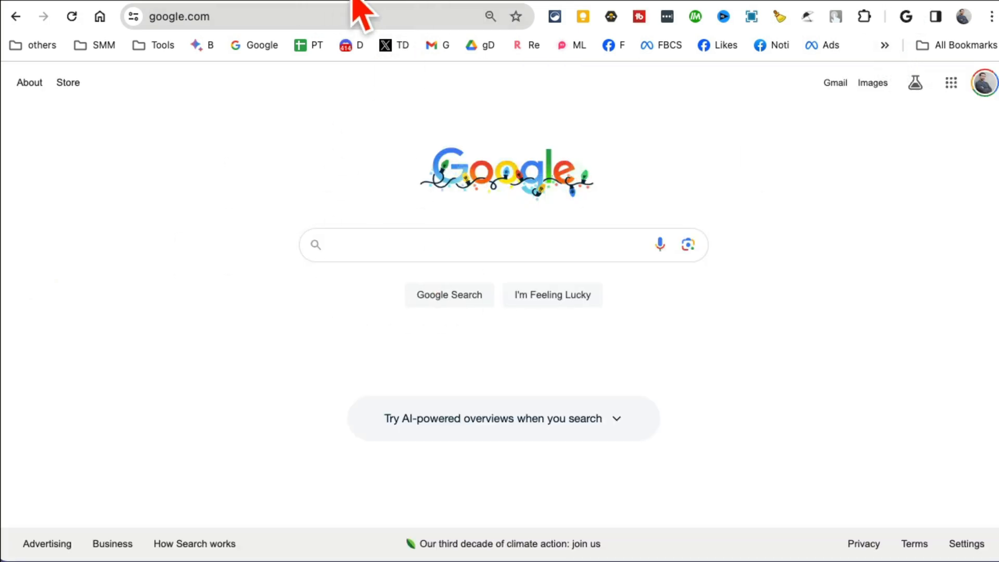
mouse_move(446, 15)
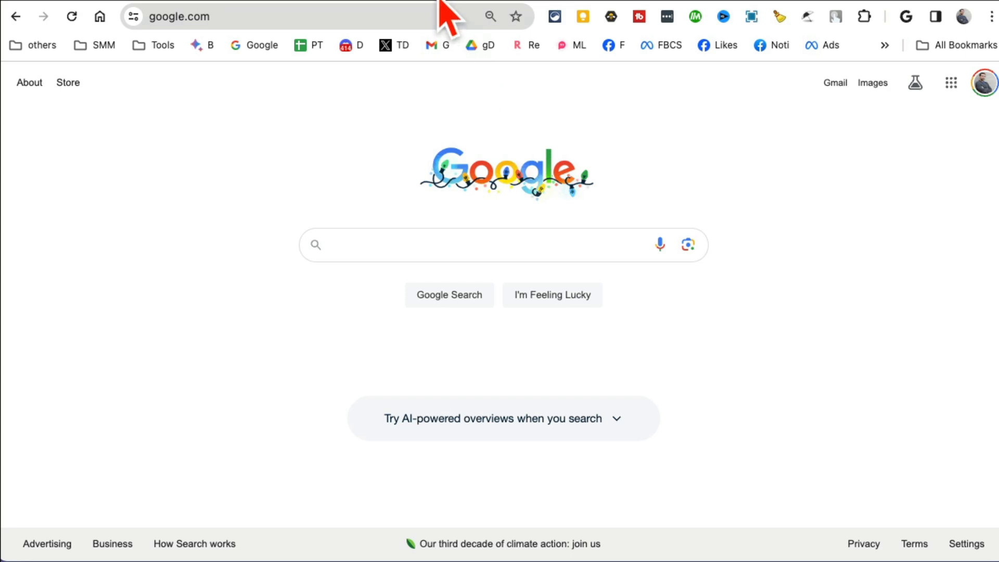
text(copilot.microsoft.com)
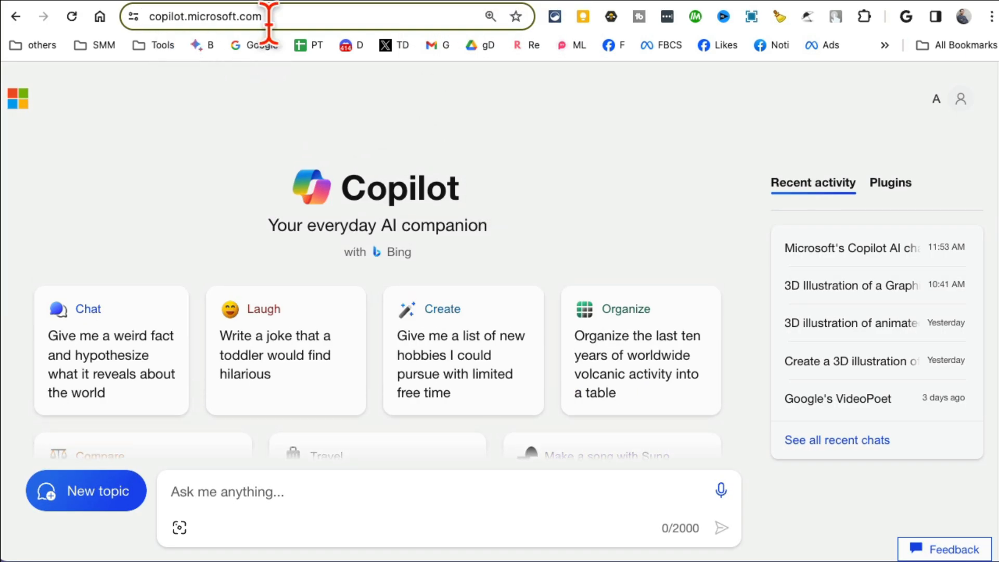
Open the recent Copilot chat and view the first LinkedIn character image full size.
click(203, 16)
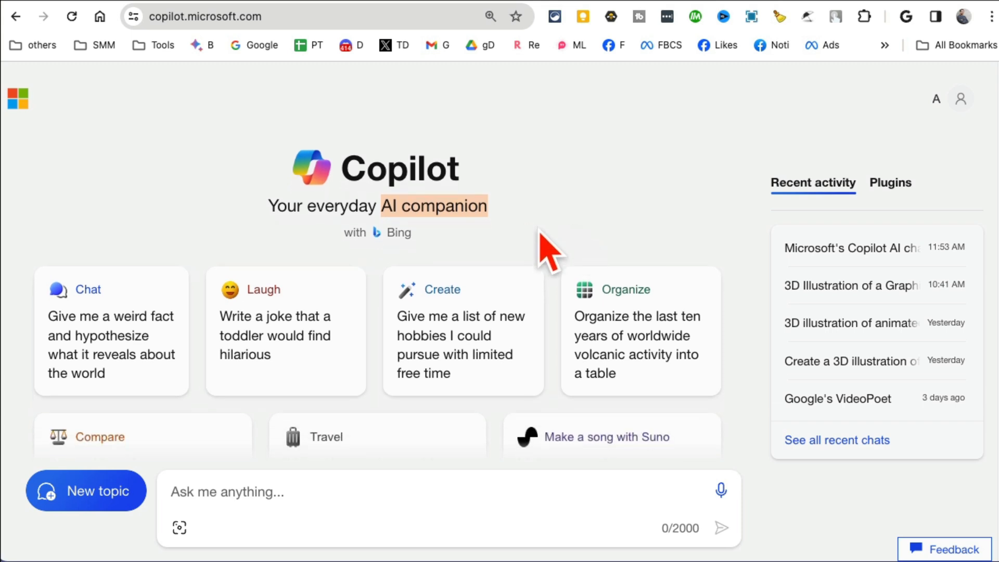
mouse_move(335, 195)
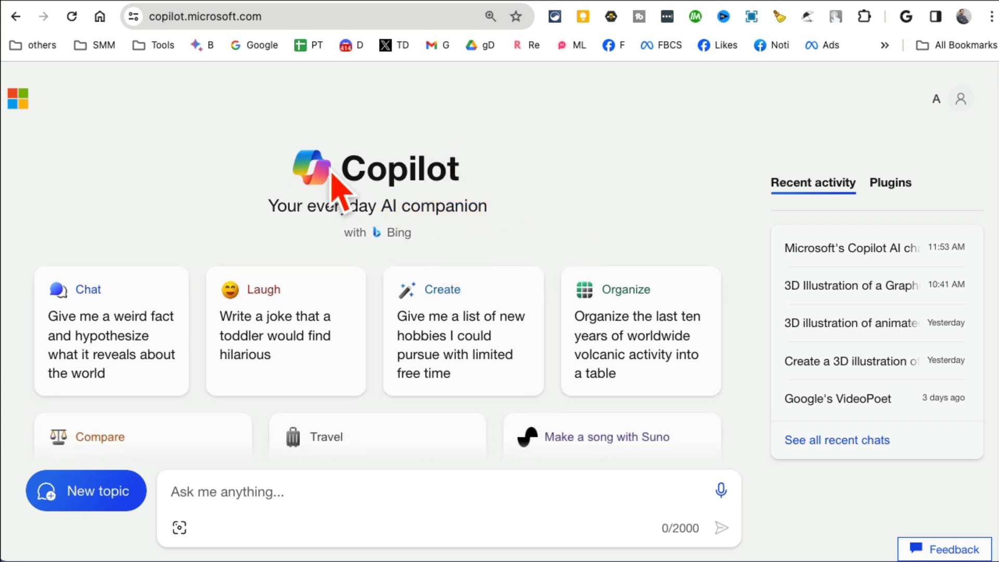
mouse_move(491, 196)
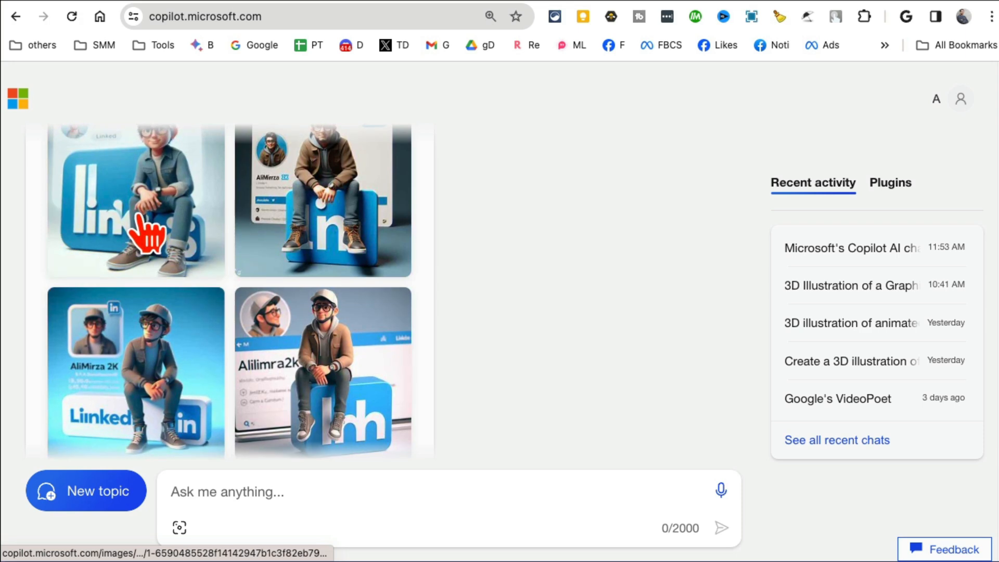
click(135, 199)
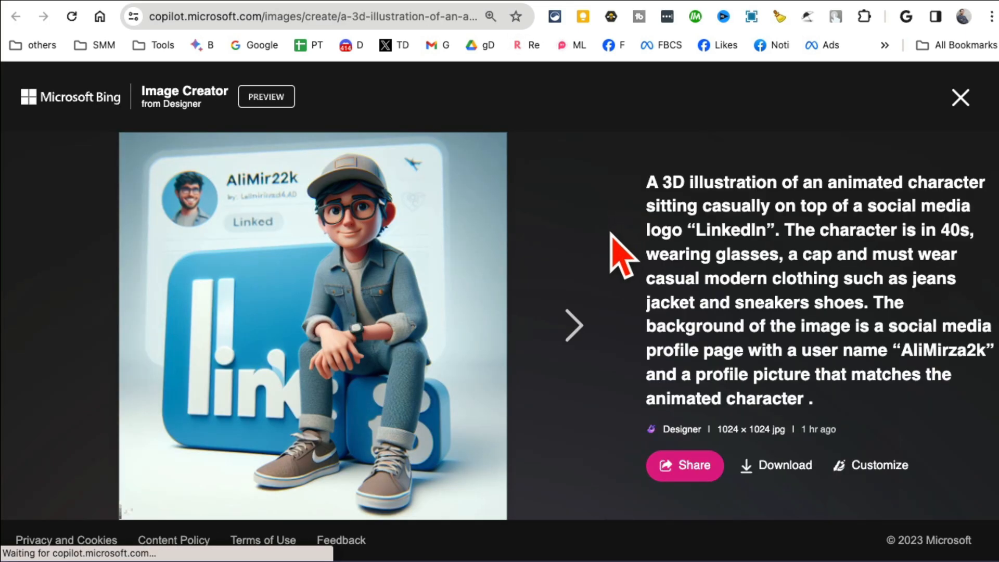
View two more LinkedIn character illustrations full size, then close the viewer.
click(572, 338)
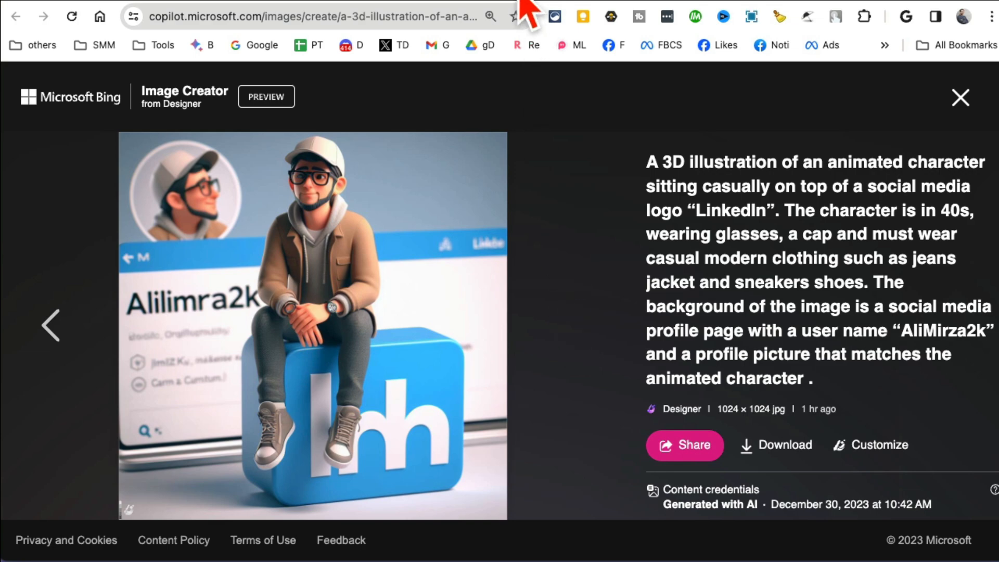
click(959, 98)
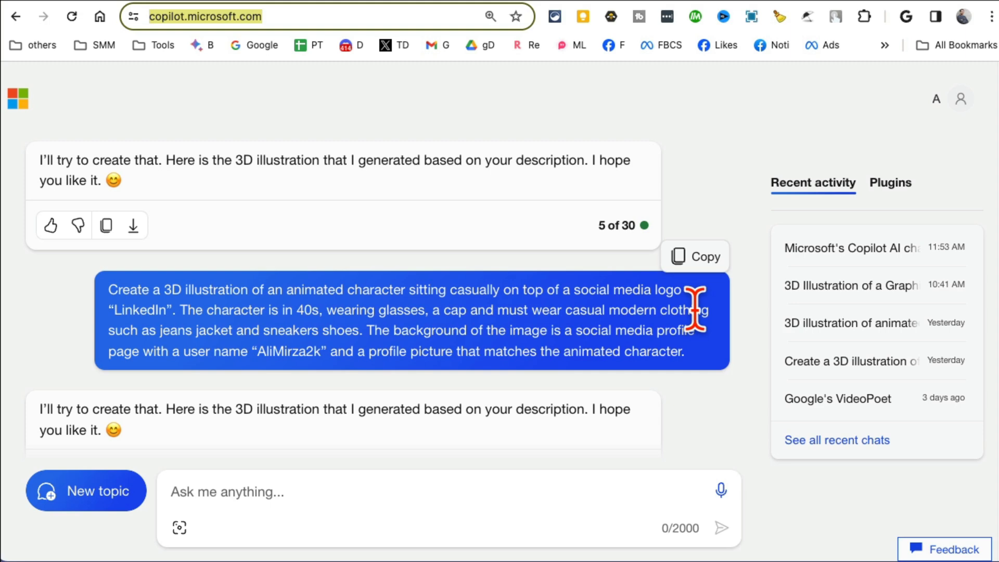
scroll(down, 3)
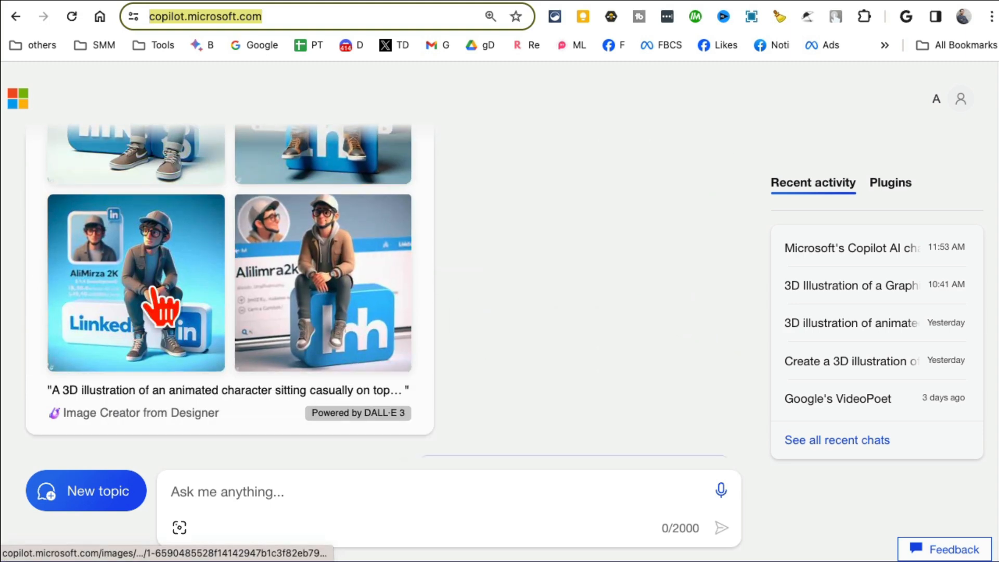
click(135, 281)
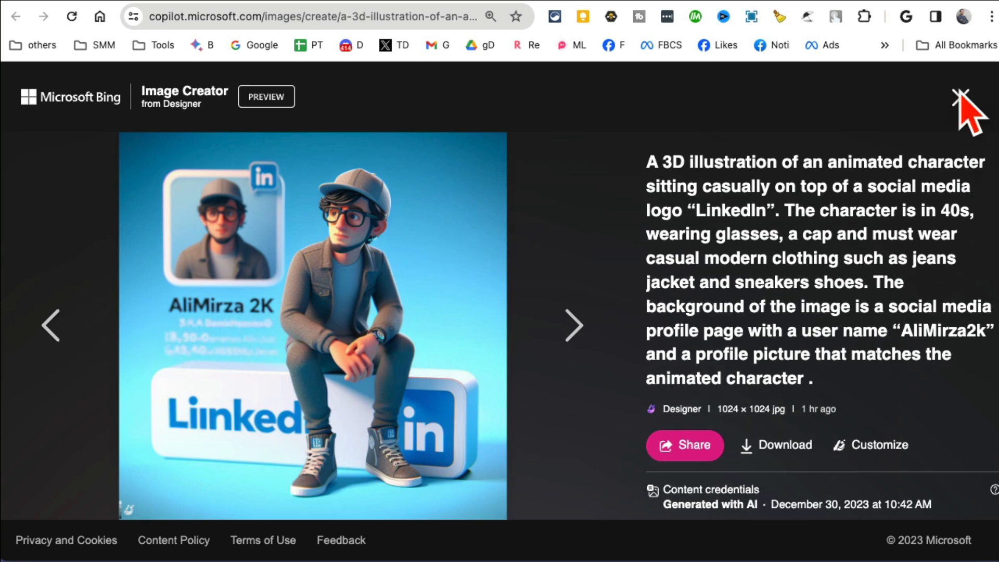
click(961, 98)
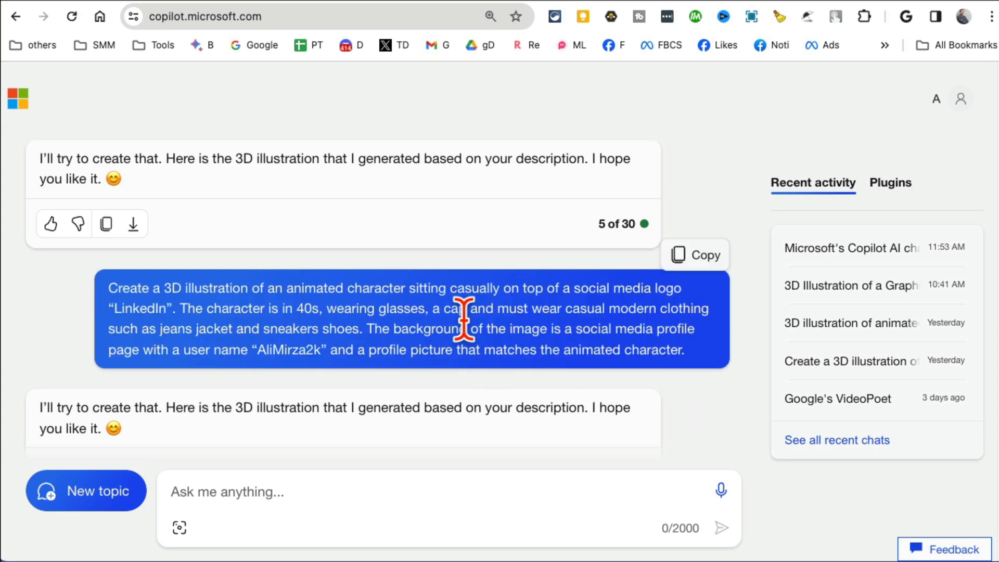
mouse_move(487, 329)
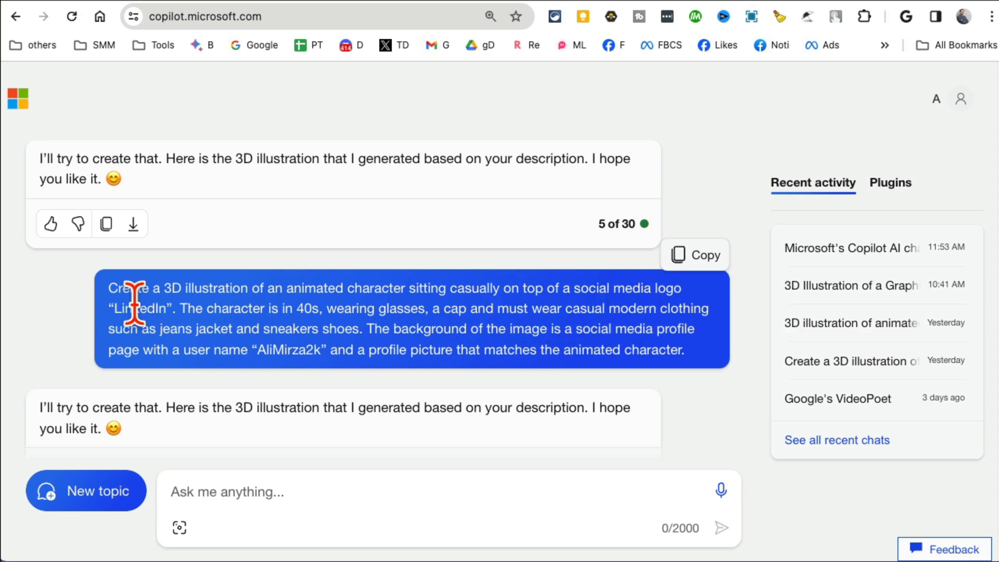
double_click(140, 309)
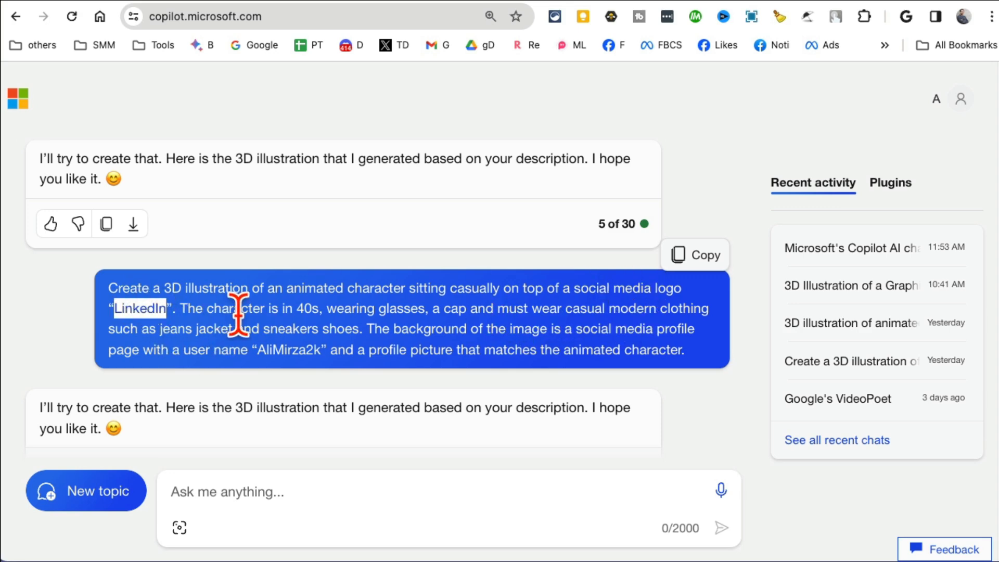
double_click(289, 349)
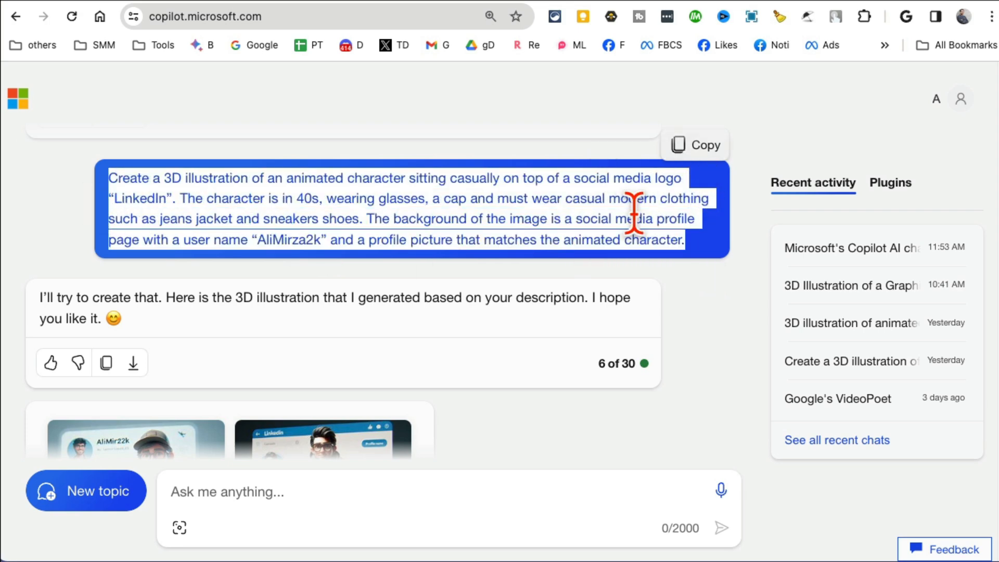
mouse_move(504, 217)
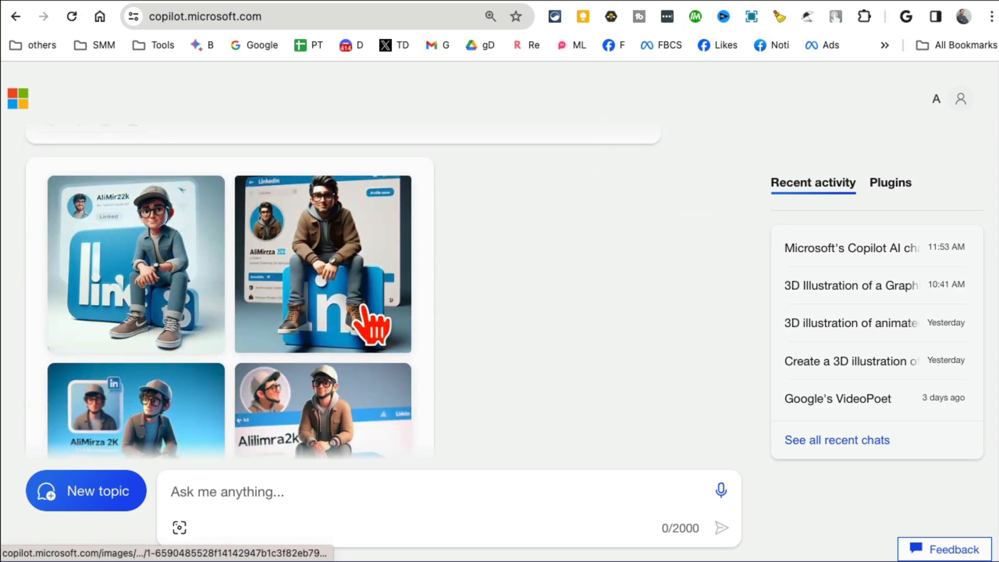
scroll(down, 3)
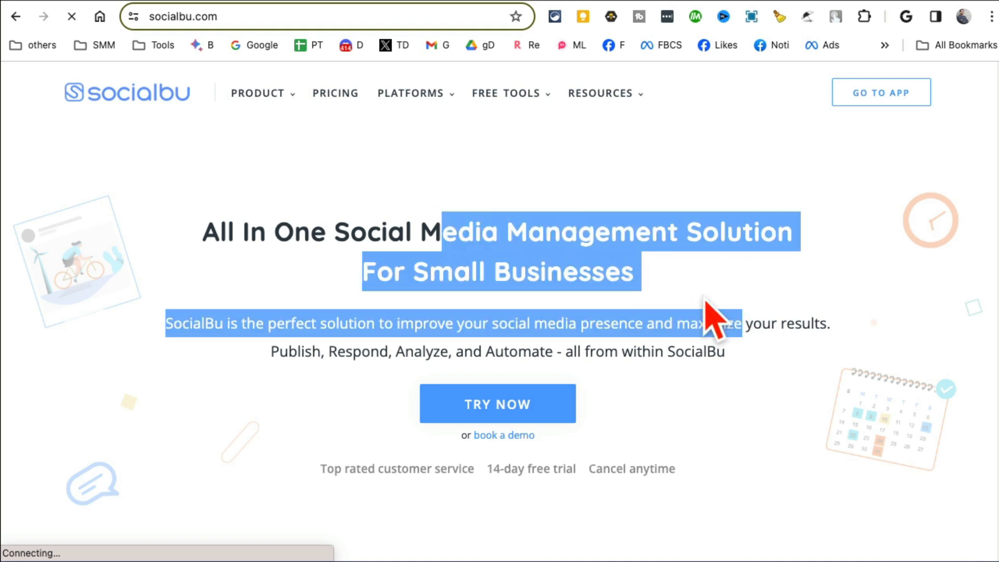
Open SocialBu's Generate Posts with AI tool from the Free Tools menu.
click(506, 94)
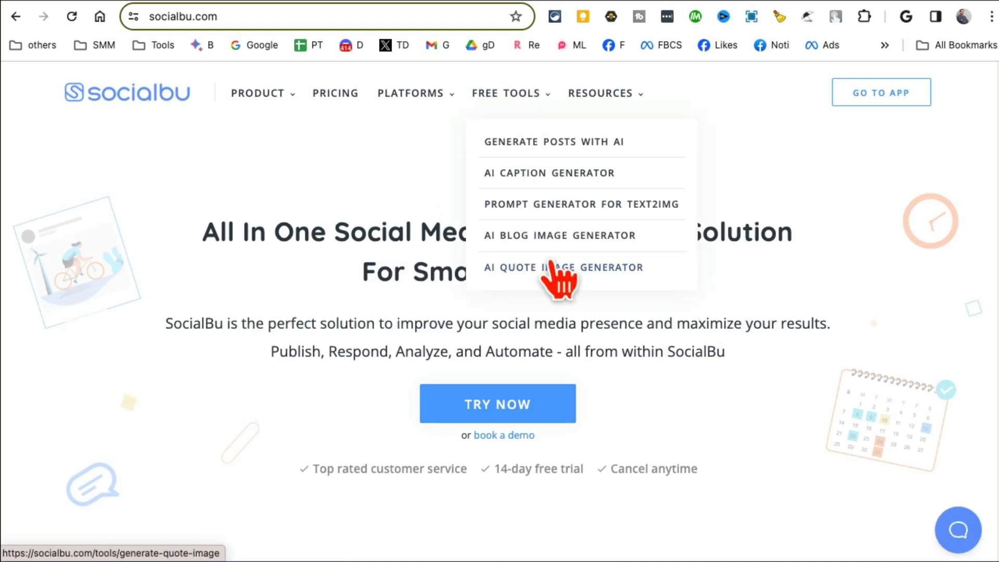
mouse_move(515, 110)
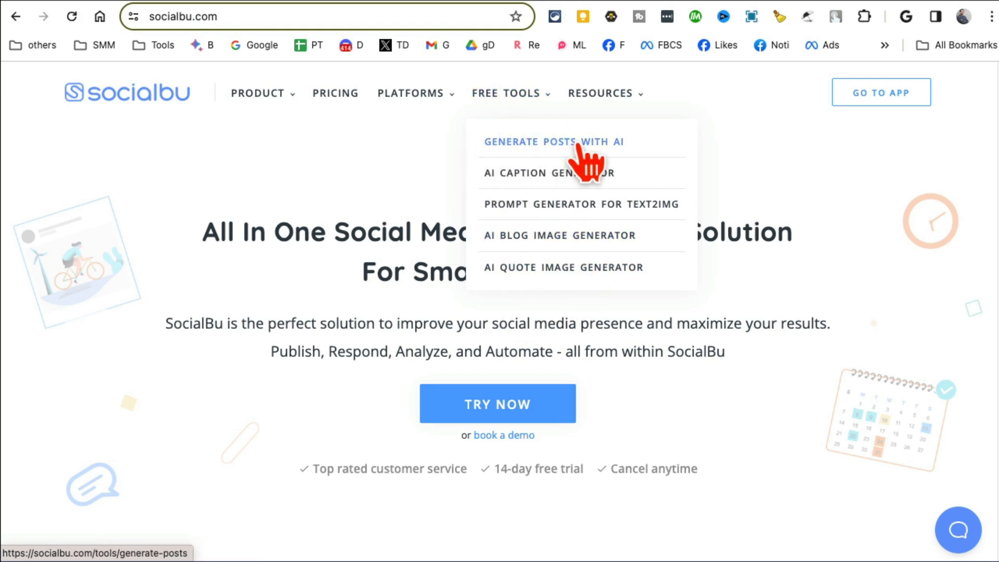
click(555, 141)
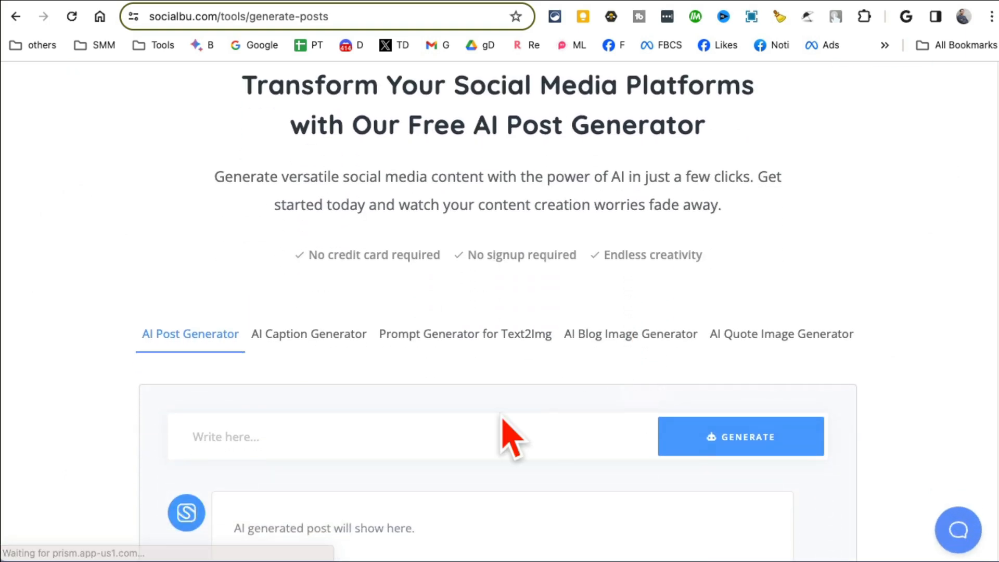
Enter the money-saving tips prompt, generate the post, and select the generated text.
text(3 tips to save money)
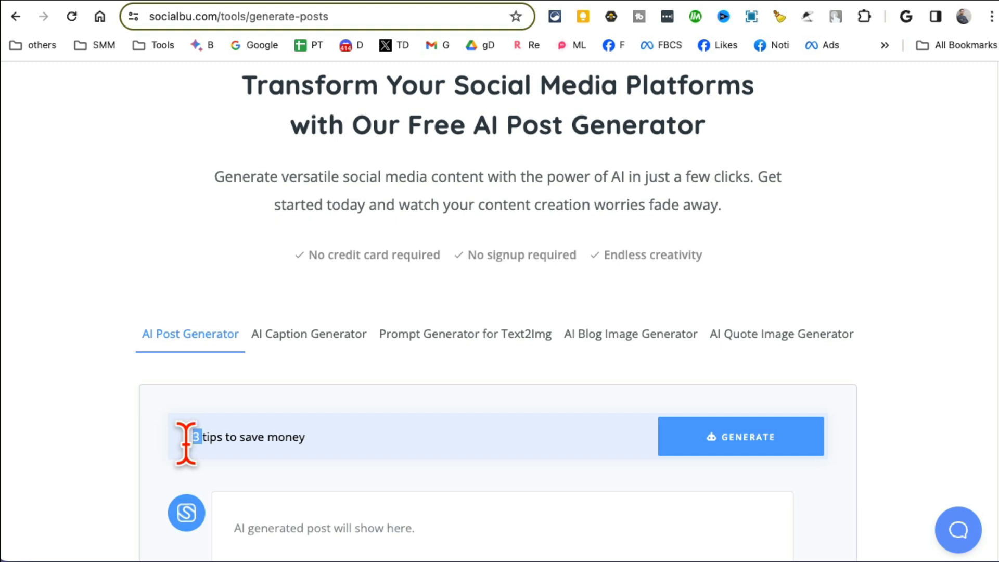
click(741, 436)
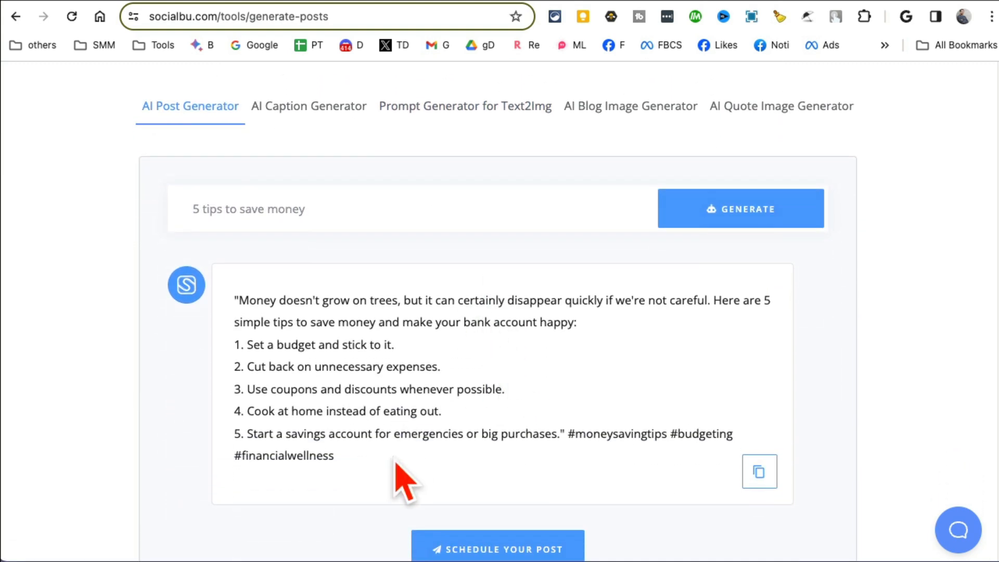
drag(234, 300, 334, 456)
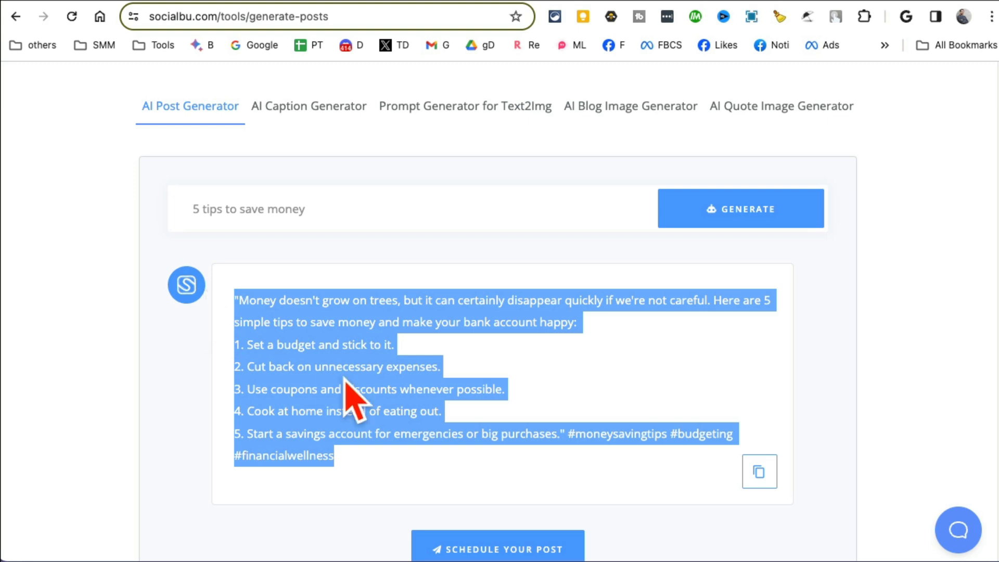
mouse_move(356, 408)
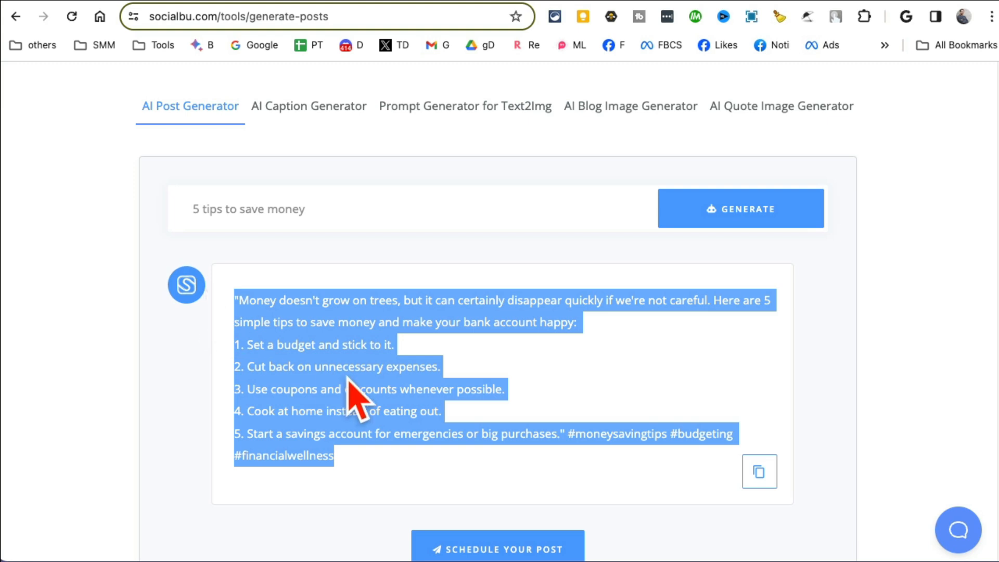
click(759, 472)
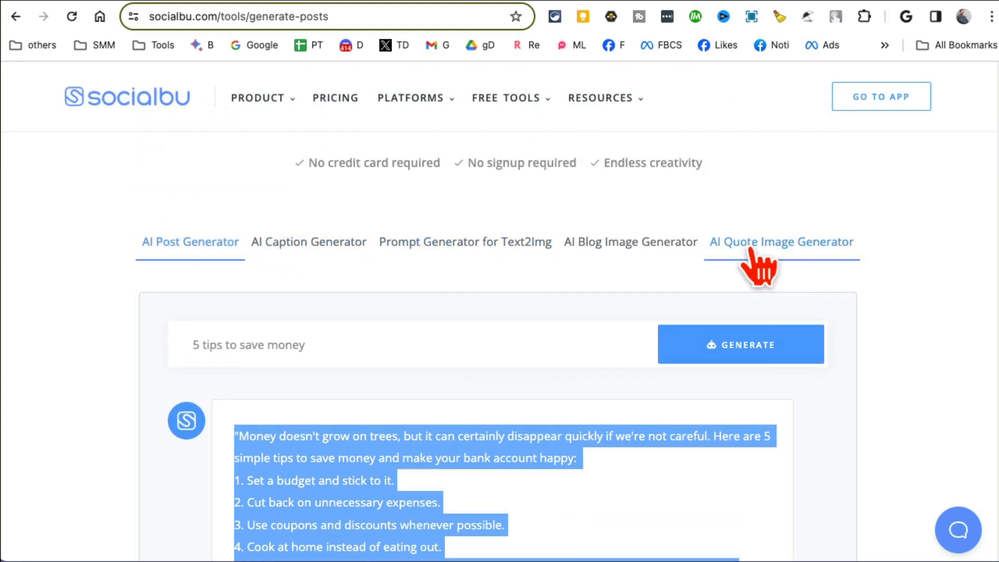
mouse_move(431, 242)
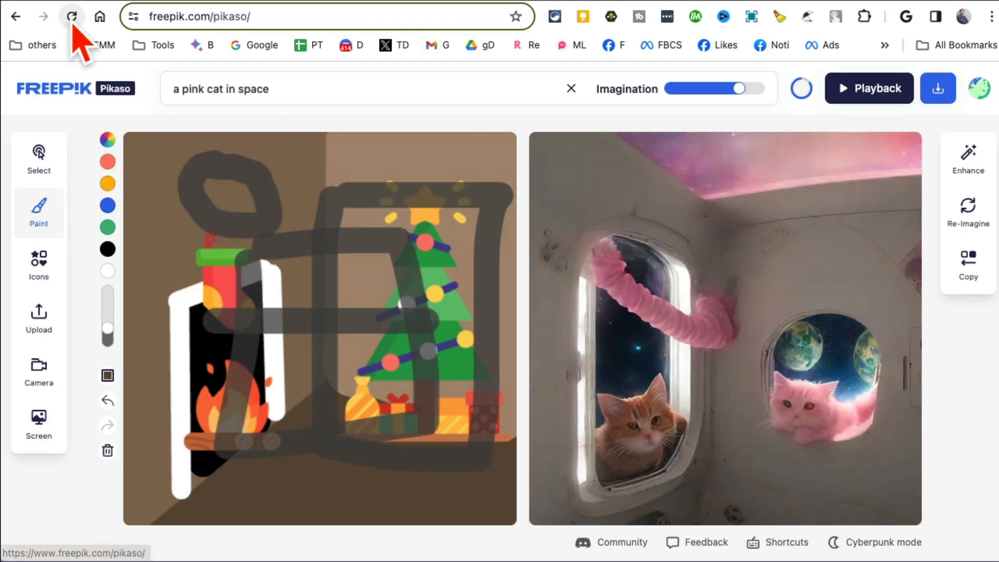
Reload Pikaso and clear all existing strokes from the sketch canvas.
click(72, 15)
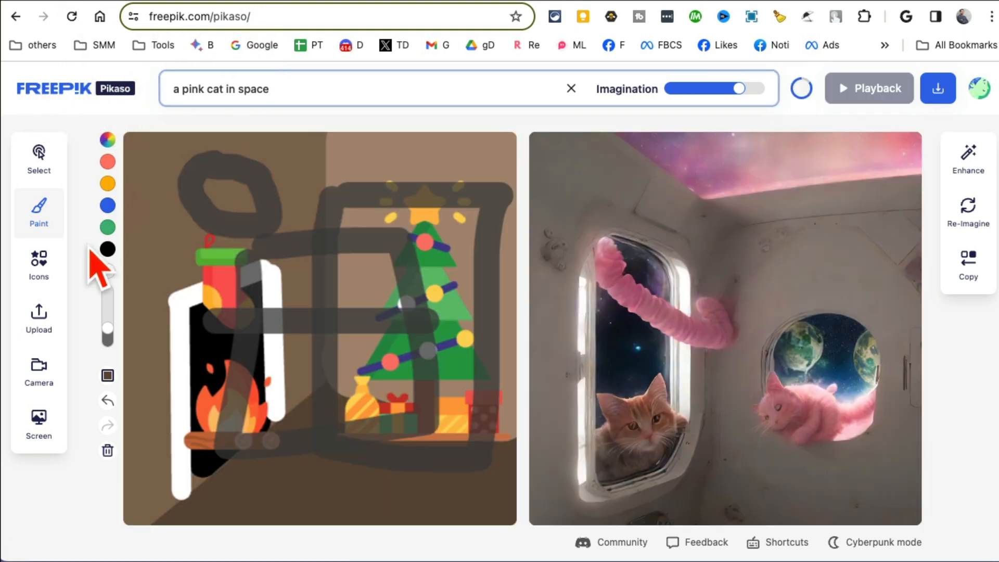
click(107, 451)
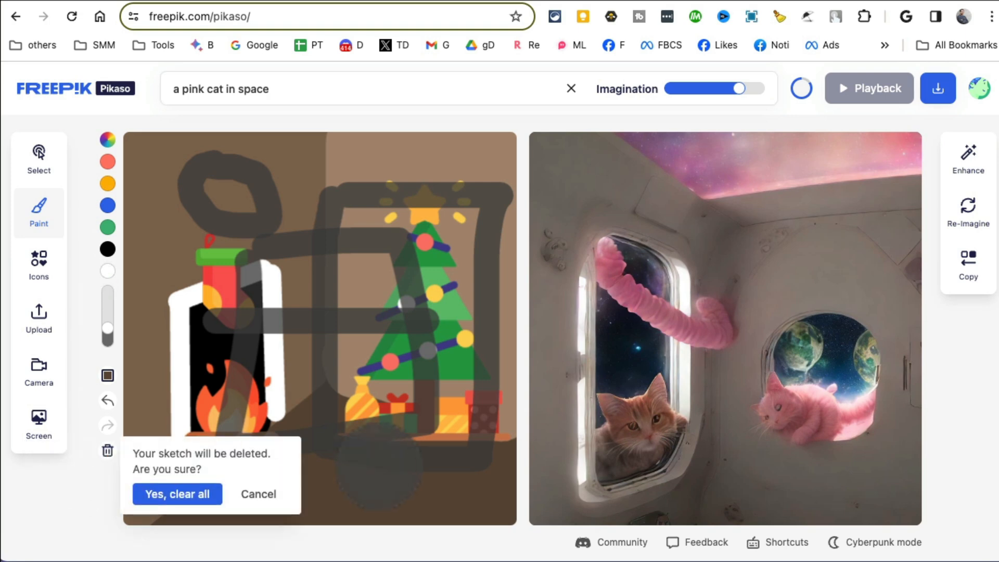
click(177, 494)
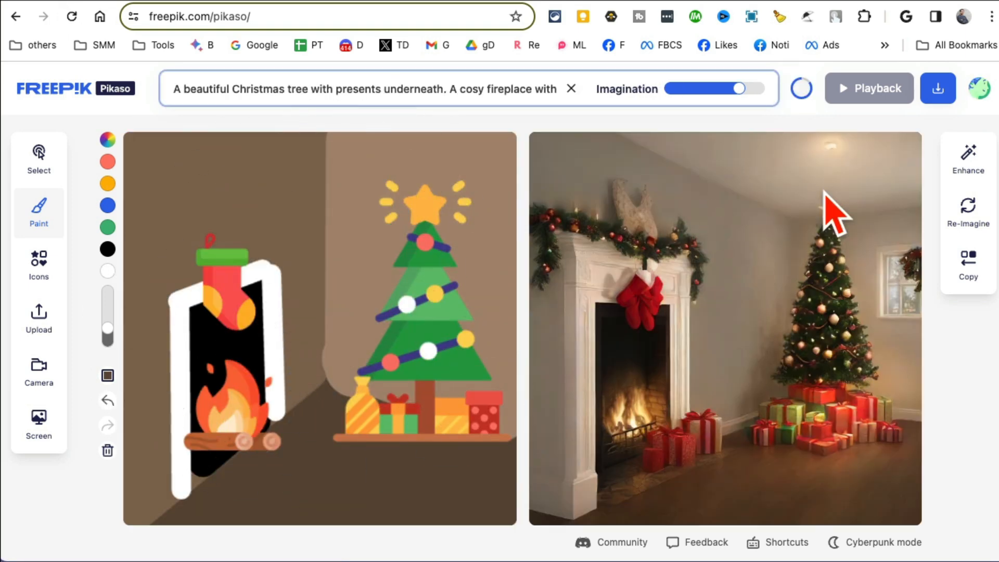
mouse_move(610, 293)
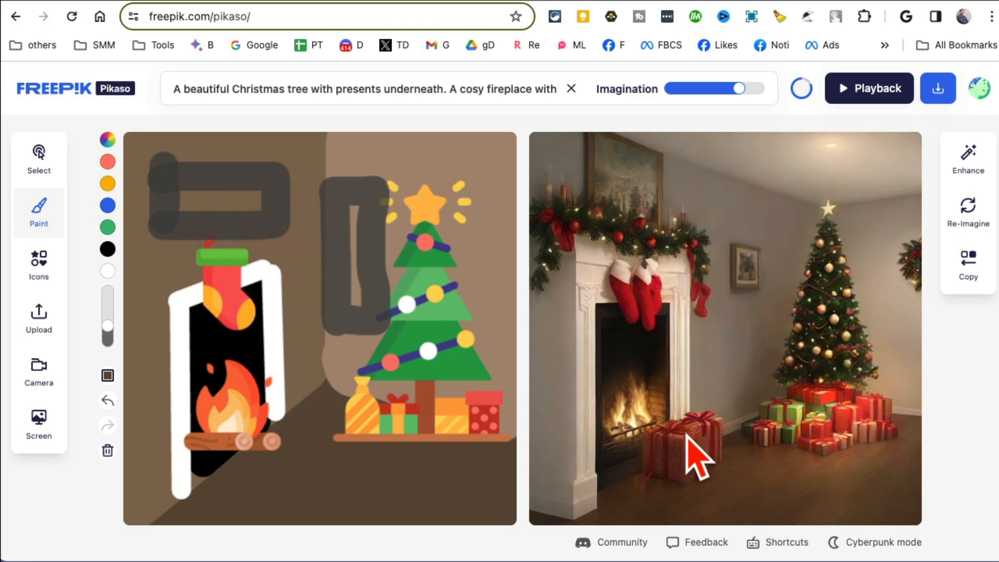
click(231, 16)
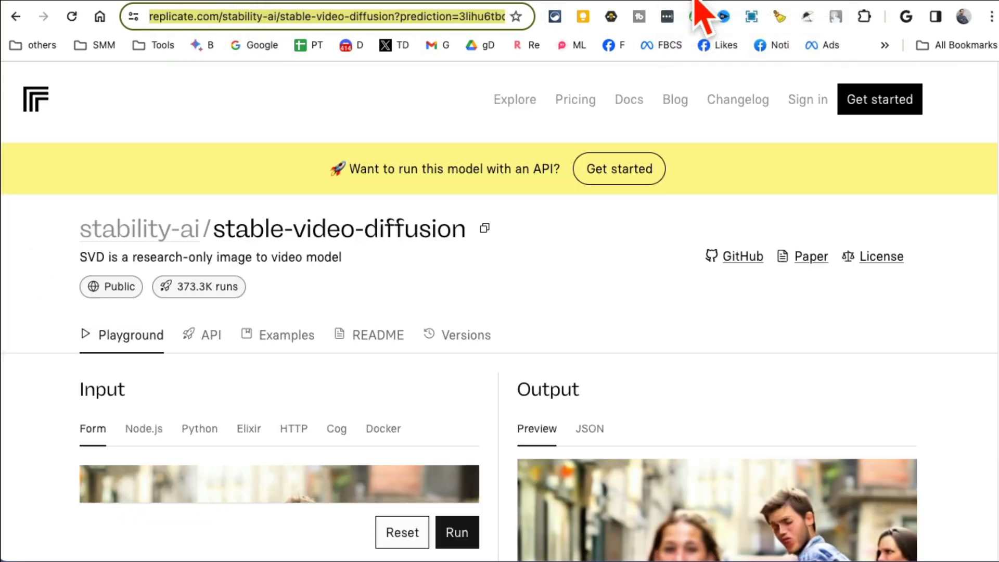
Load the stable-video-diffusion page and scroll through the rocket launch example.
click(34, 98)
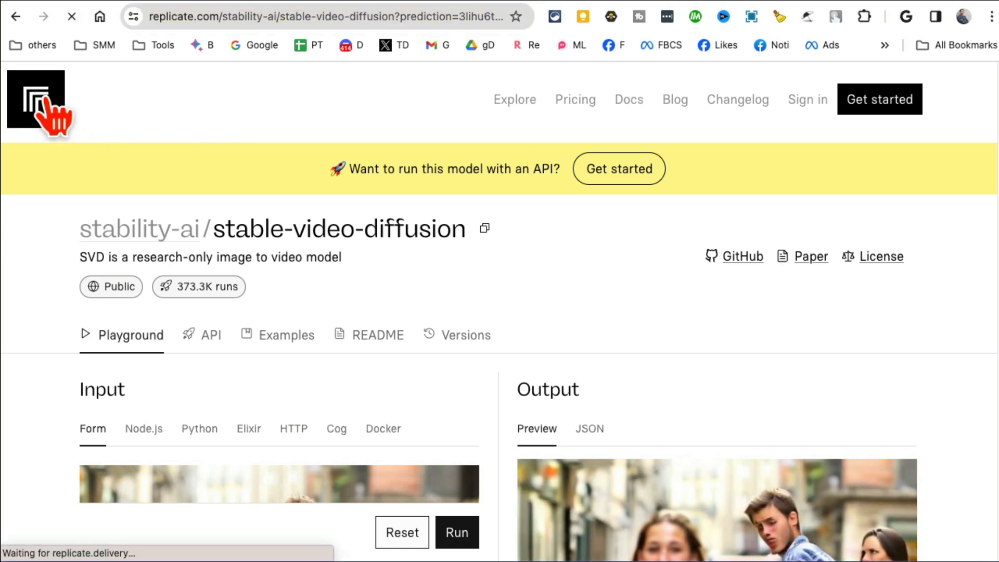
click(36, 99)
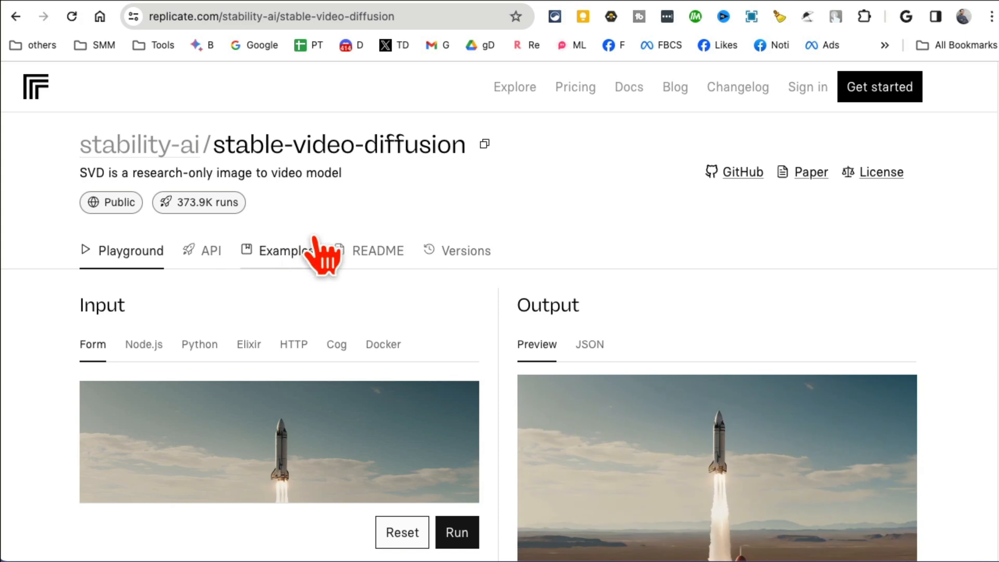
scroll(down, 3)
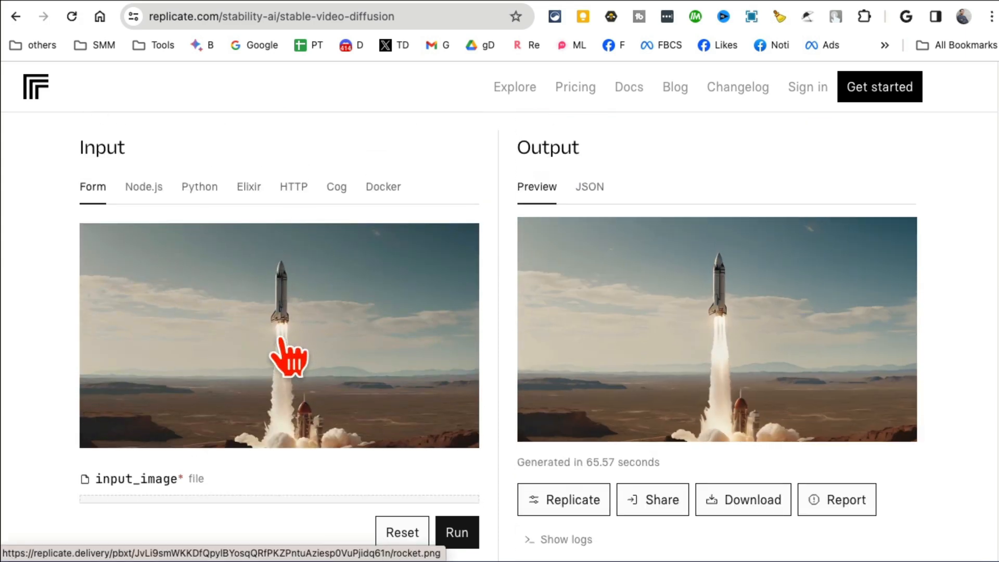
scroll(down, 3)
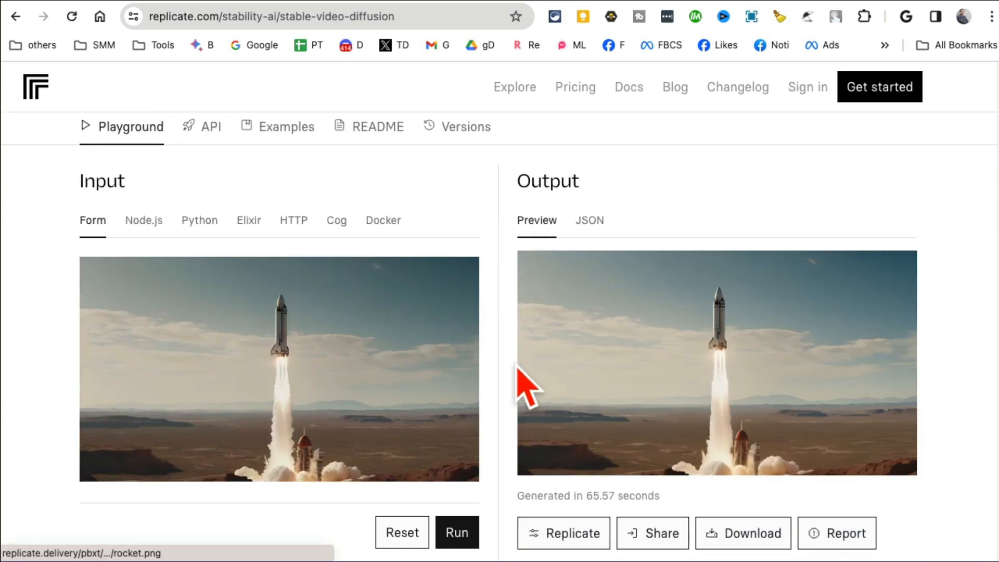
scroll(down, 3)
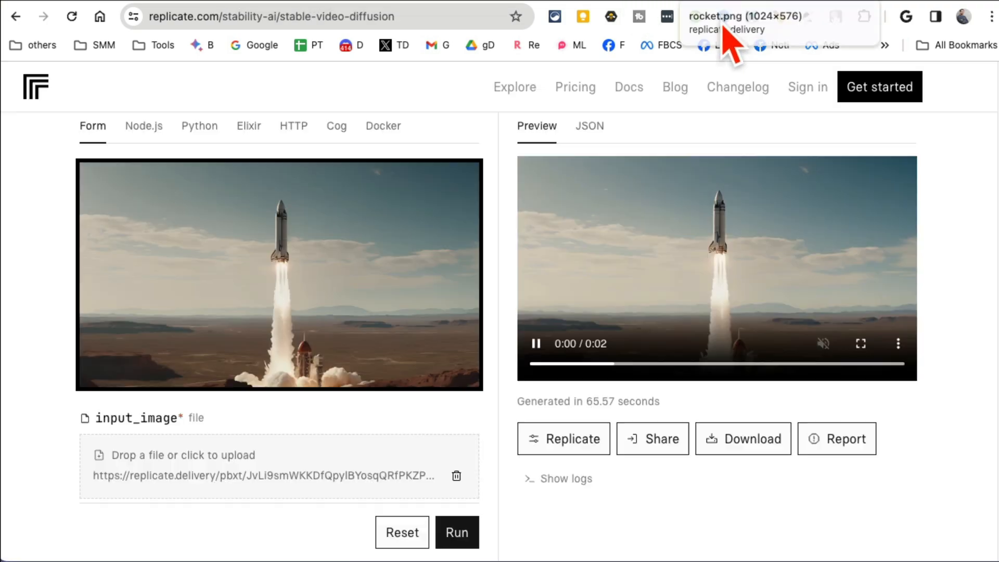
scroll(down, 3)
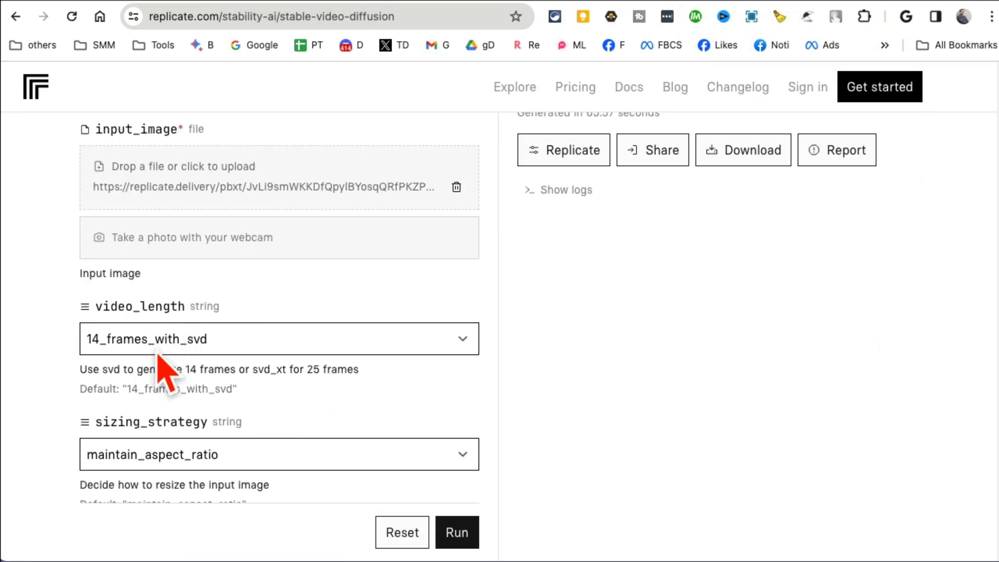
Set the sizing strategy to crop to 16:9, run, and preview the rocket video.
click(279, 339)
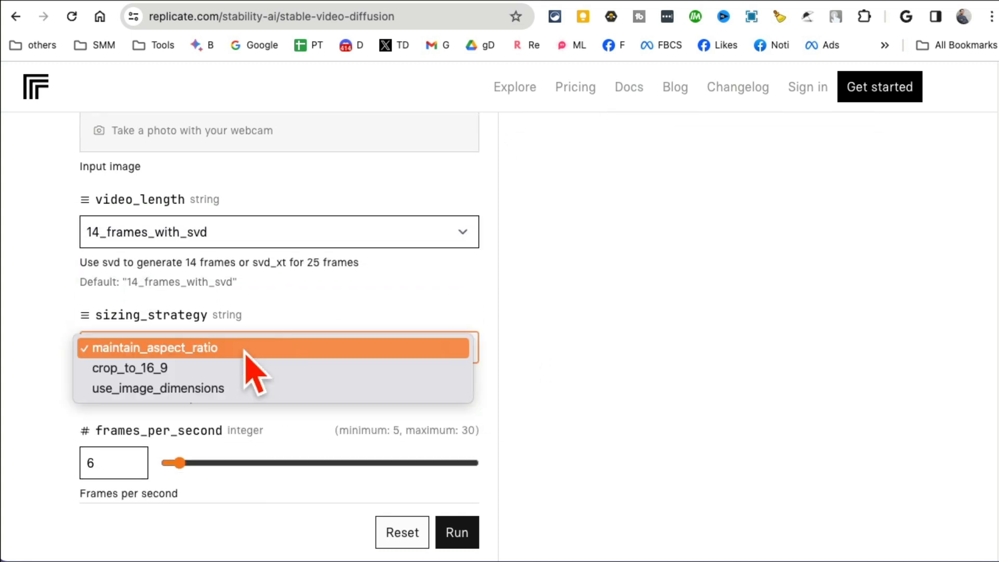
click(129, 368)
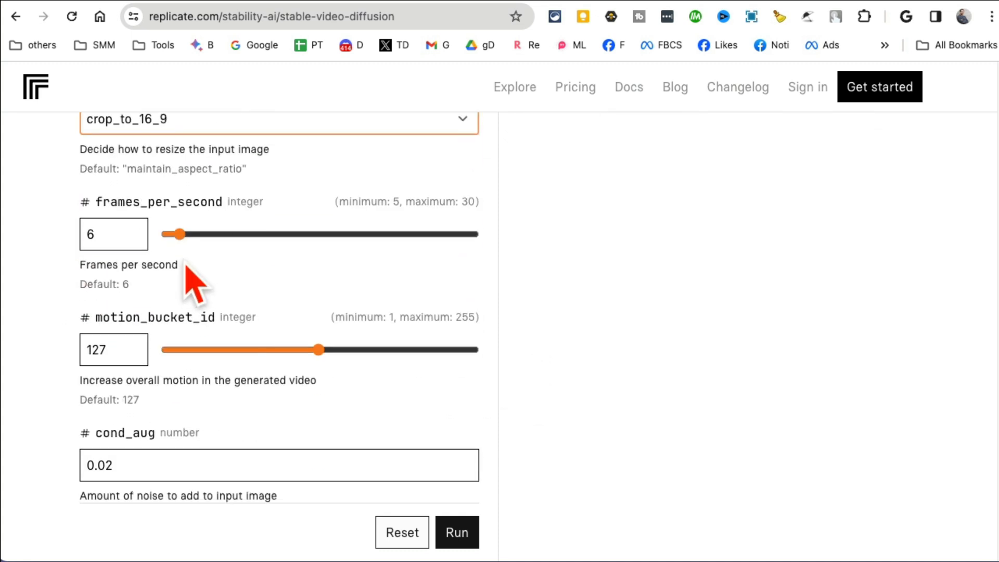
scroll(down, 3)
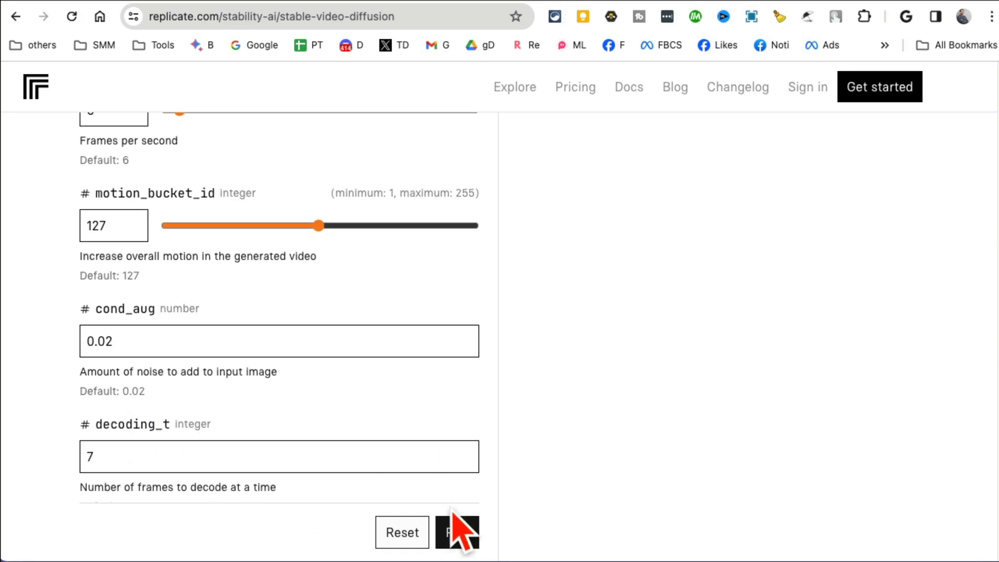
click(456, 544)
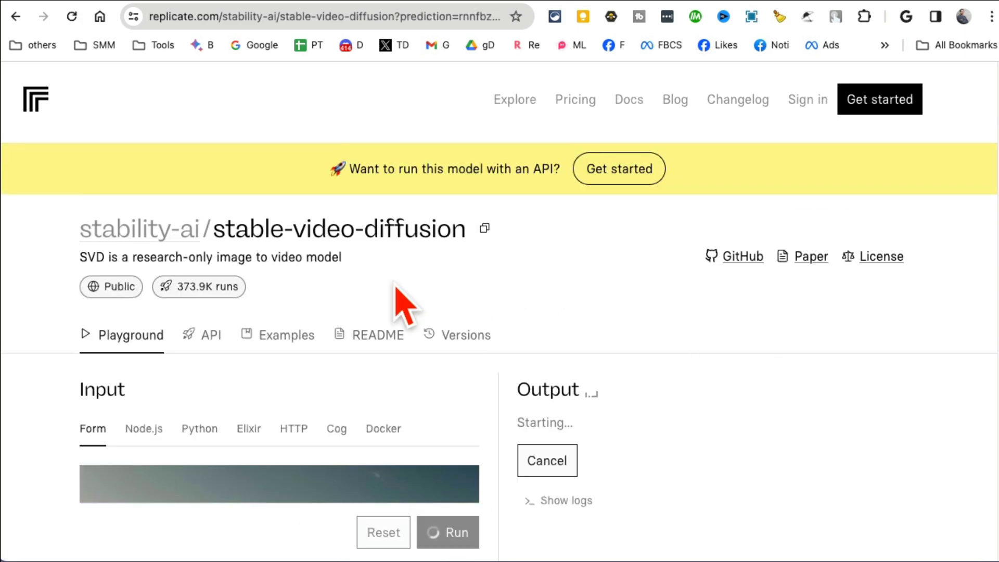
scroll(down, 3)
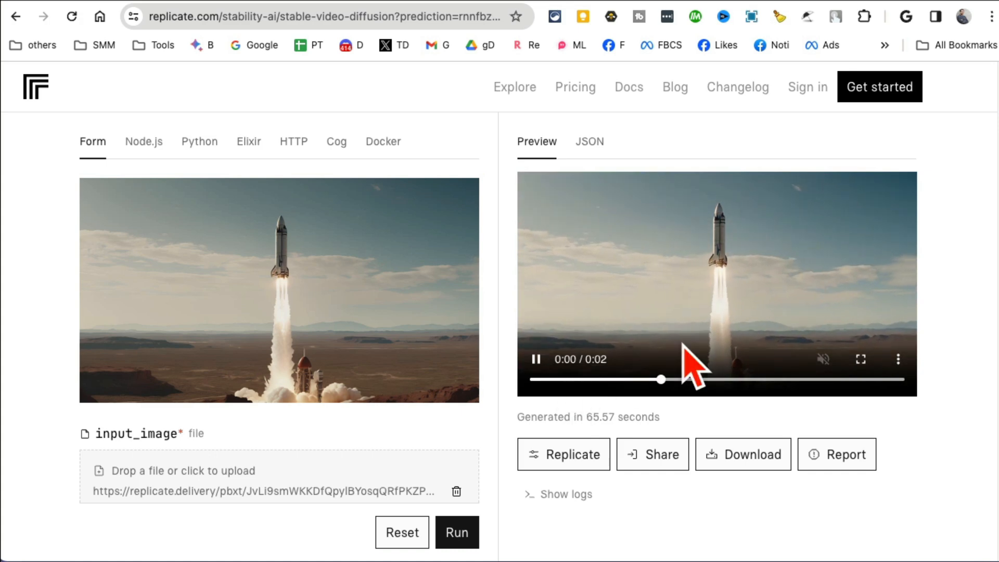
click(897, 359)
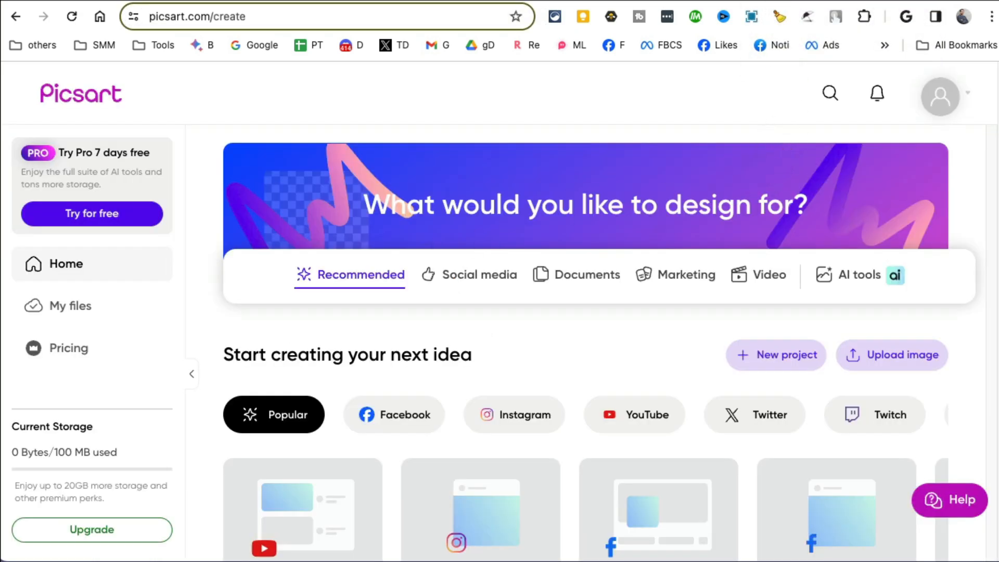
mouse_move(232, 55)
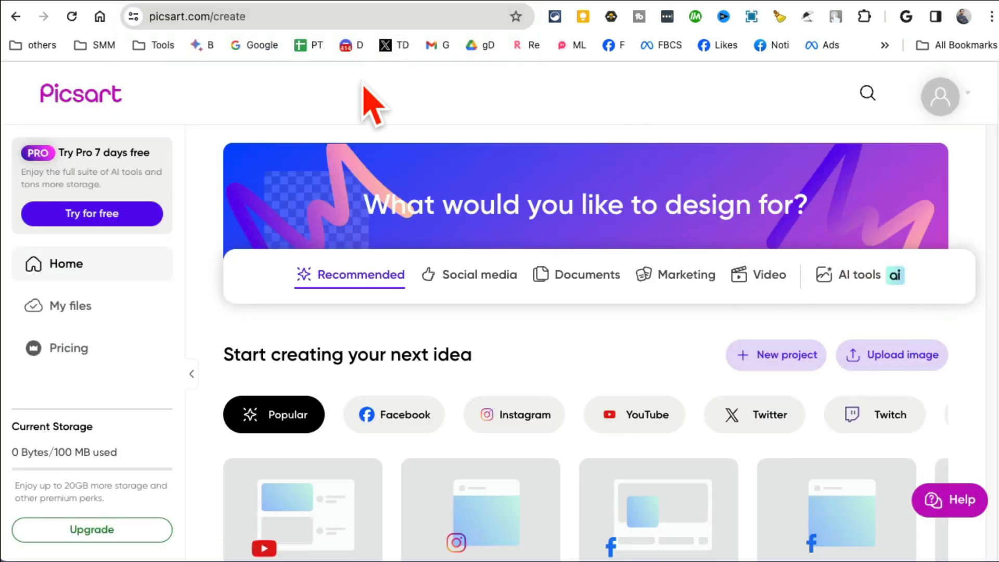
mouse_move(897, 256)
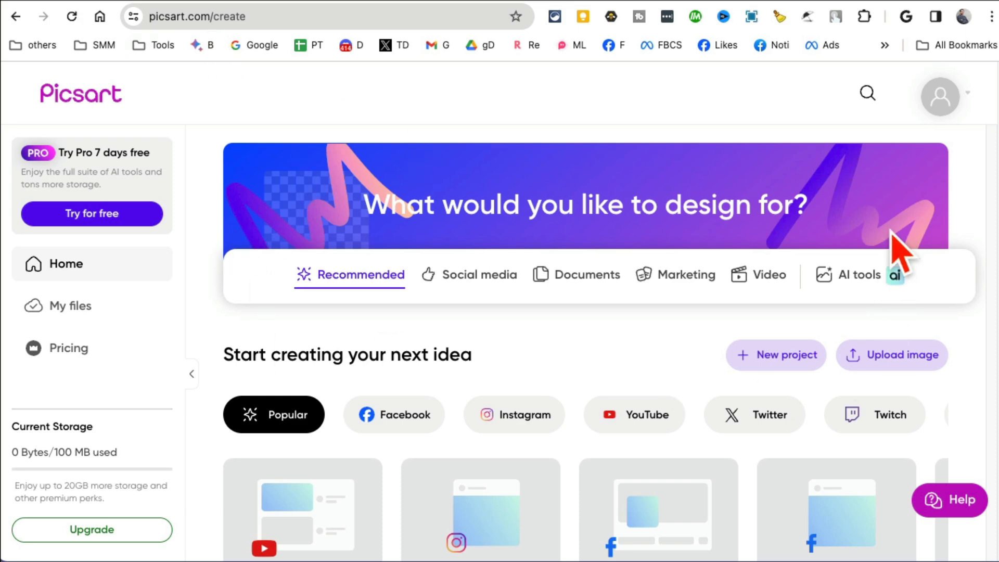
Show Picsart's AI tools, scroll to the sticker generator, and start typing 'a robot in space'.
click(859, 274)
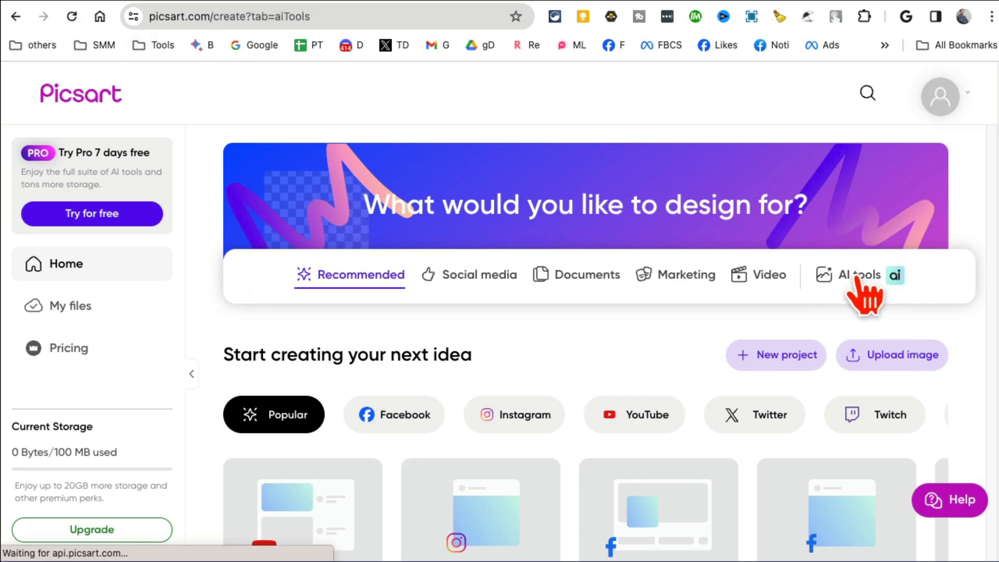
click(858, 275)
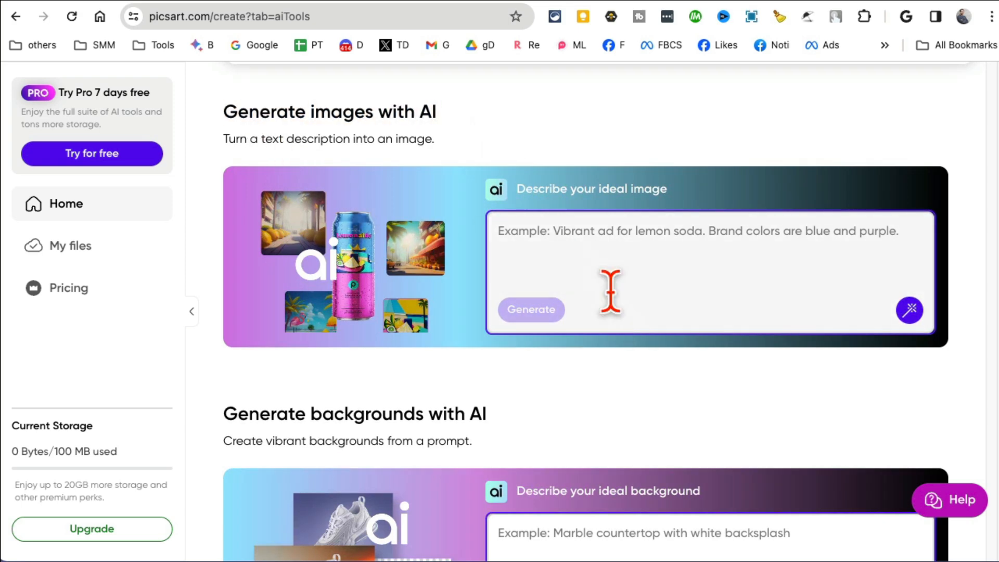
scroll(down, 3)
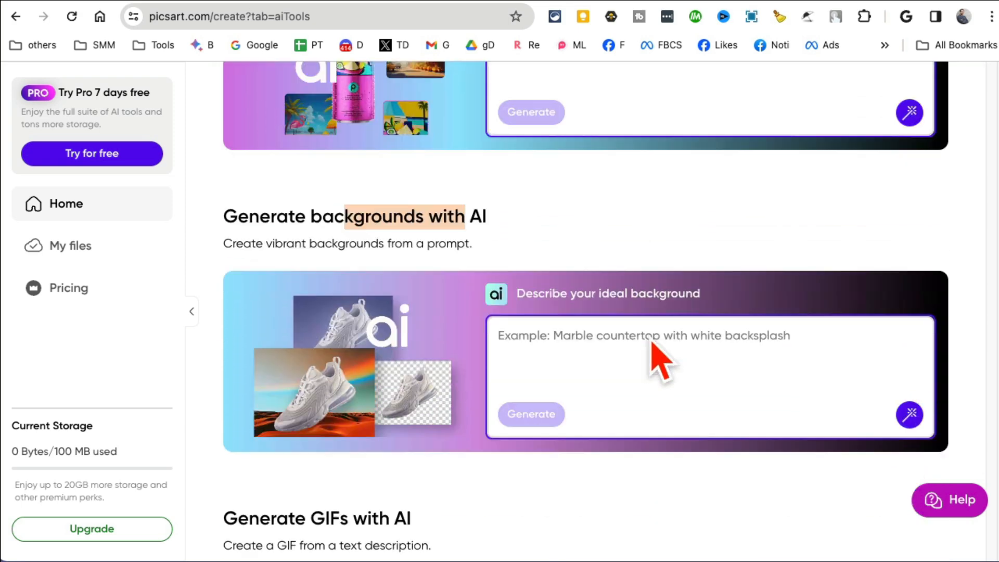
scroll(down, 3)
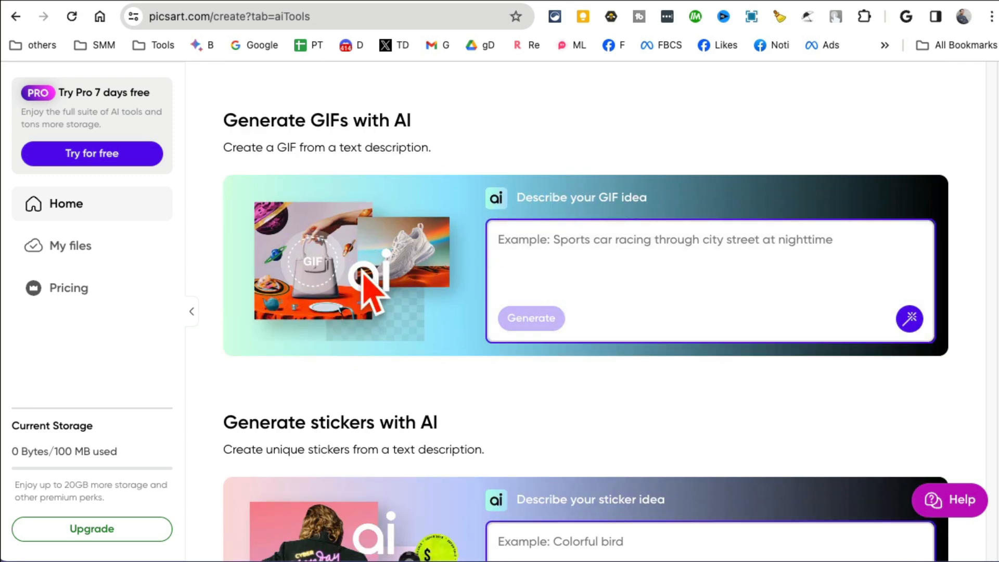
scroll(down, 3)
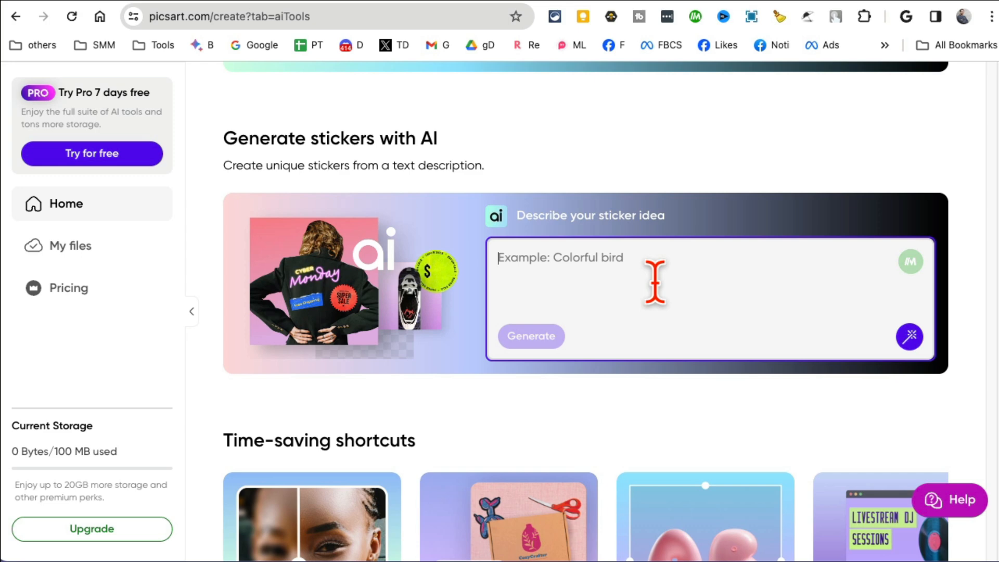
text(a robot in space)
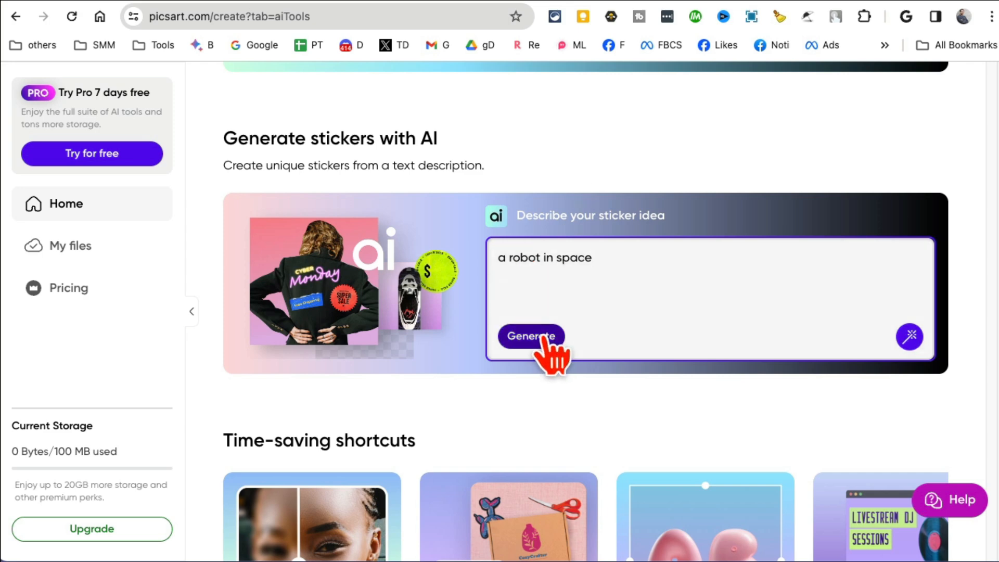
Generate robot-in-space stickers and add three of them to the canvas.
click(531, 336)
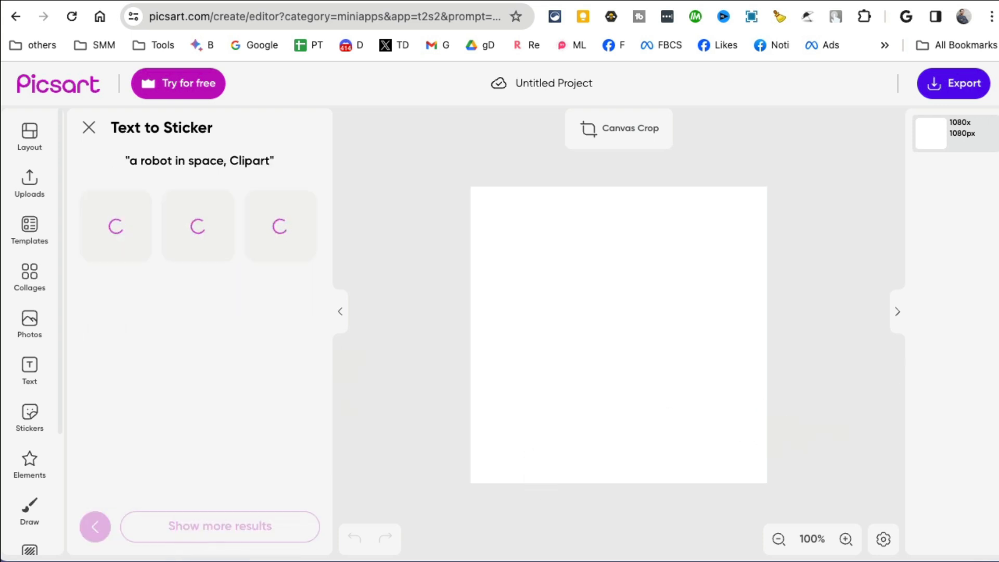
click(198, 225)
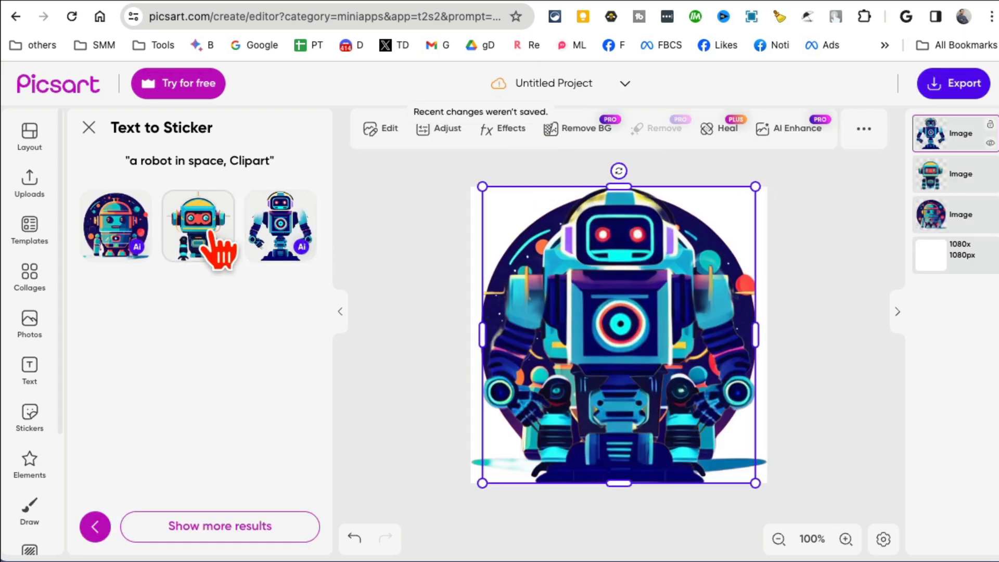
click(198, 226)
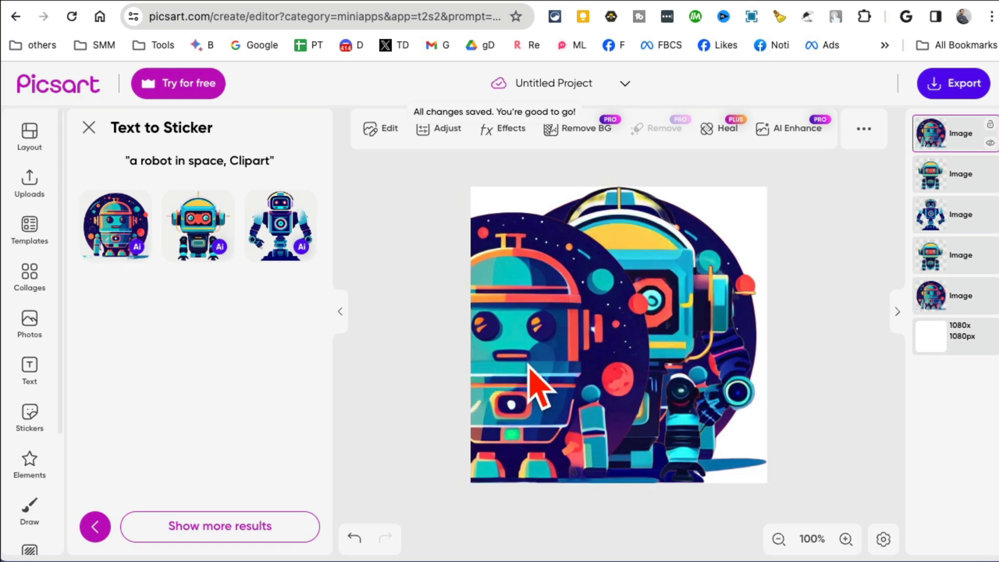
click(932, 215)
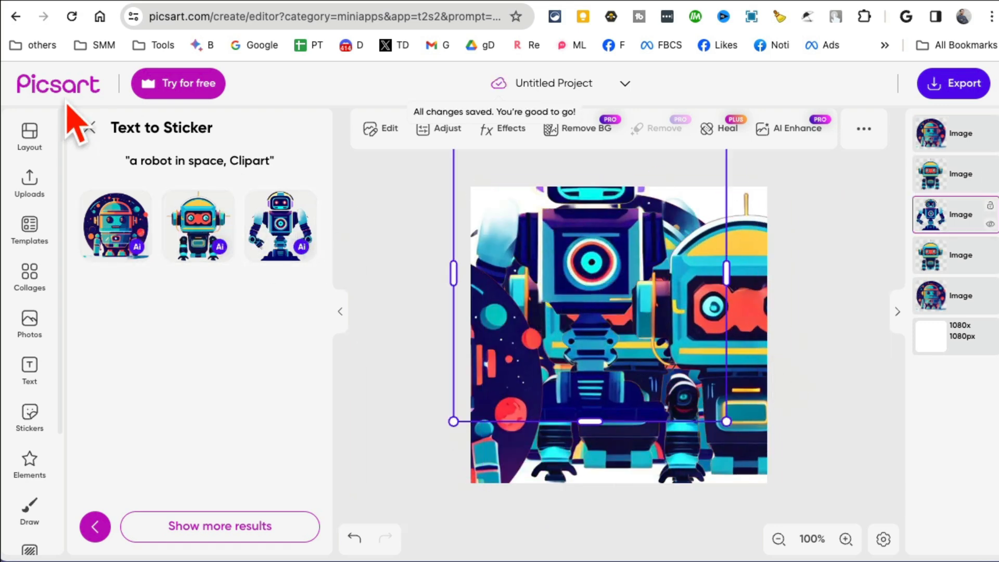
mouse_move(47, 94)
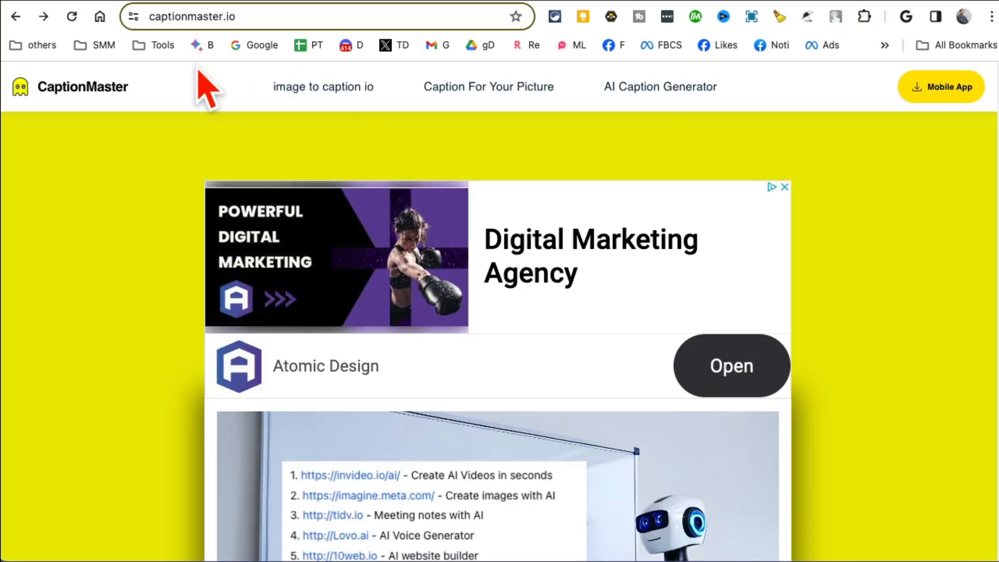
mouse_move(244, 60)
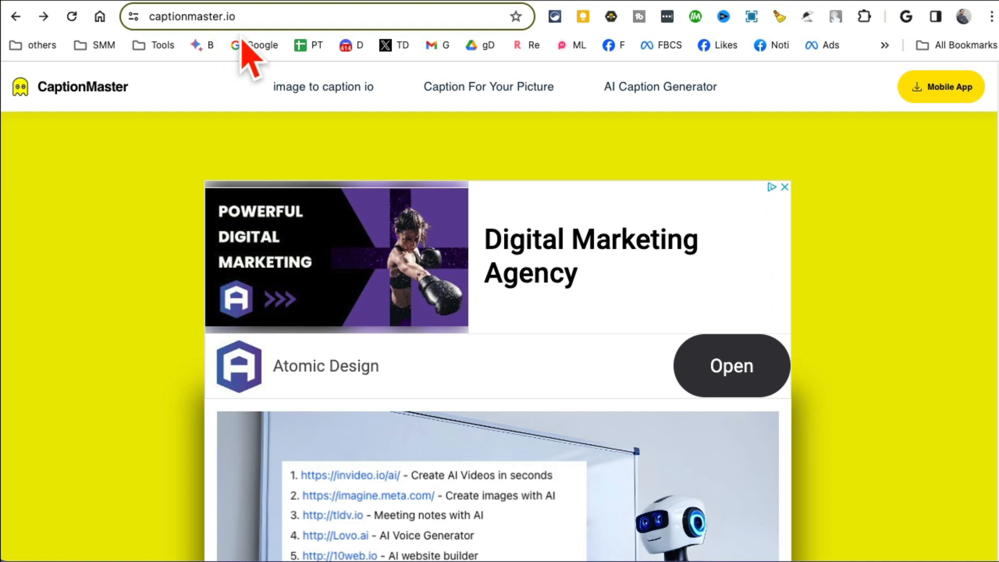
Upload the robot whiteboard PNG from the Desktop into CaptionMaster.
scroll(down, 3)
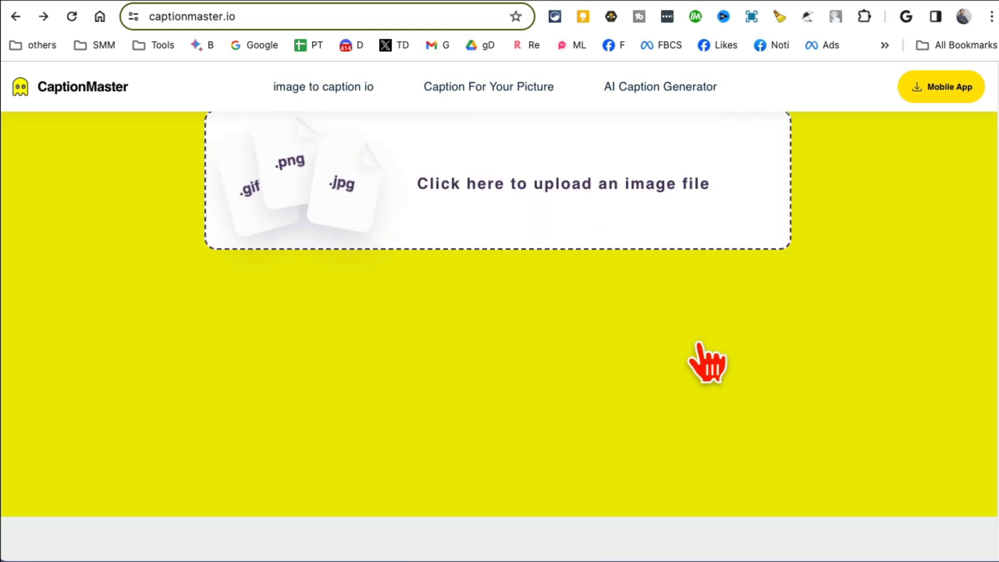
click(563, 184)
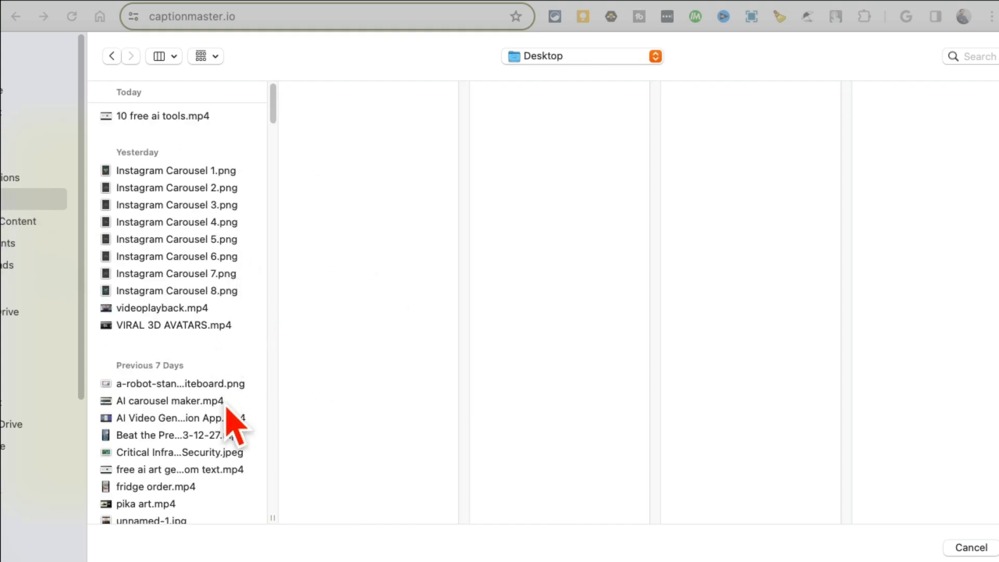
click(163, 383)
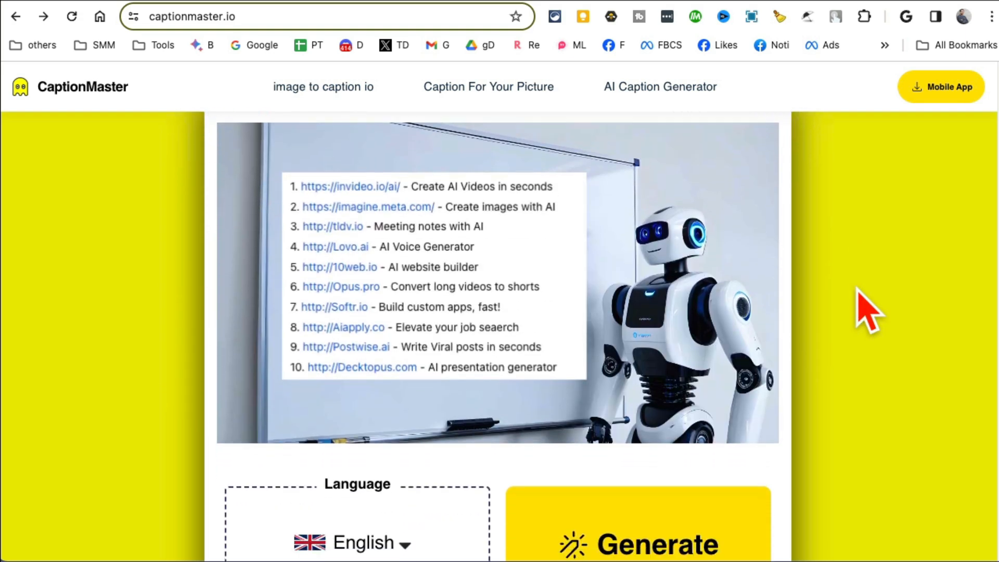
Generate captions and copy 'Innovation in progress, stay tuned!' from Best Captions.
click(647, 543)
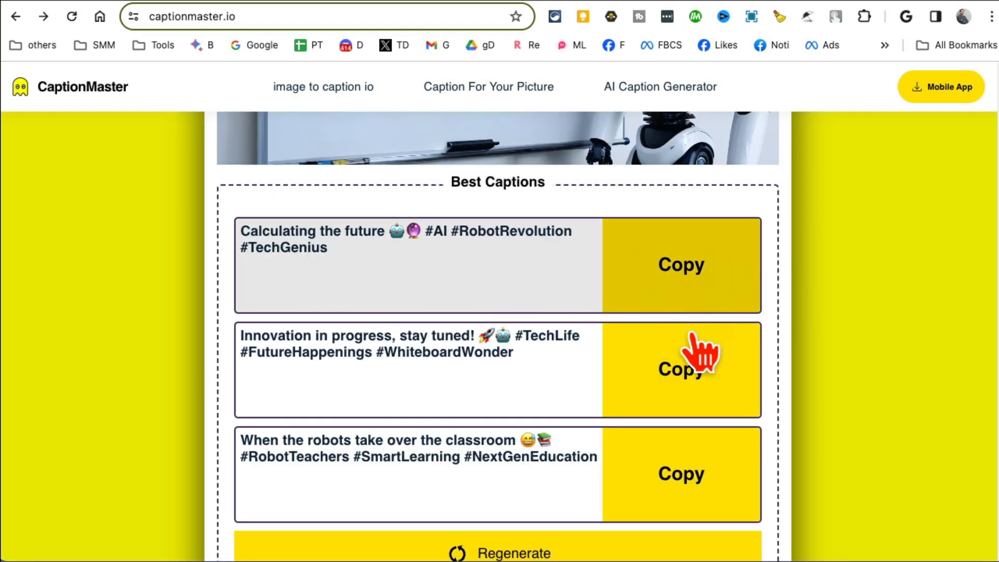
click(681, 369)
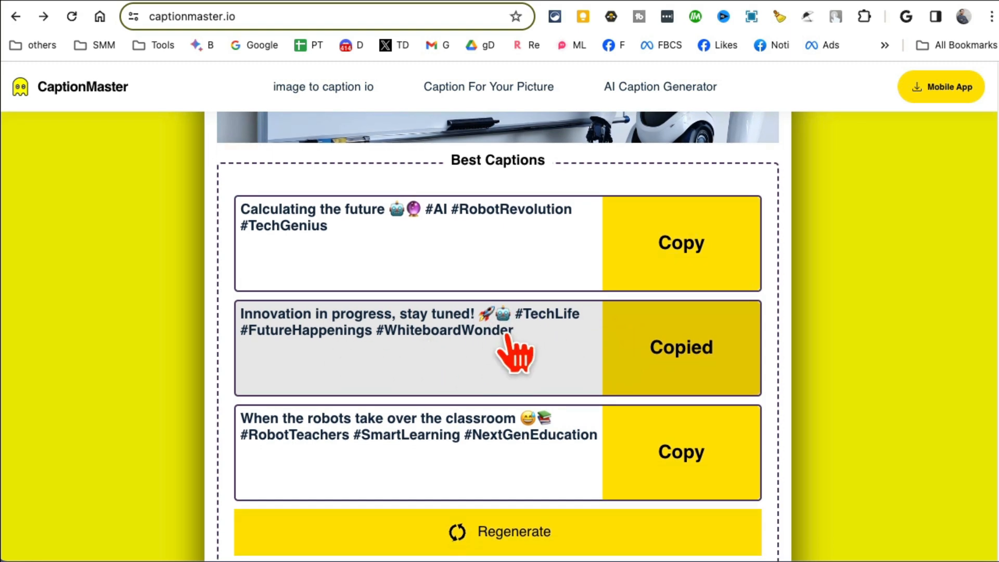
scroll(down, 3)
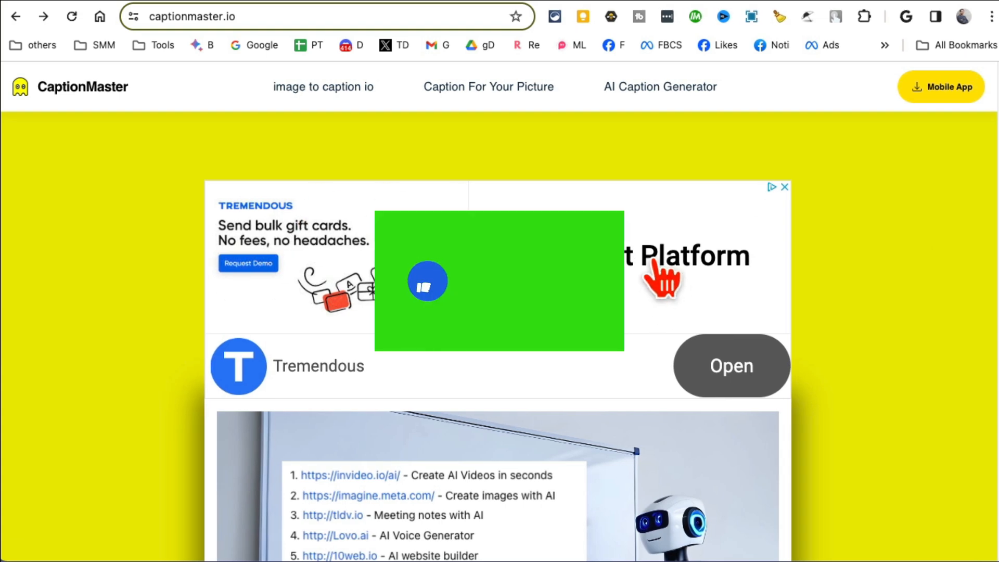
scroll(down, 3)
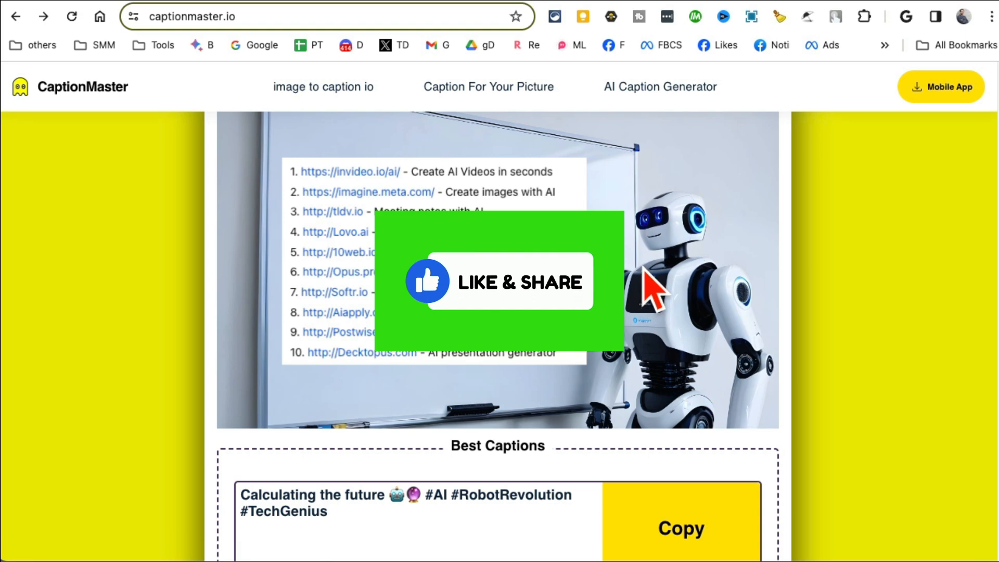